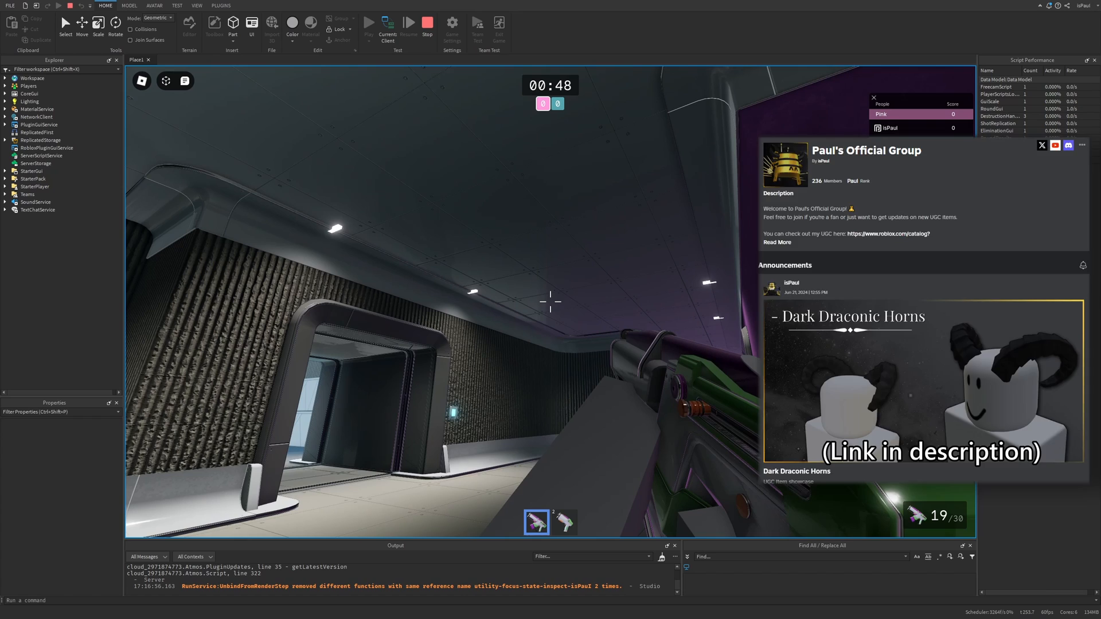
- Bring up the start page listing new place templates including Laser Tag
{"action": "left_click", "coordinate": [10, 5]}
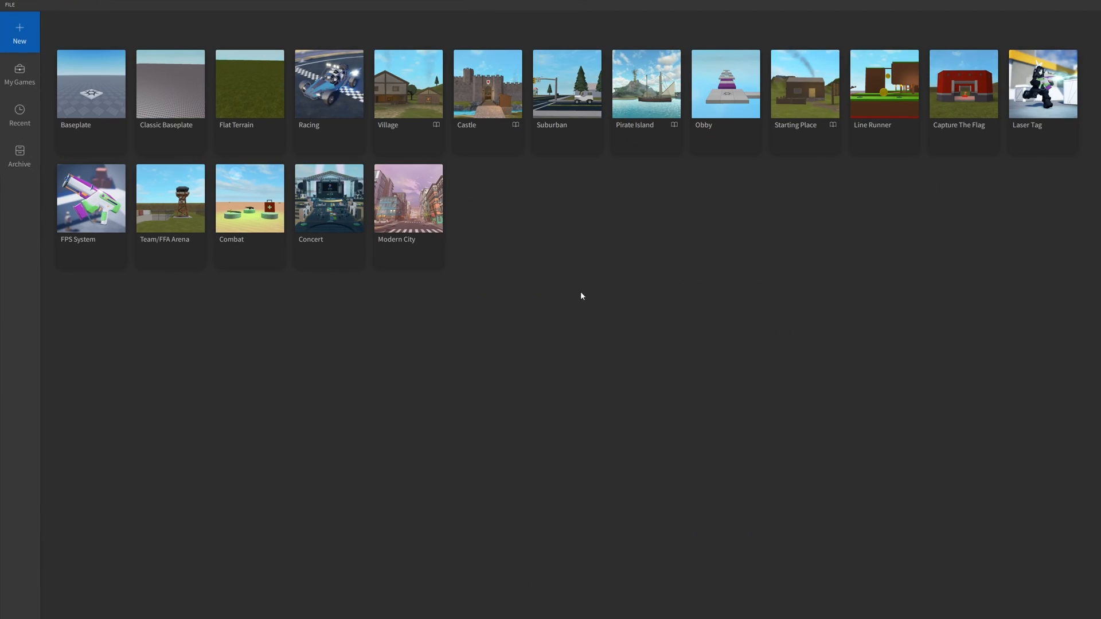
{"action": "mouse_move", "coordinate": [1075, 164]}
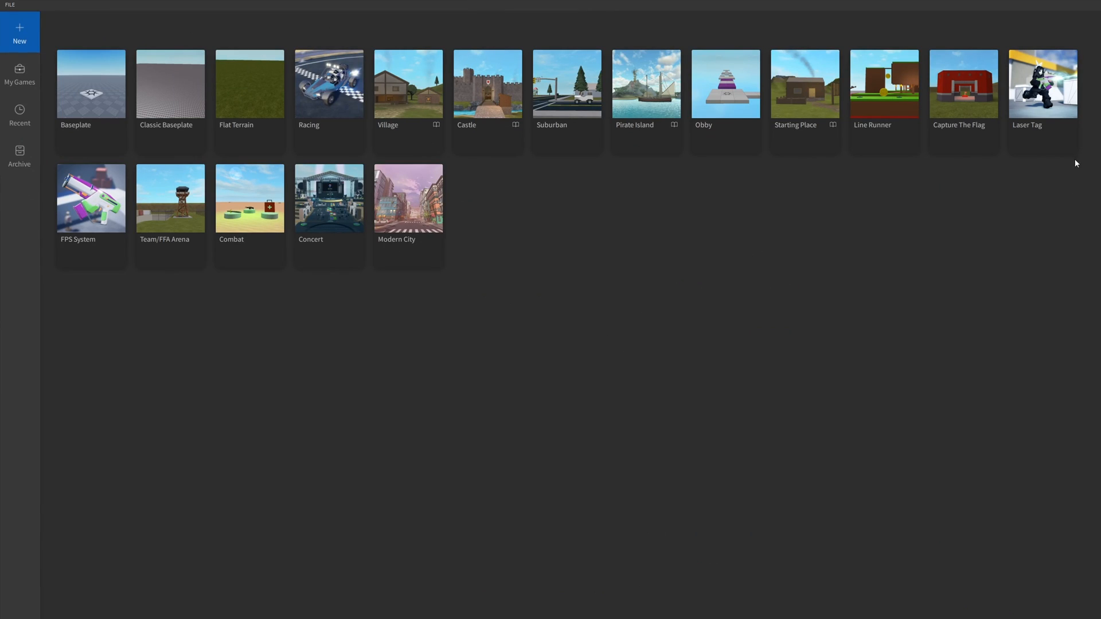
{"action": "mouse_move", "coordinate": [1041, 148]}
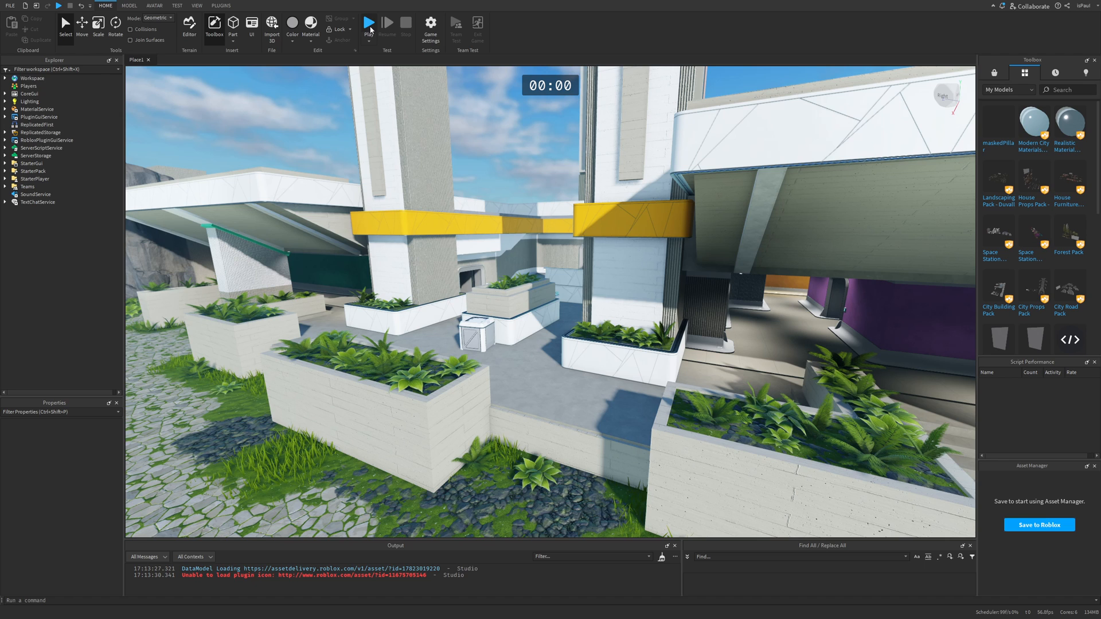
- Start a solo playtest and walk the Laser Tag map carrying a blaster
{"action": "left_click", "coordinate": [369, 23]}
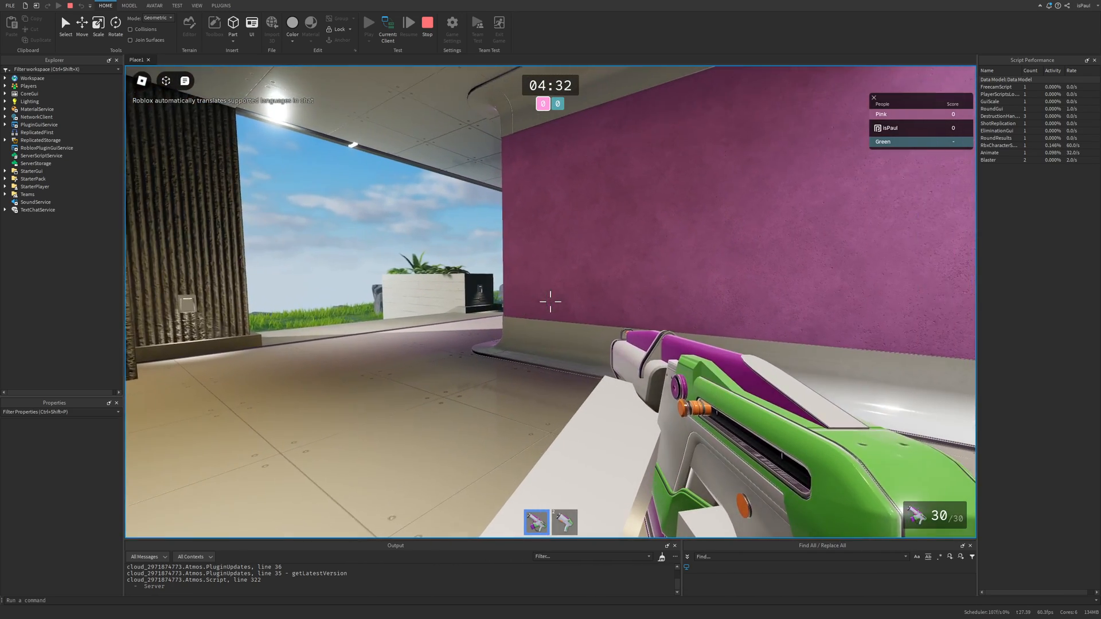
{"action": "left_click", "coordinate": [564, 521]}
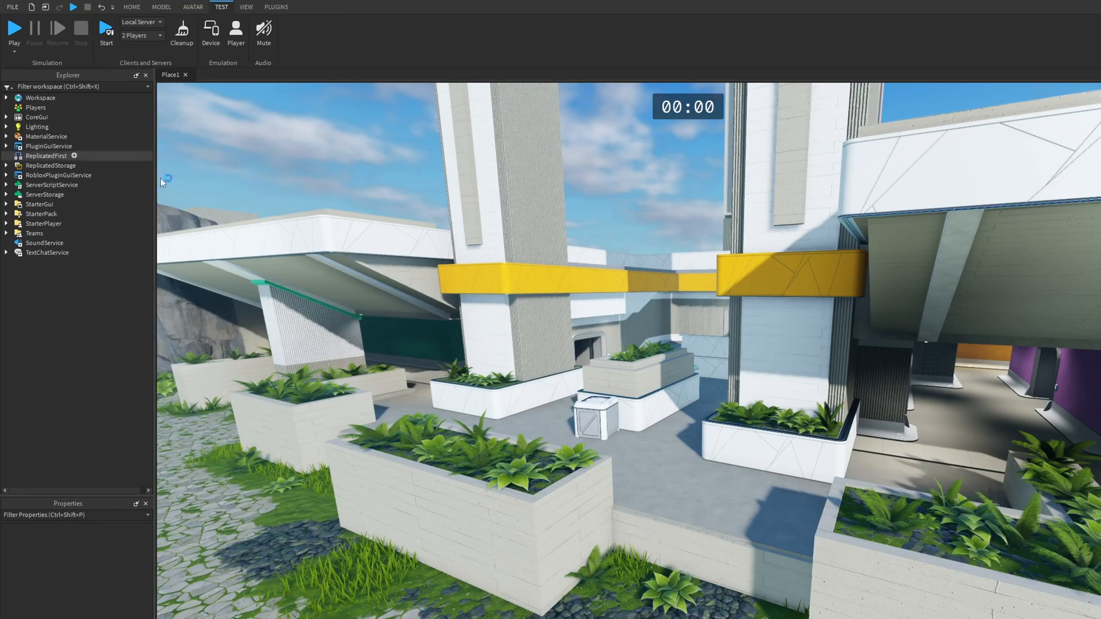
- Run a two-player local server test, checking the Esc player menu twice, until Pink and Green each score
{"action": "left_click", "coordinate": [14, 26]}
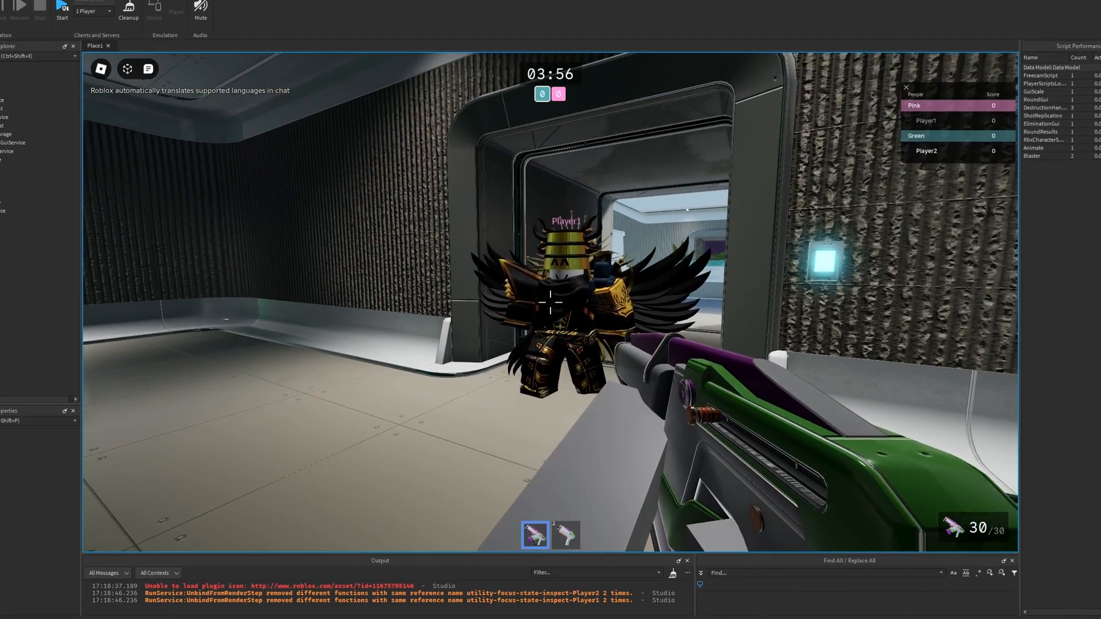
{"action": "key", "text": "Escape"}
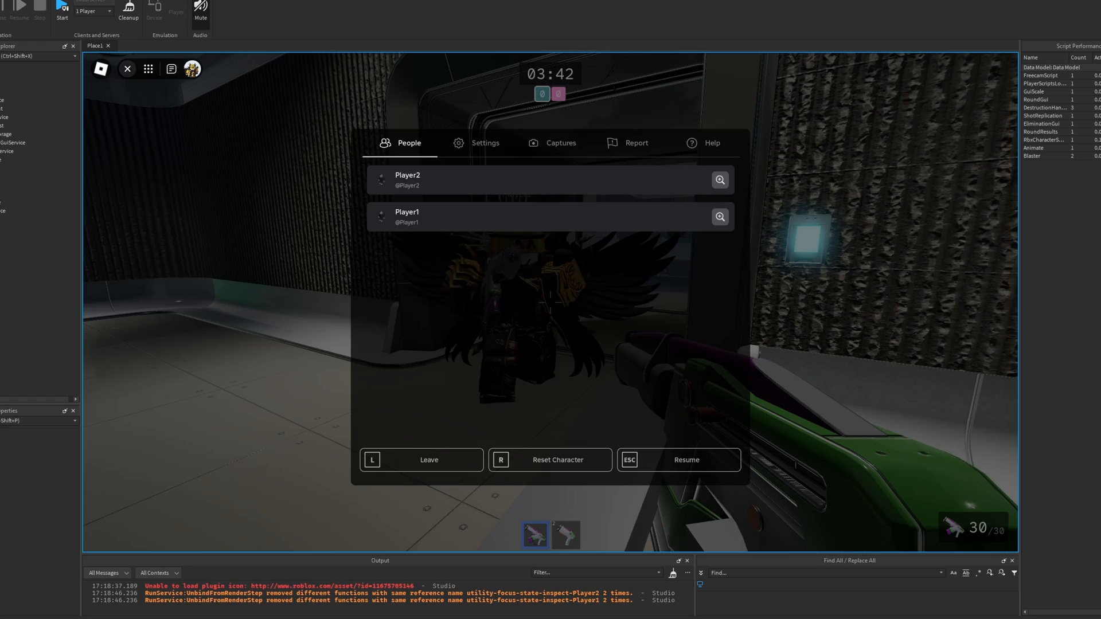
{"action": "left_click", "coordinate": [678, 460]}
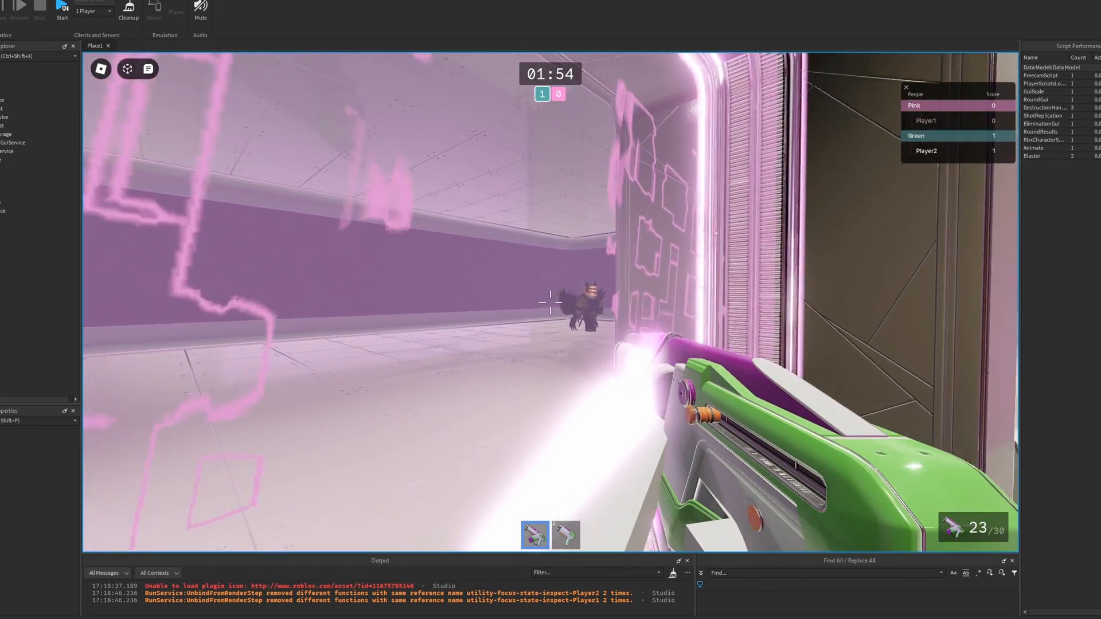
{"action": "key", "text": "Escape"}
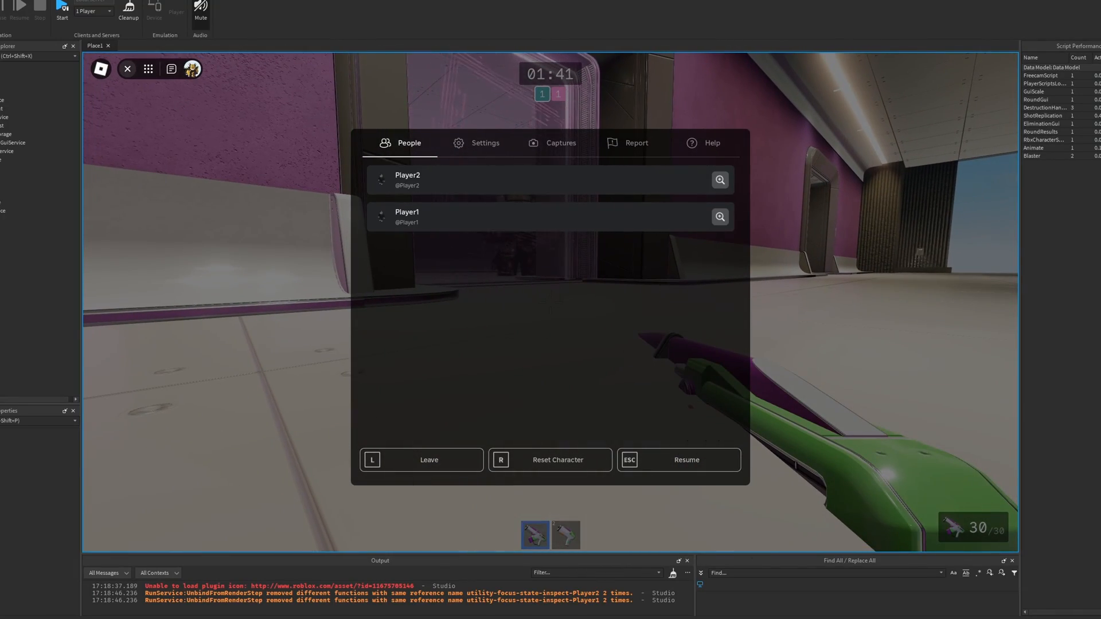
{"action": "left_click", "coordinate": [678, 460]}
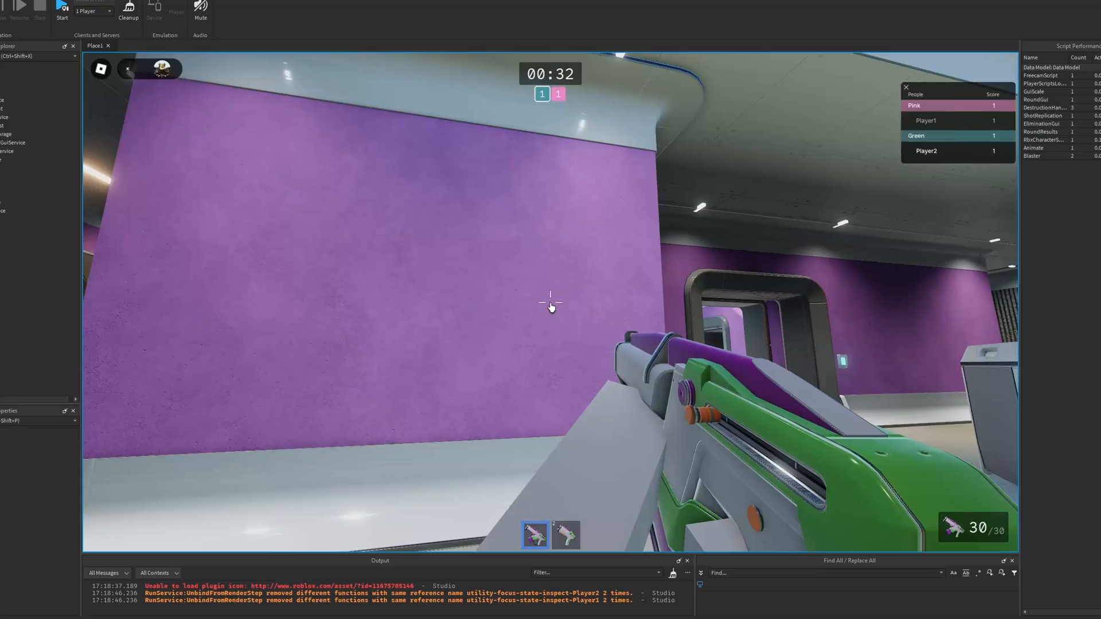
- End the multiplayer test with Cleanup and look down the purple hallway in the editor
{"action": "left_click", "coordinate": [65, 22]}
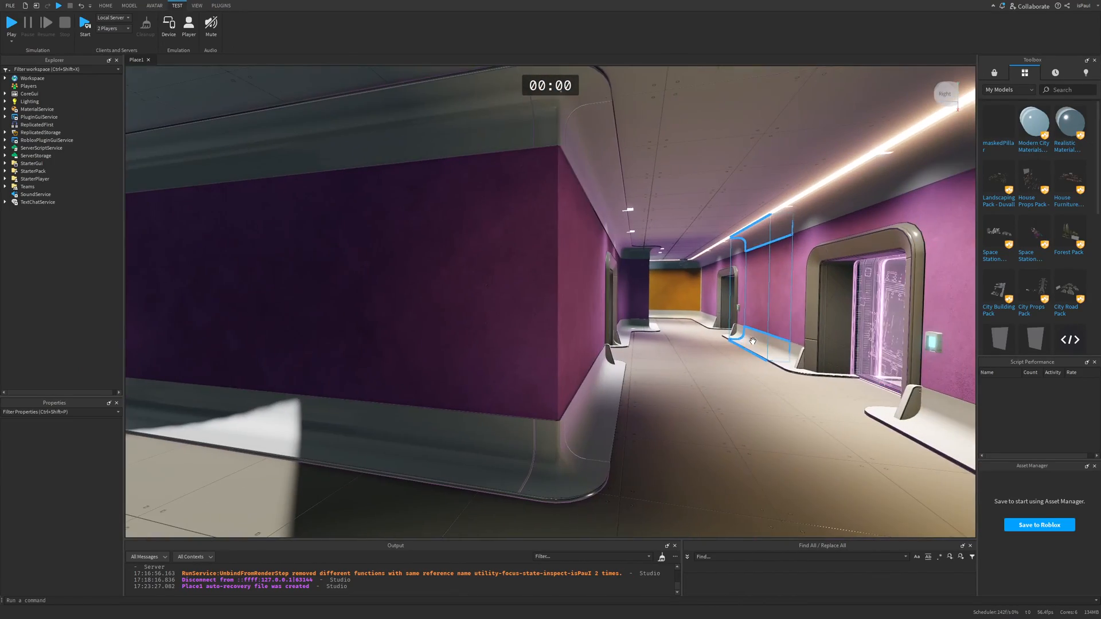
{"action": "left_click_drag", "start_coordinate": [751, 342], "coordinate": [571, 344]}
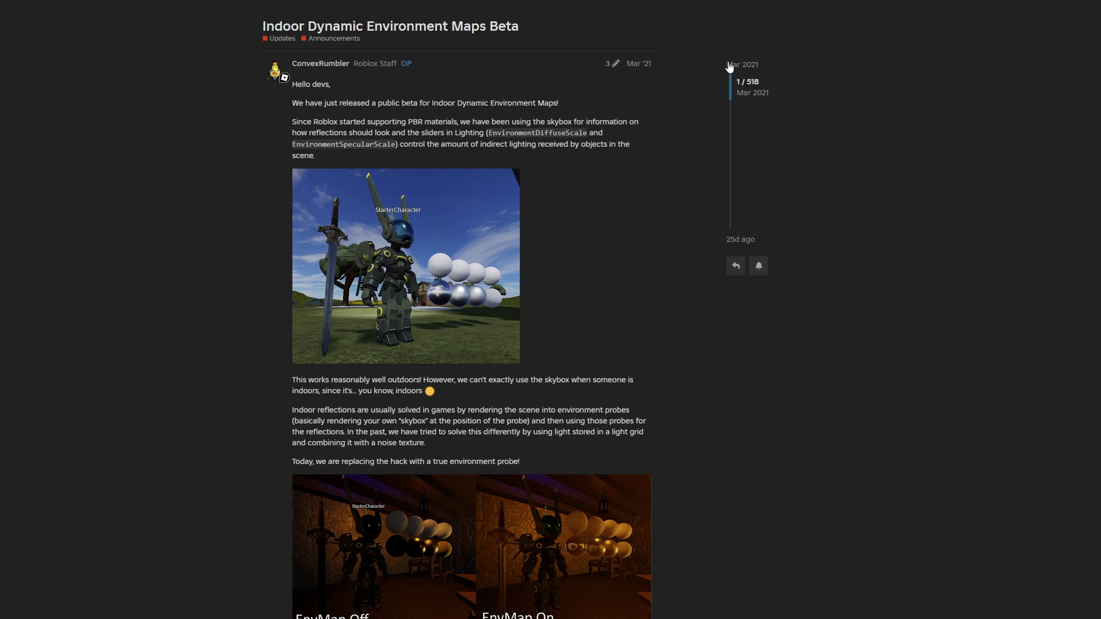
{"action": "mouse_move", "coordinate": [794, 84]}
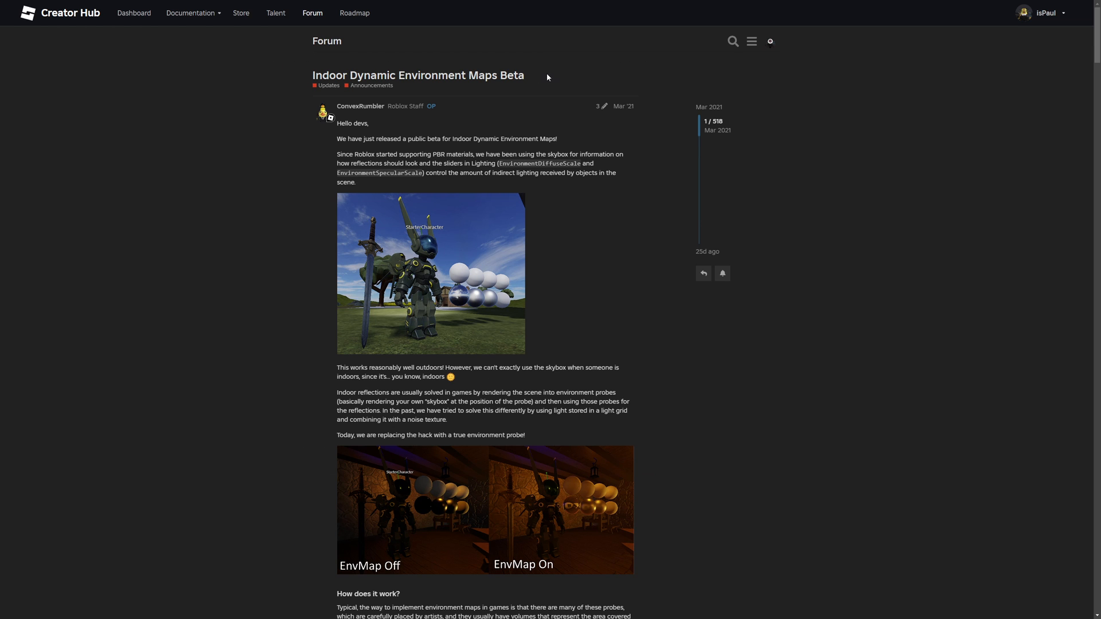
{"action": "mouse_move", "coordinate": [322, 138]}
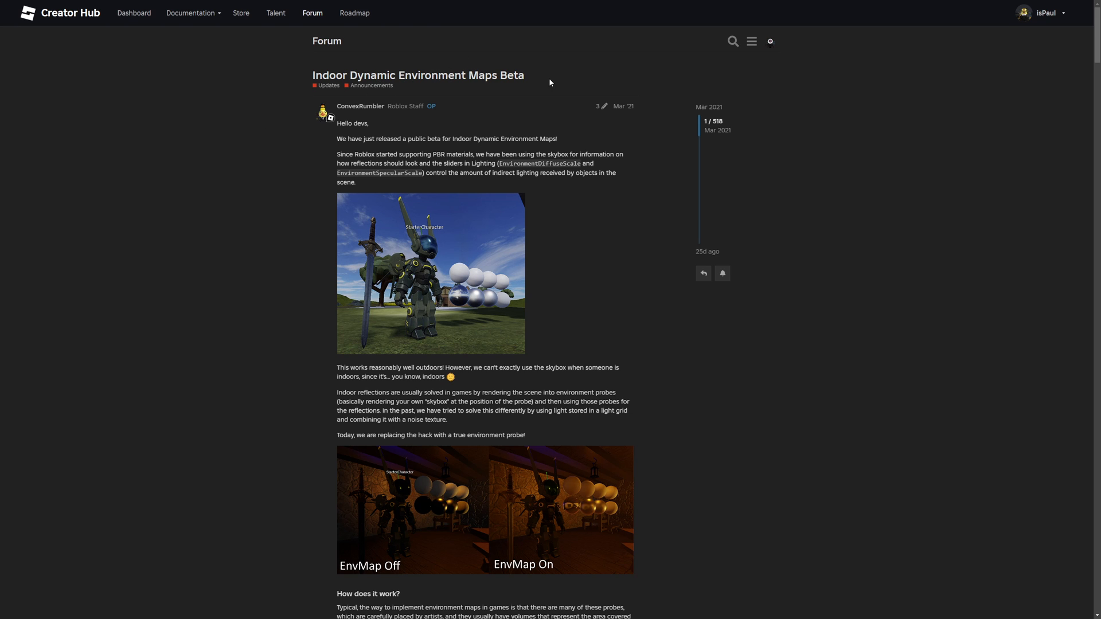
- Enlarge the EnvMap Off versus EnvMap On comparison image in the forum post
{"action": "scroll", "scroll_direction": "down", "scroll_amount": 3}
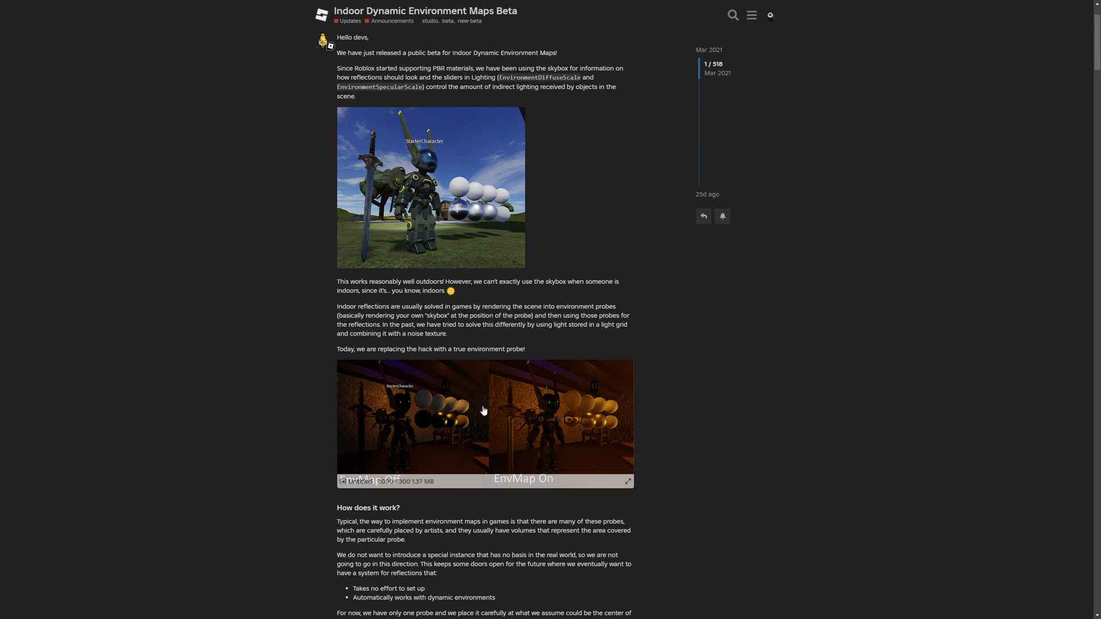
{"action": "left_click", "coordinate": [483, 423]}
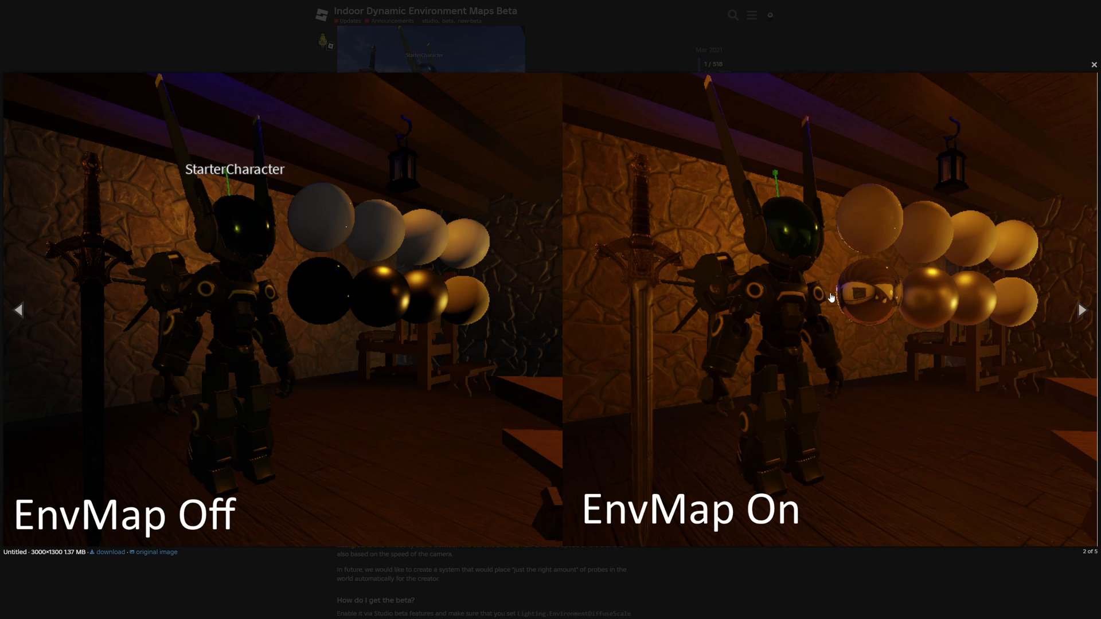
{"action": "mouse_move", "coordinate": [891, 297]}
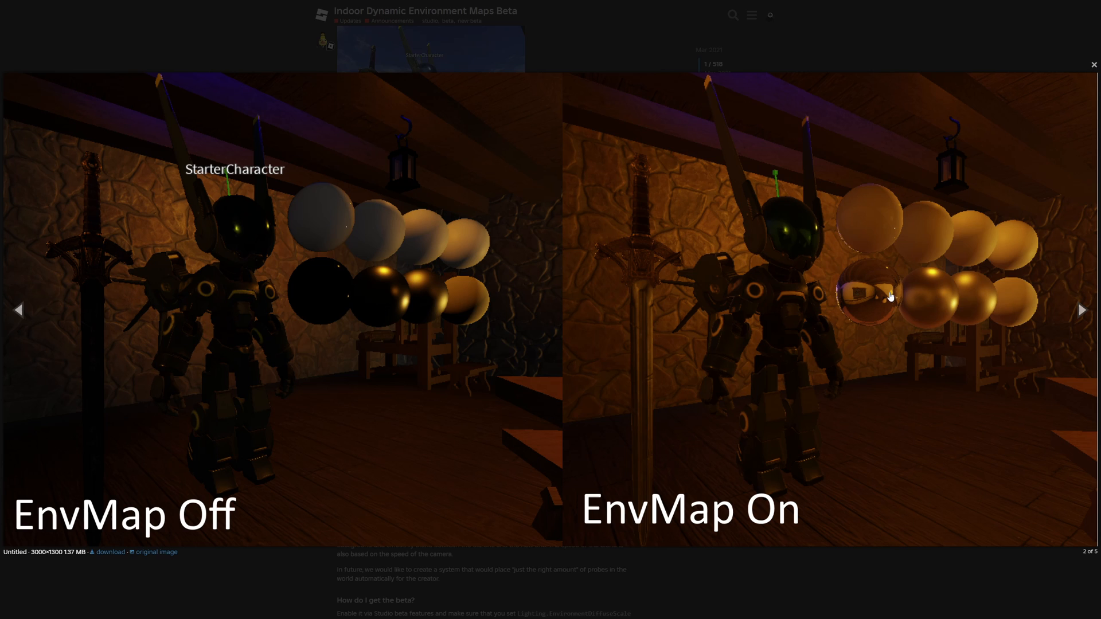
{"action": "mouse_move", "coordinate": [540, 294]}
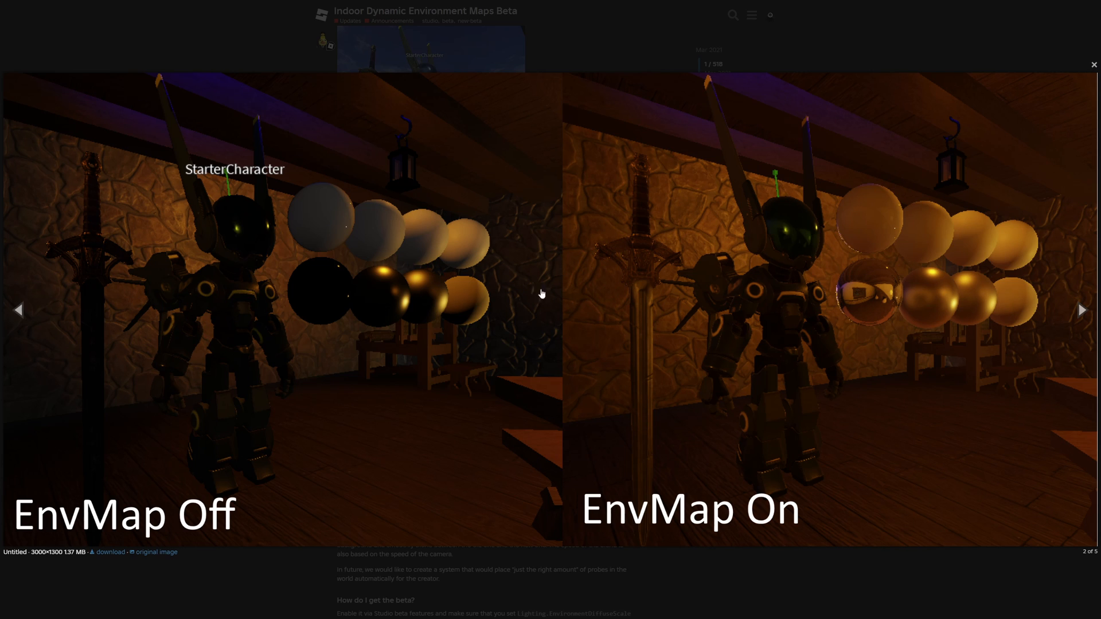
{"action": "mouse_move", "coordinate": [705, 304]}
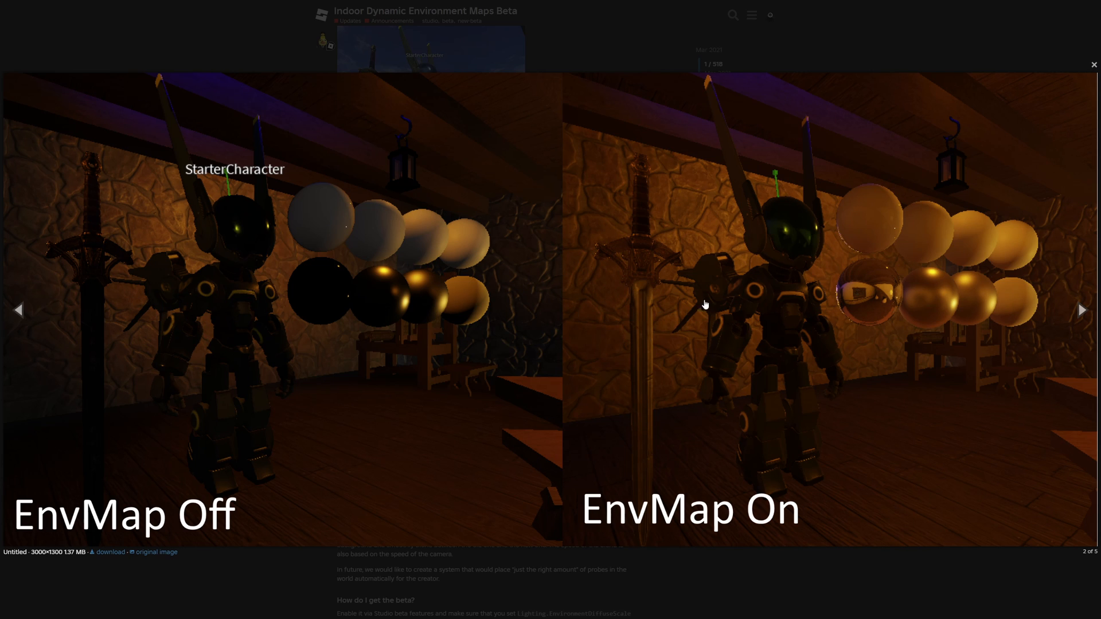
{"action": "mouse_move", "coordinate": [719, 365]}
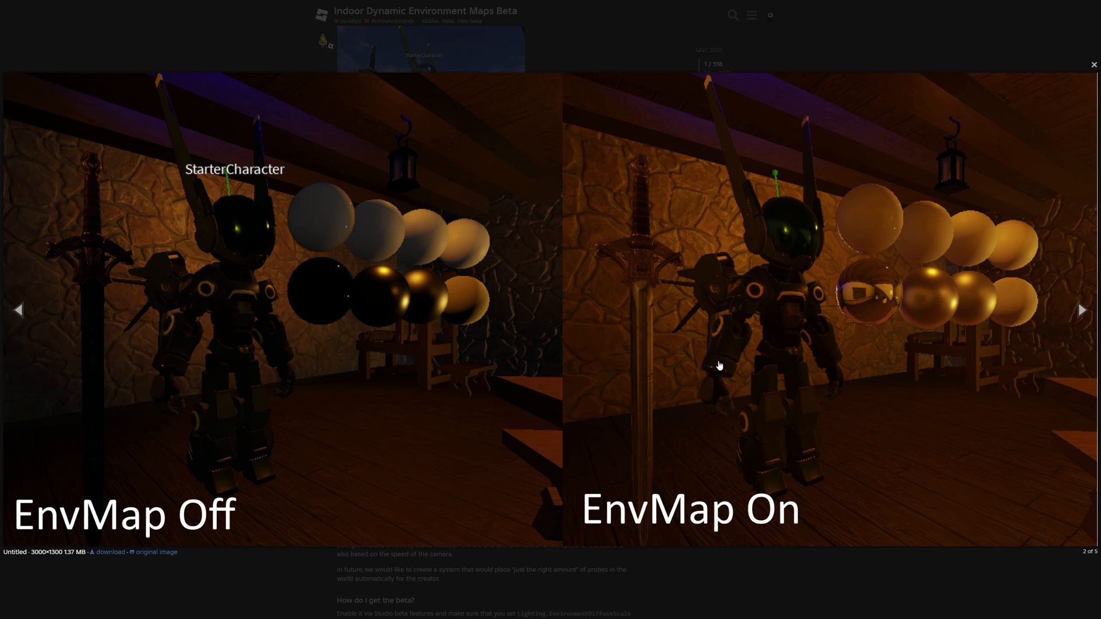
{"action": "mouse_move", "coordinate": [649, 309]}
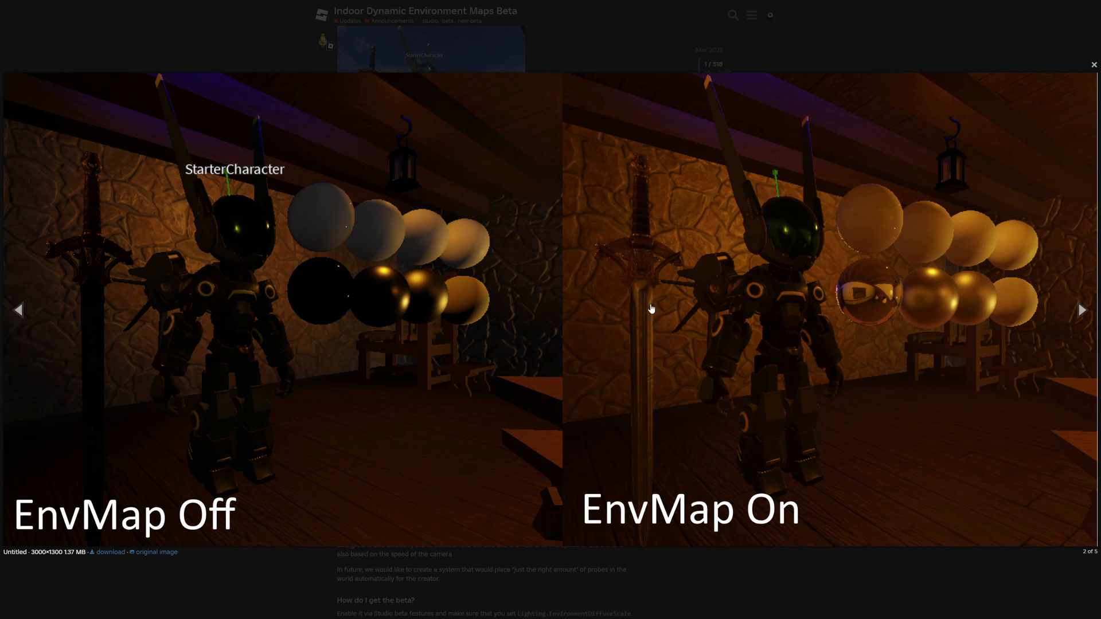
- Read through the announcement body, highlighting the EnvironmentSpecularScale property and indoor skybox notes
{"action": "left_click", "coordinate": [1092, 64]}
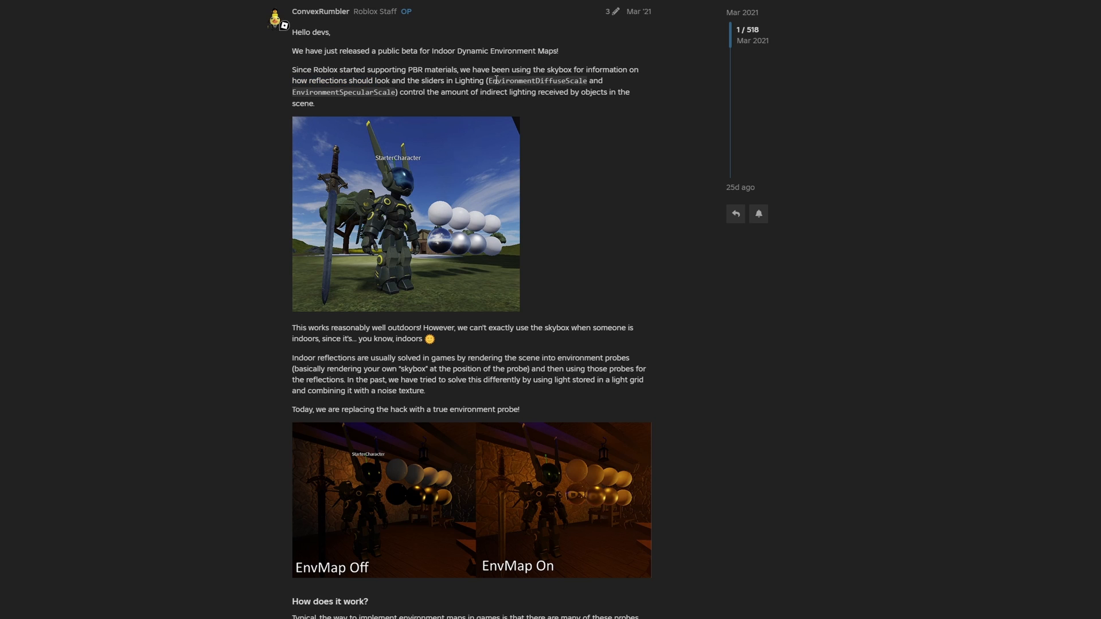
{"action": "double_click", "coordinate": [343, 91]}
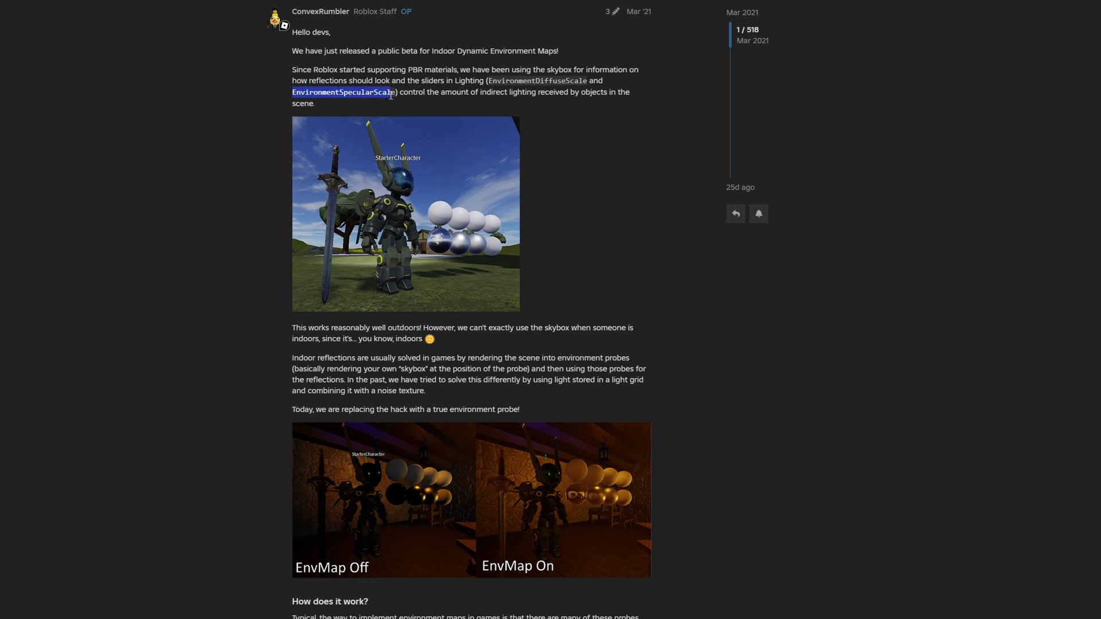
{"action": "scroll", "scroll_direction": "down", "scroll_amount": 3}
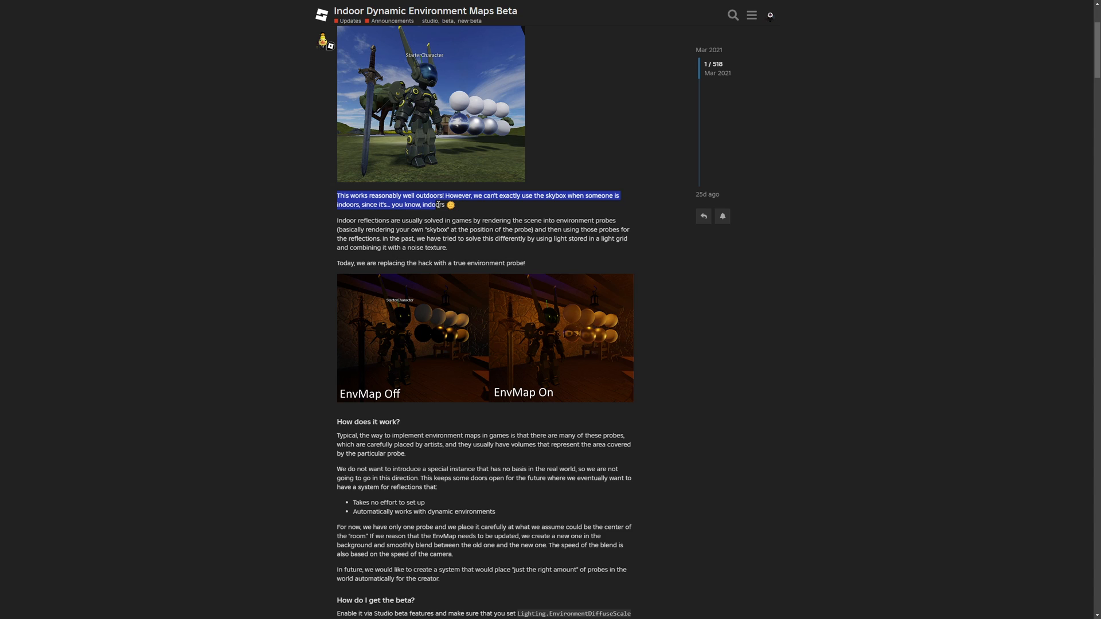
{"action": "left_click", "coordinate": [490, 206]}
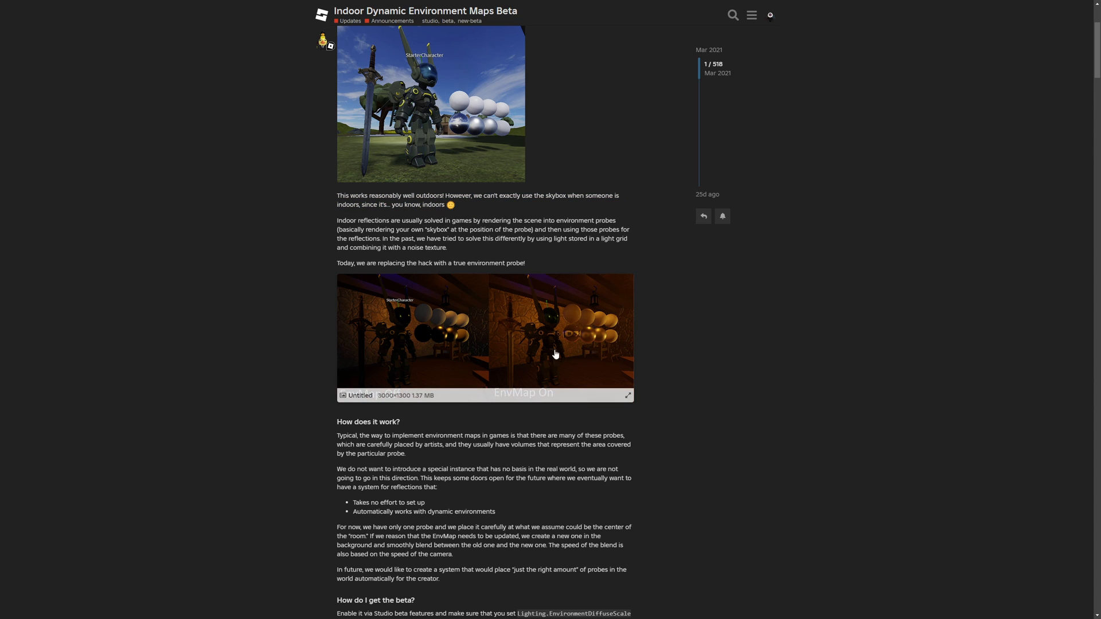
{"action": "scroll", "scroll_direction": "down", "scroll_amount": 3}
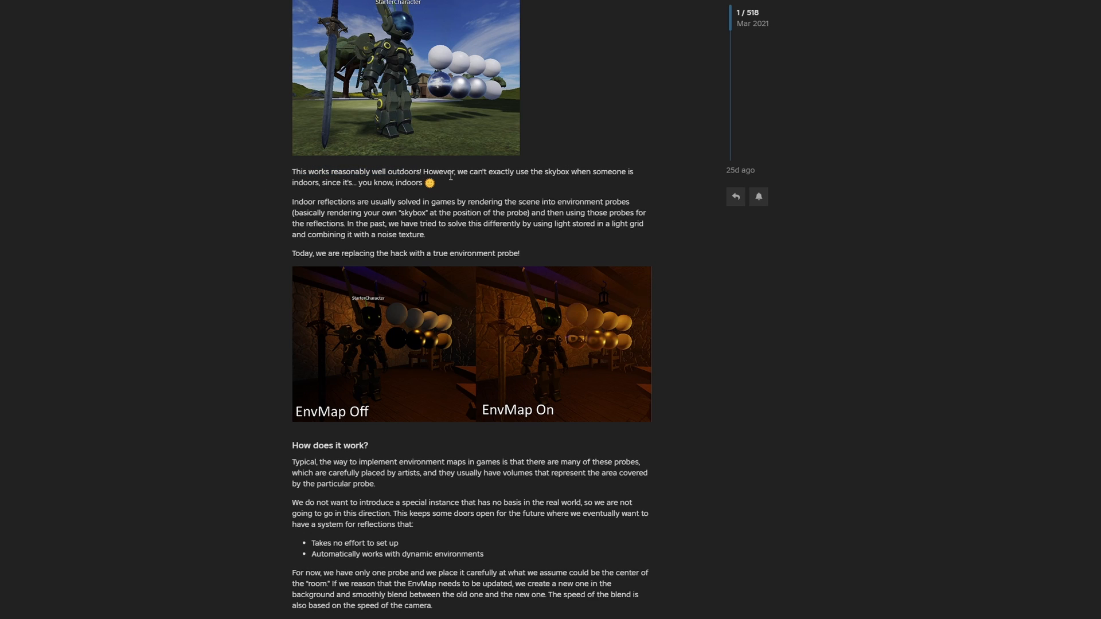
{"action": "mouse_move", "coordinate": [588, 196]}
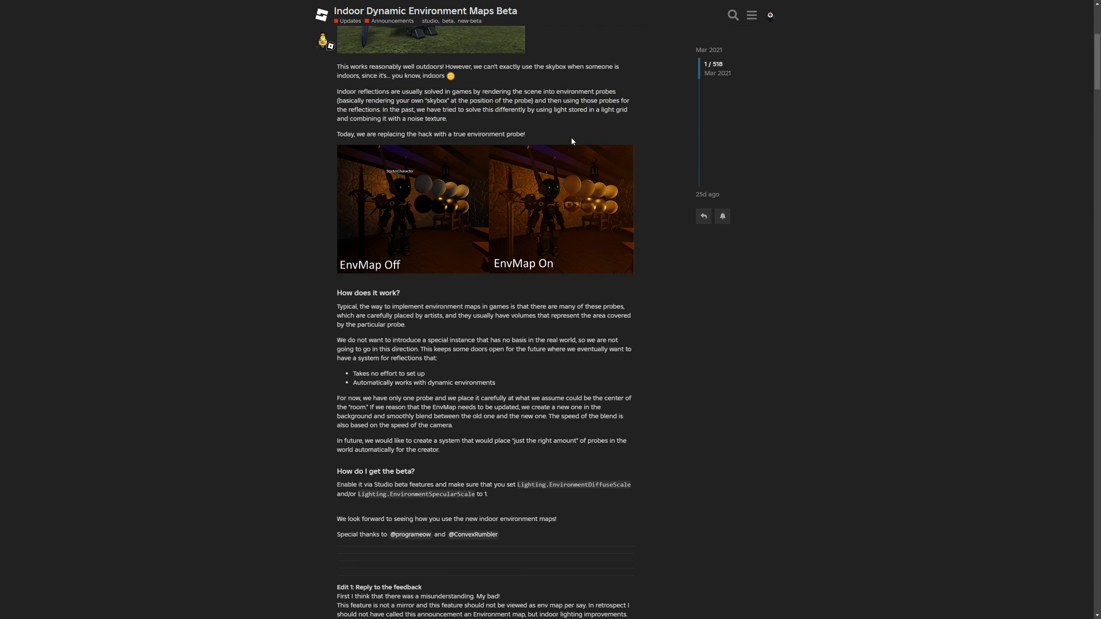
{"action": "scroll", "scroll_direction": "down", "scroll_amount": 3}
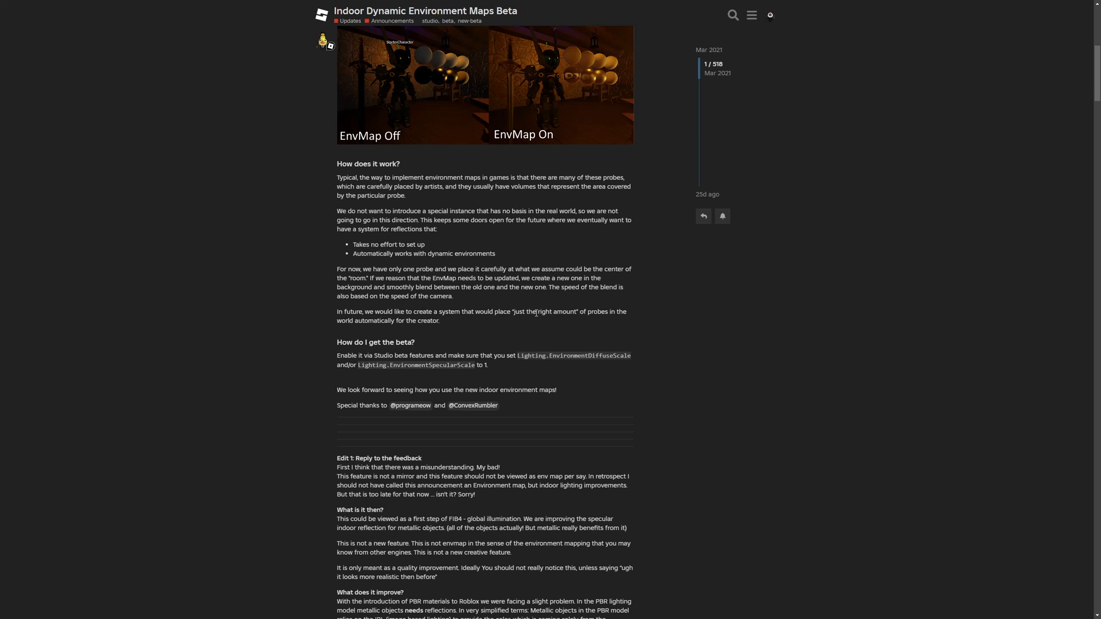
{"action": "scroll", "scroll_direction": "down", "scroll_amount": 3}
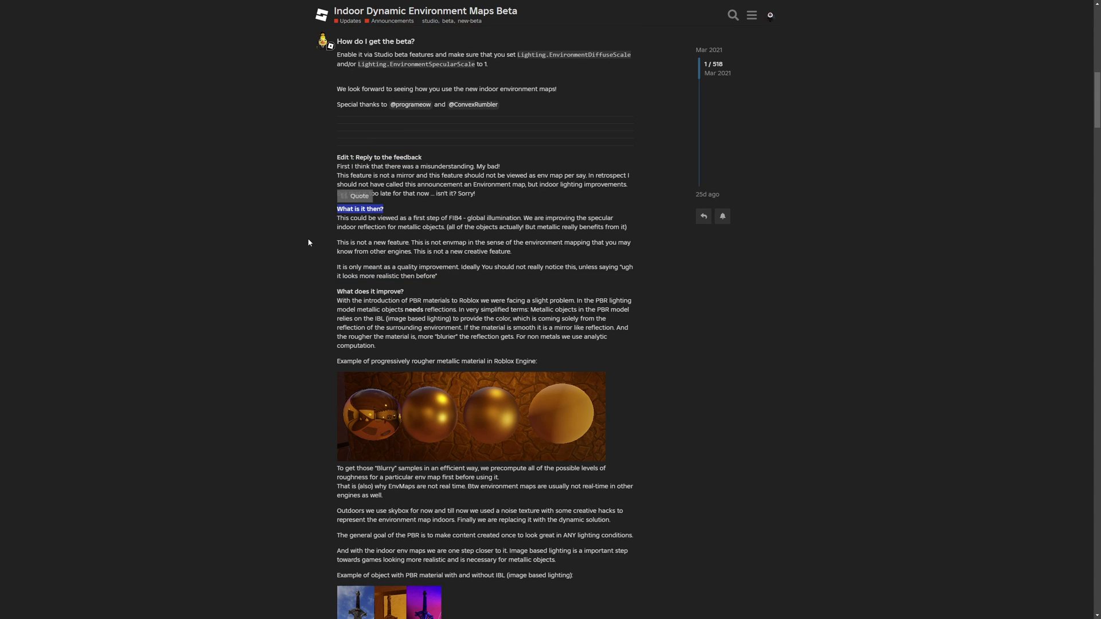
{"action": "scroll", "scroll_direction": "down", "scroll_amount": 3}
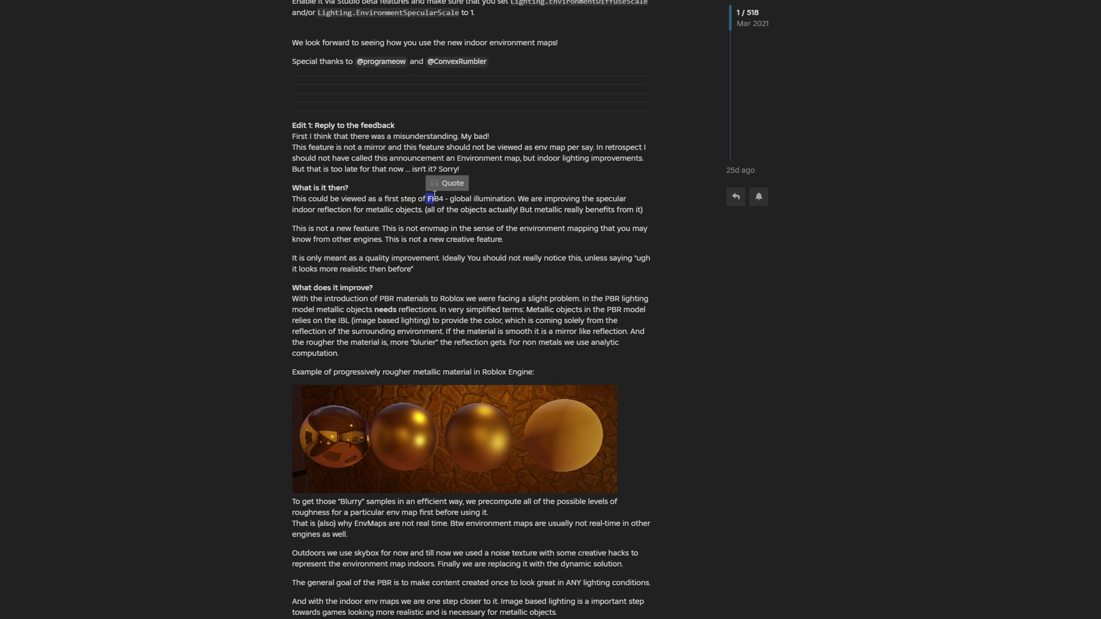
{"action": "left_click_drag", "start_coordinate": [432, 199], "coordinate": [515, 199]}
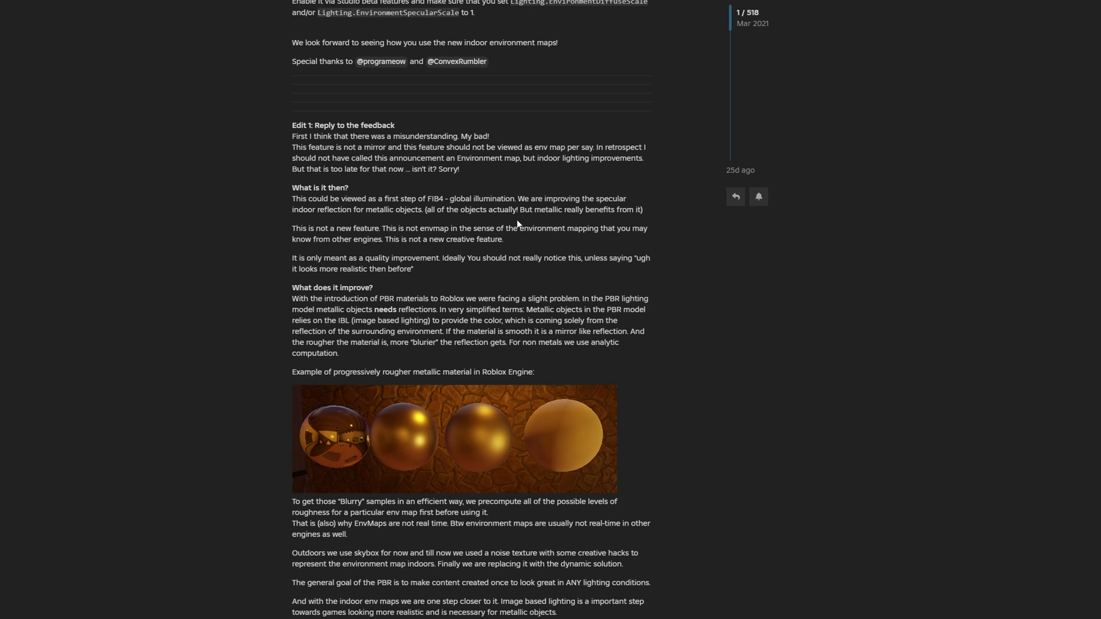
{"action": "mouse_move", "coordinate": [512, 233]}
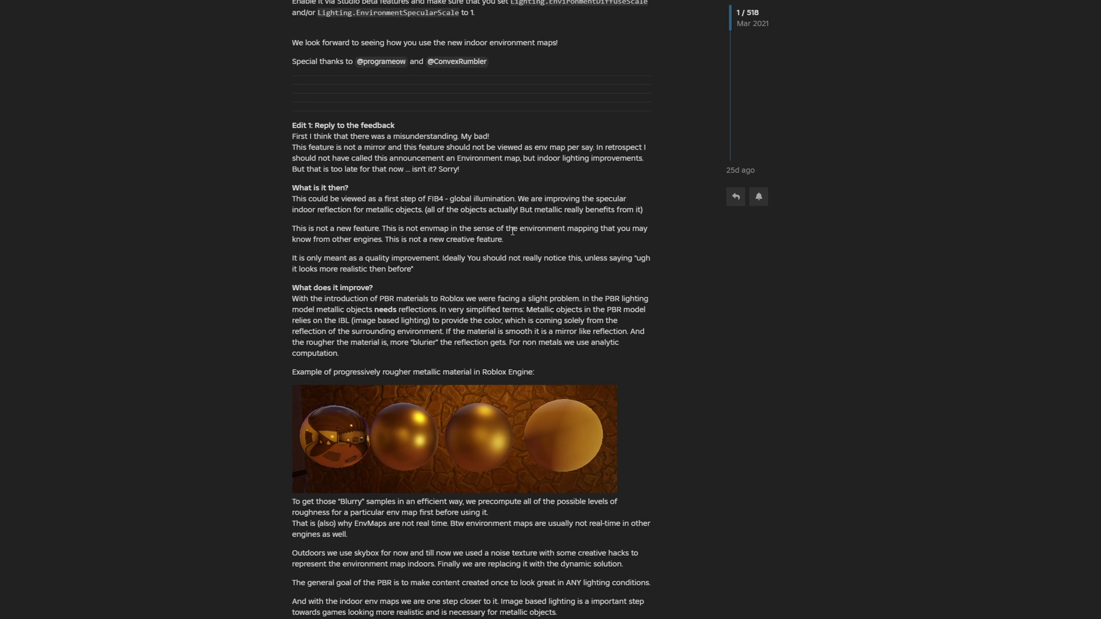
{"action": "mouse_move", "coordinate": [400, 219]}
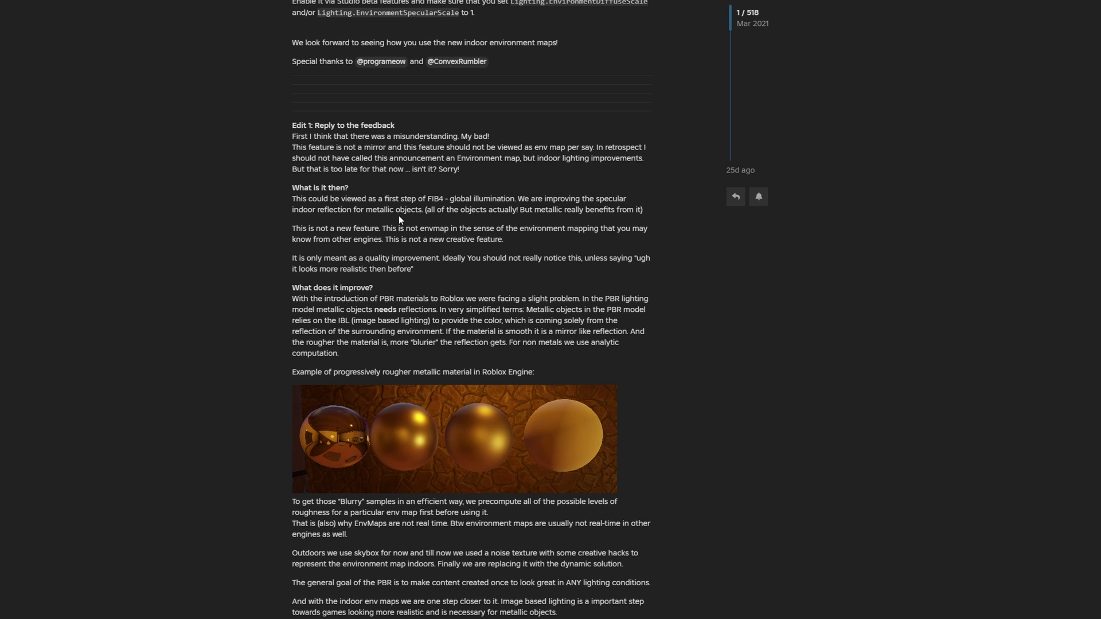
{"action": "mouse_move", "coordinate": [425, 225]}
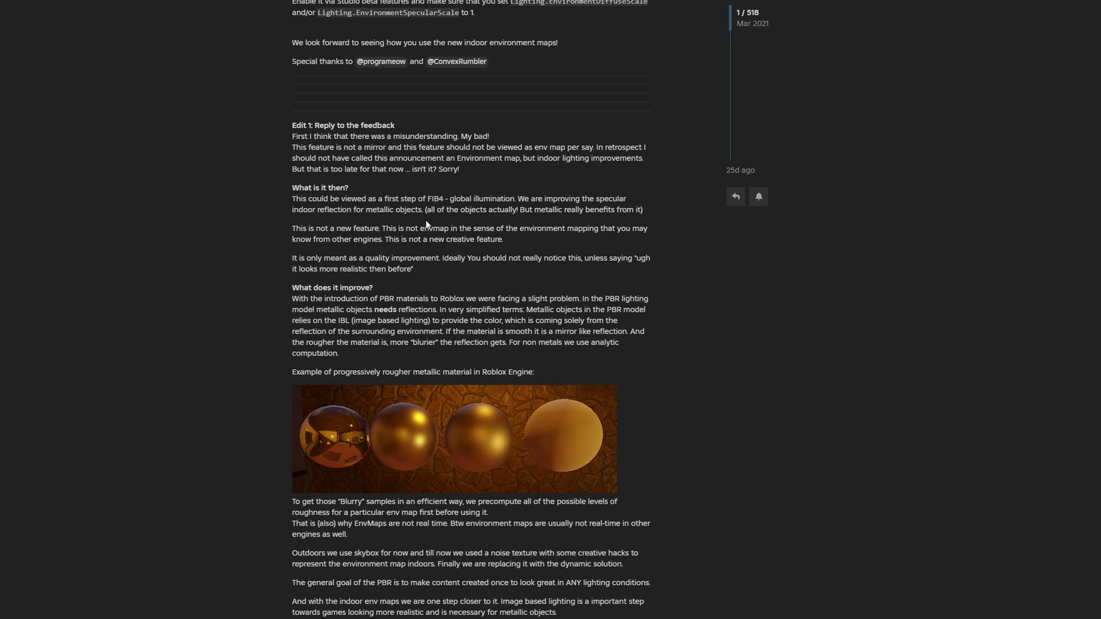
{"action": "mouse_move", "coordinate": [530, 210]}
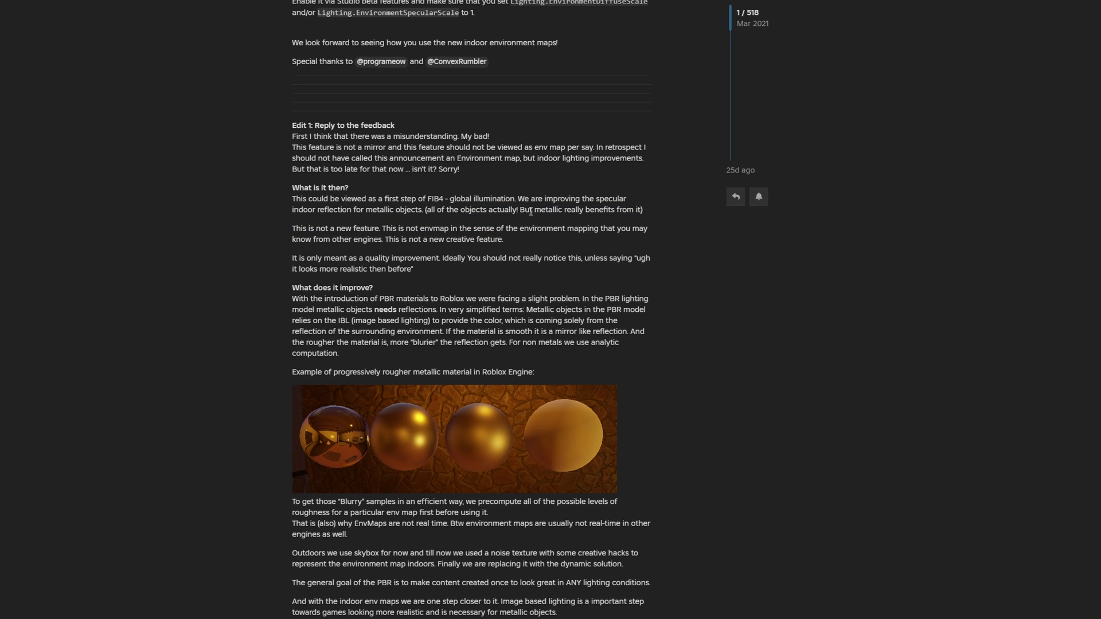
- View the rough metallic spheres and sword example images, then scroll to the last reply
{"action": "scroll", "scroll_direction": "down", "scroll_amount": 3}
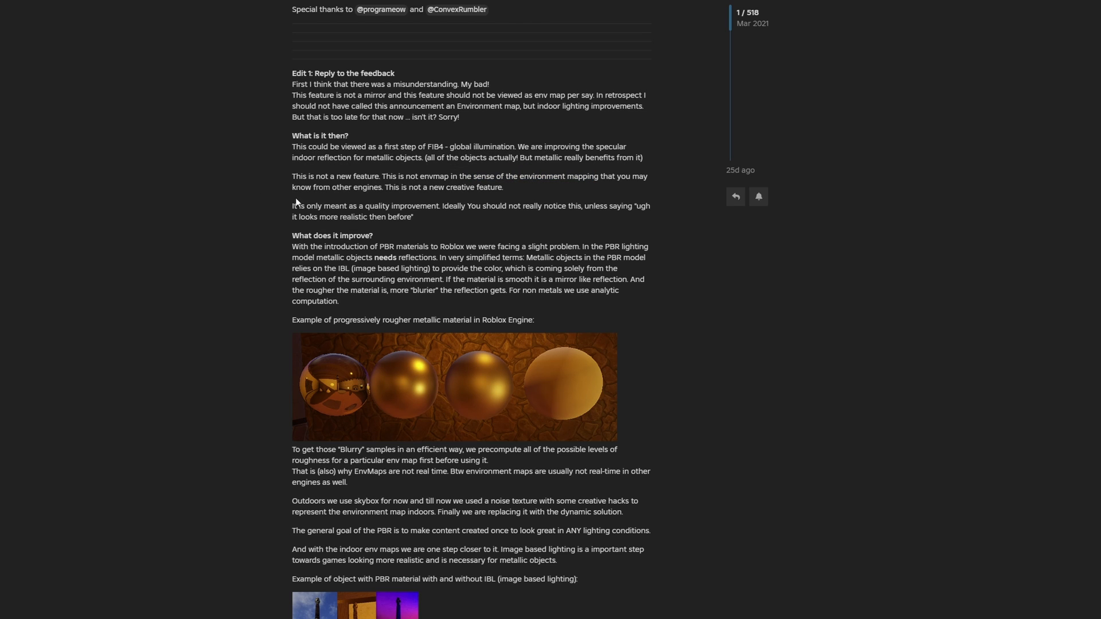
{"action": "left_click_drag", "start_coordinate": [292, 205], "coordinate": [447, 206]}
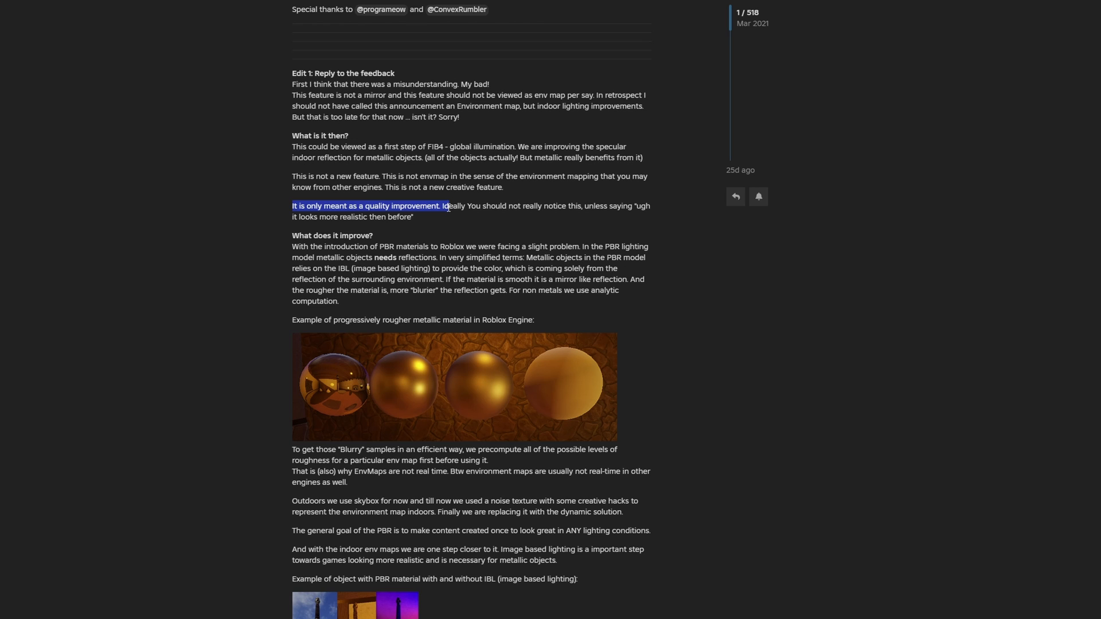
{"action": "scroll", "scroll_direction": "down", "scroll_amount": 3}
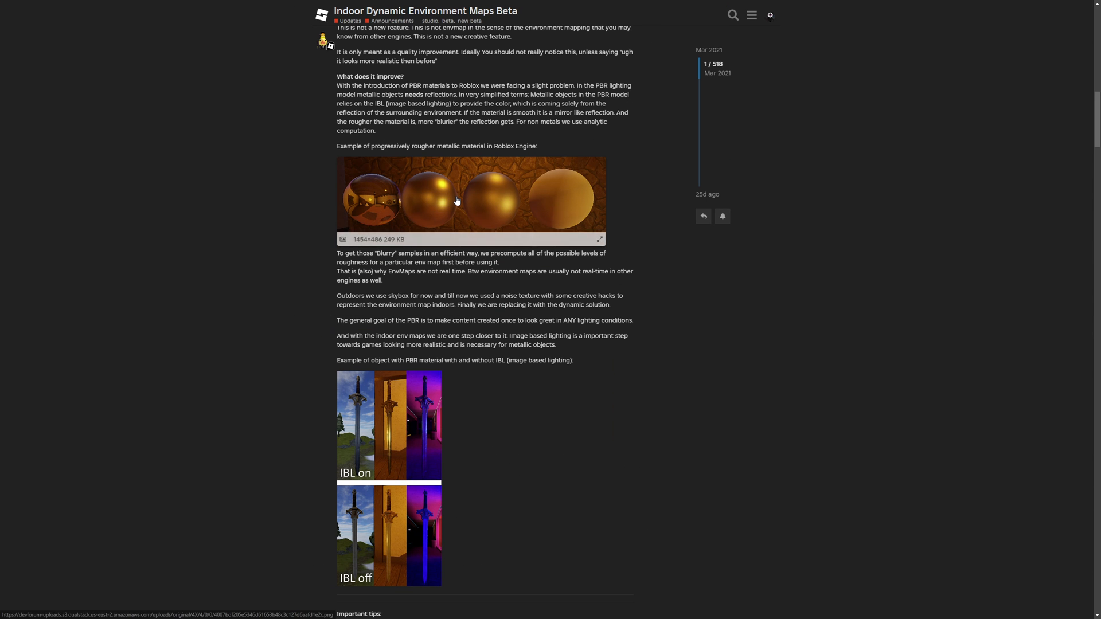
{"action": "left_click", "coordinate": [470, 199]}
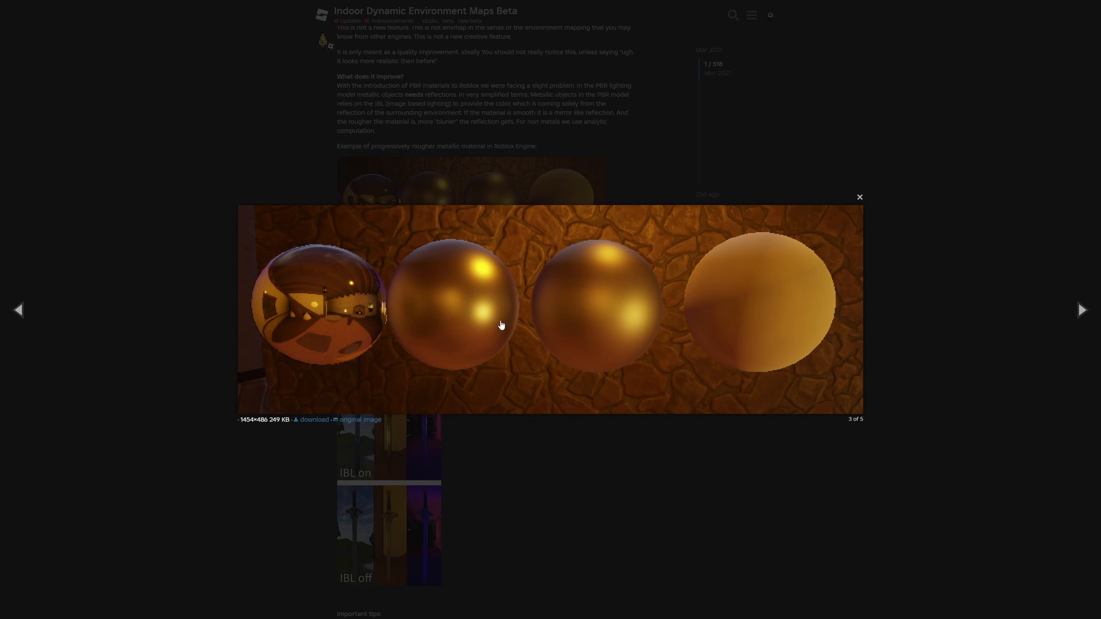
{"action": "mouse_move", "coordinate": [199, 399]}
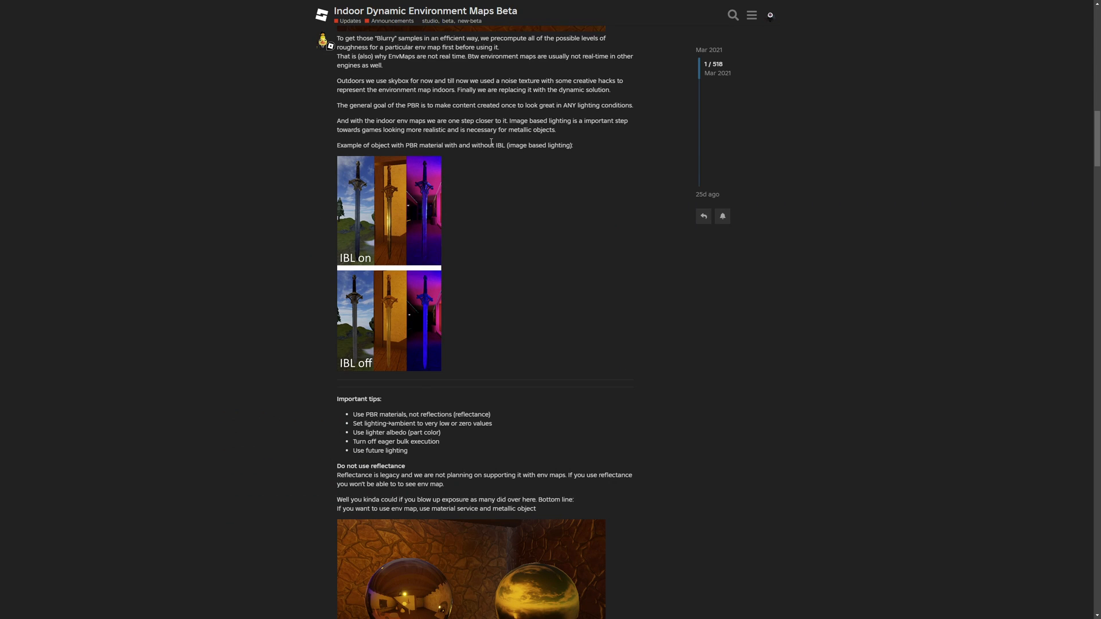
{"action": "mouse_move", "coordinate": [569, 182]}
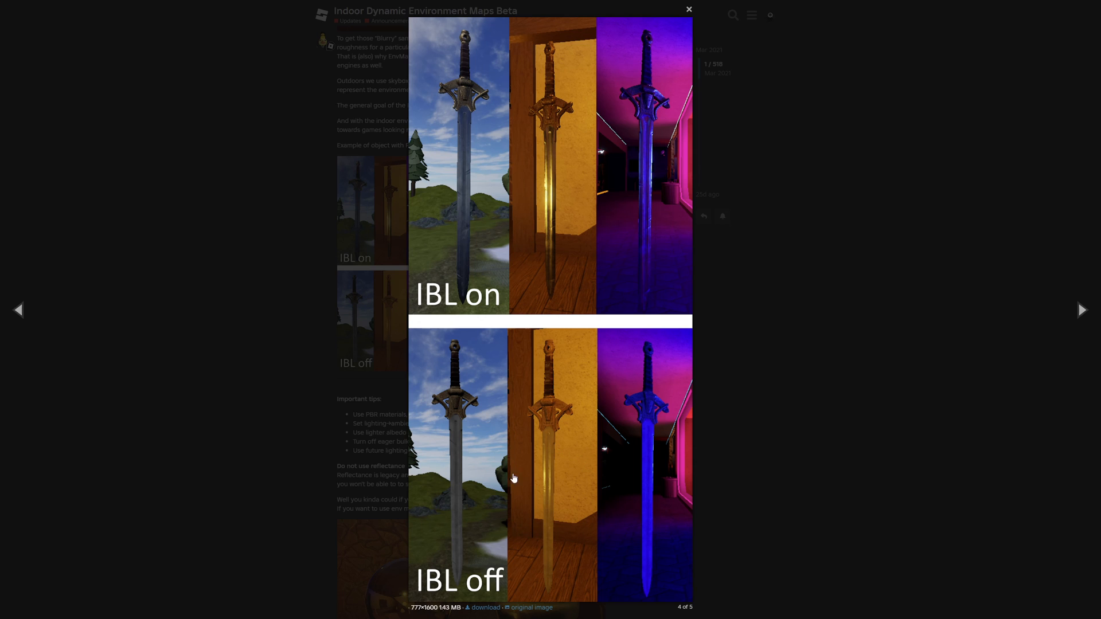
{"action": "left_click", "coordinate": [688, 9]}
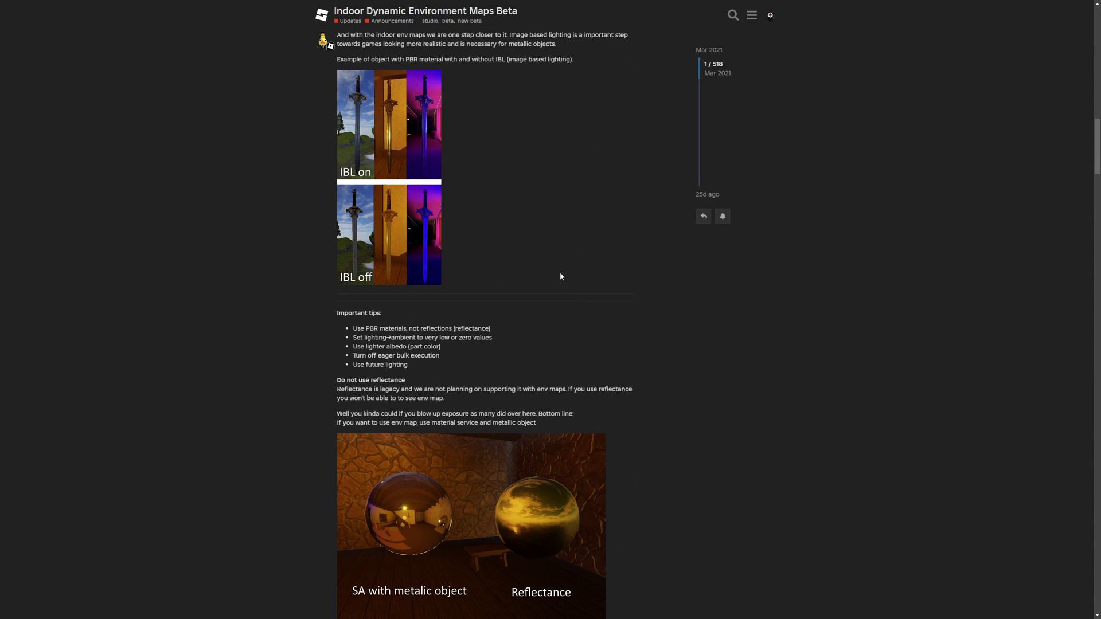
{"action": "scroll", "scroll_direction": "down", "scroll_amount": 3}
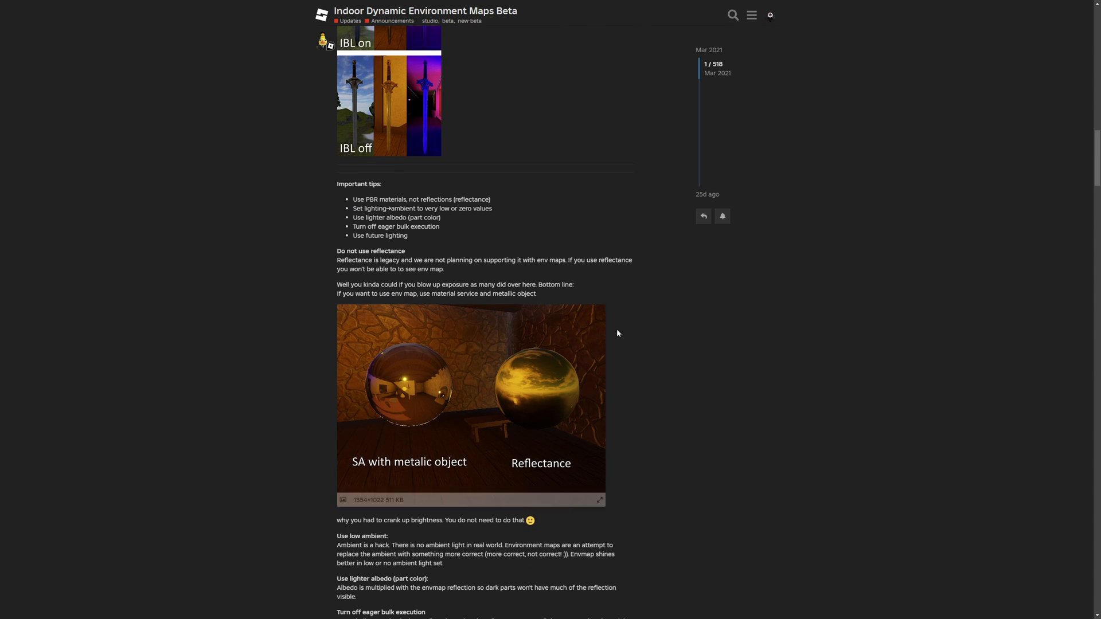
{"action": "scroll", "scroll_direction": "down", "scroll_amount": 3}
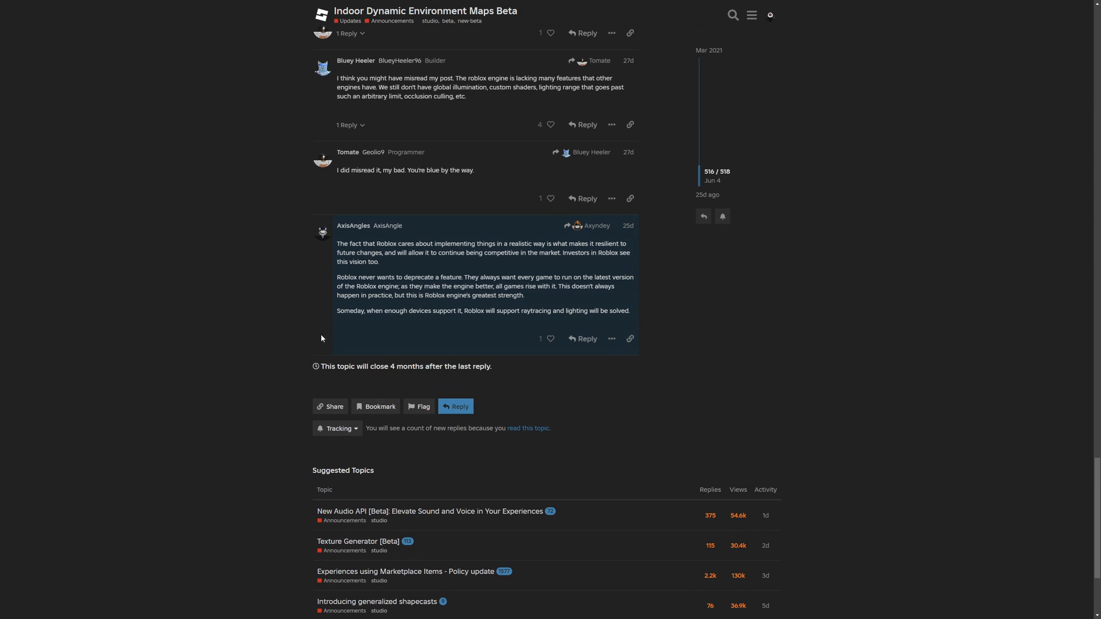
{"action": "scroll", "scroll_direction": "down", "scroll_amount": 3}
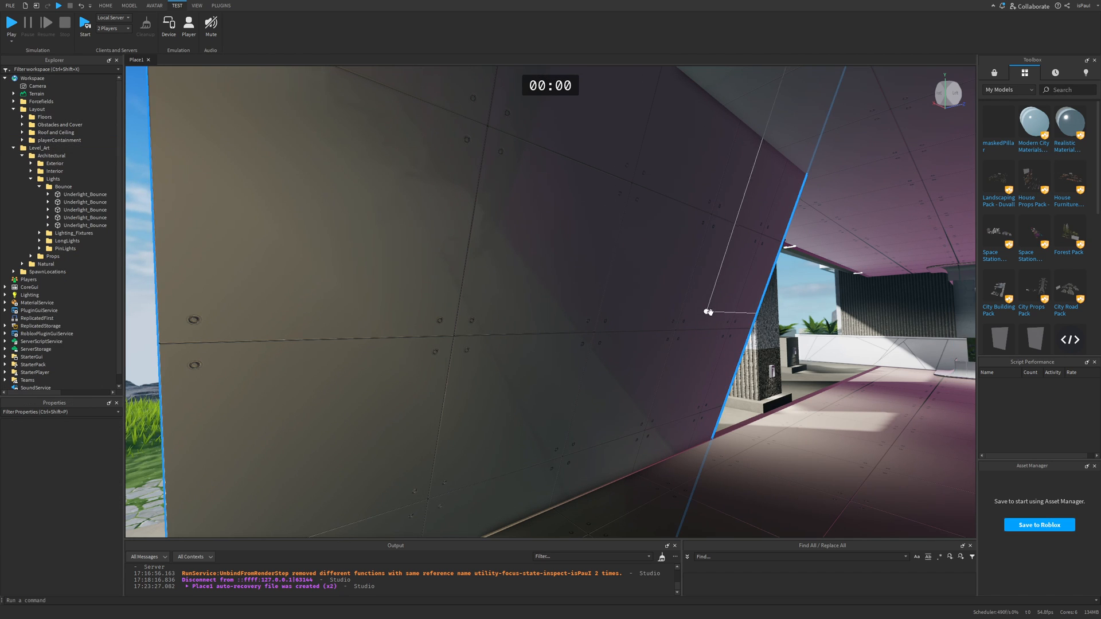
- Orbit the editor view across the purple pillar, concrete wall and out onto the planter terrace
{"action": "left_click_drag", "start_coordinate": [709, 312], "coordinate": [653, 286]}
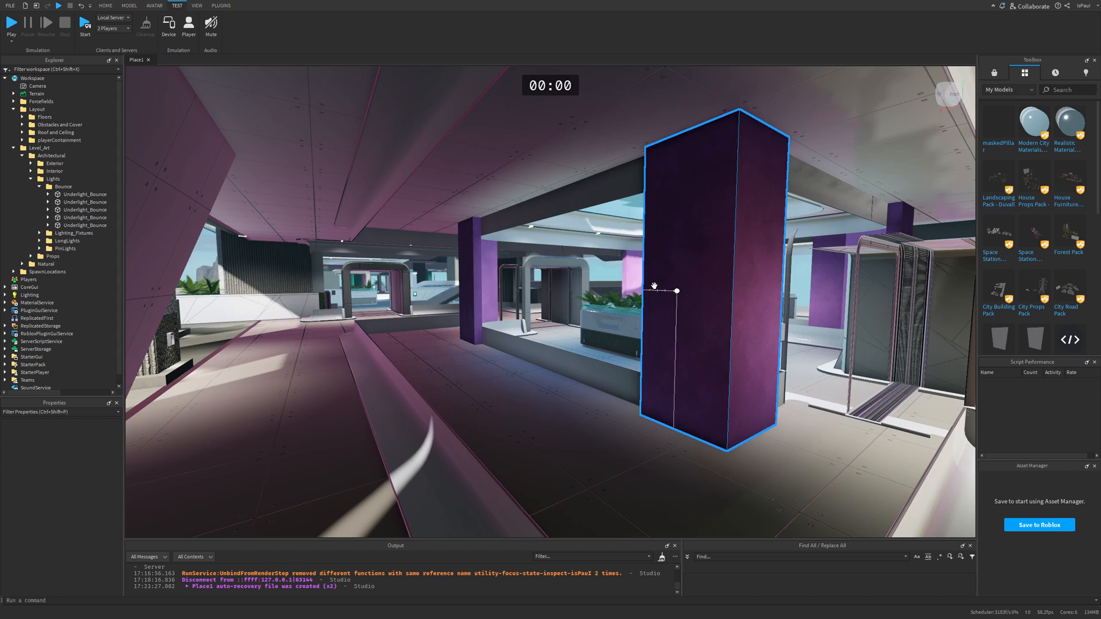
{"action": "left_click_drag", "start_coordinate": [674, 291], "coordinate": [523, 293]}
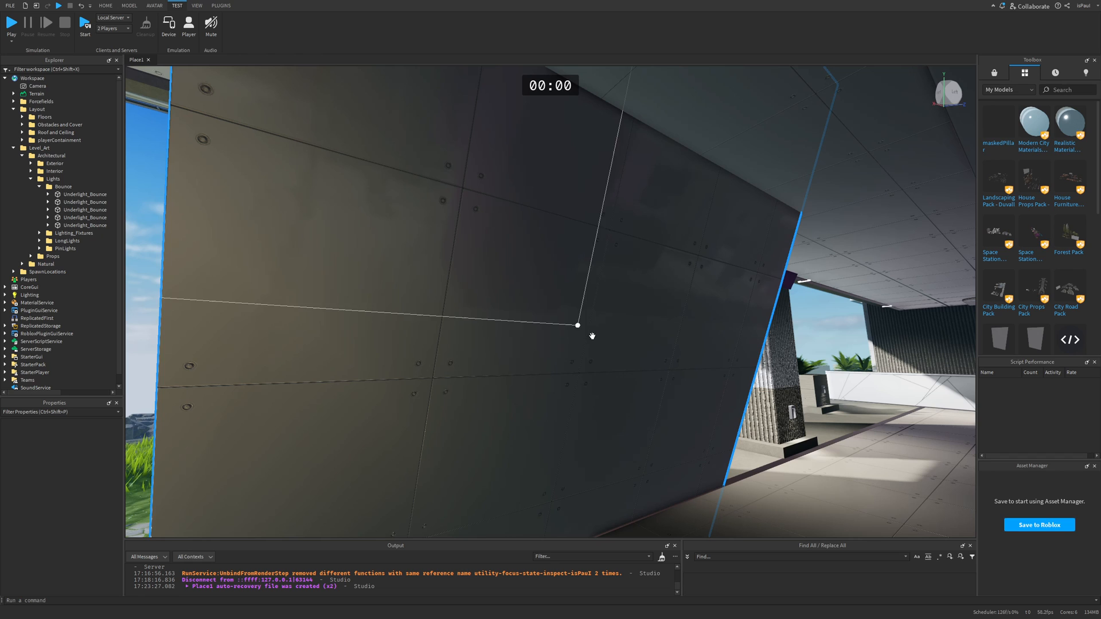
{"action": "left_click_drag", "start_coordinate": [591, 335], "coordinate": [604, 311]}
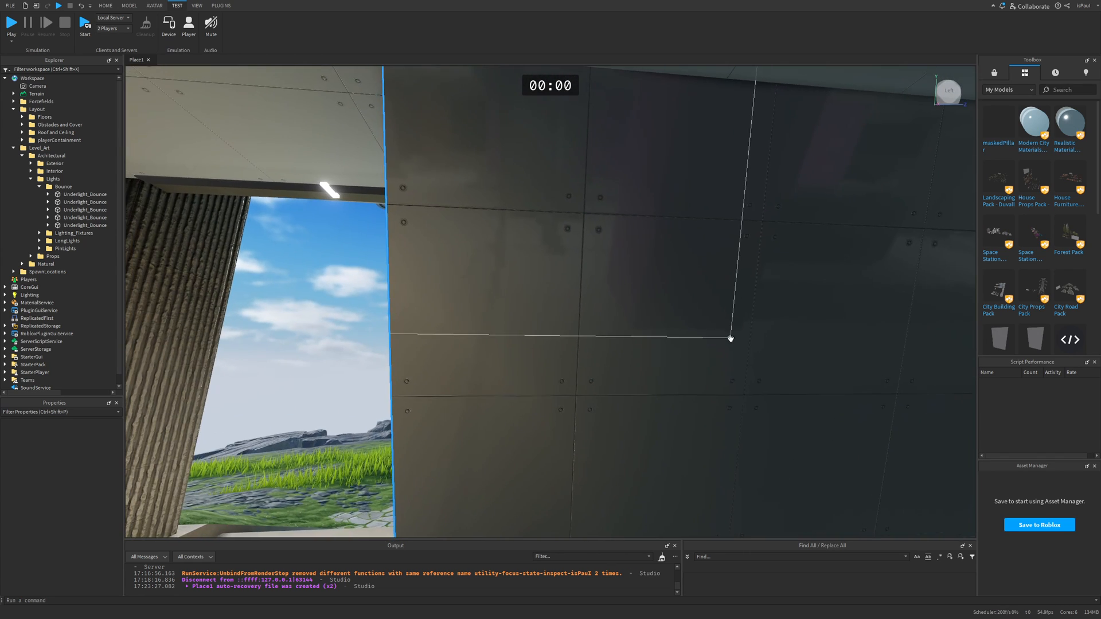
{"action": "left_click_drag", "start_coordinate": [730, 338], "coordinate": [595, 278]}
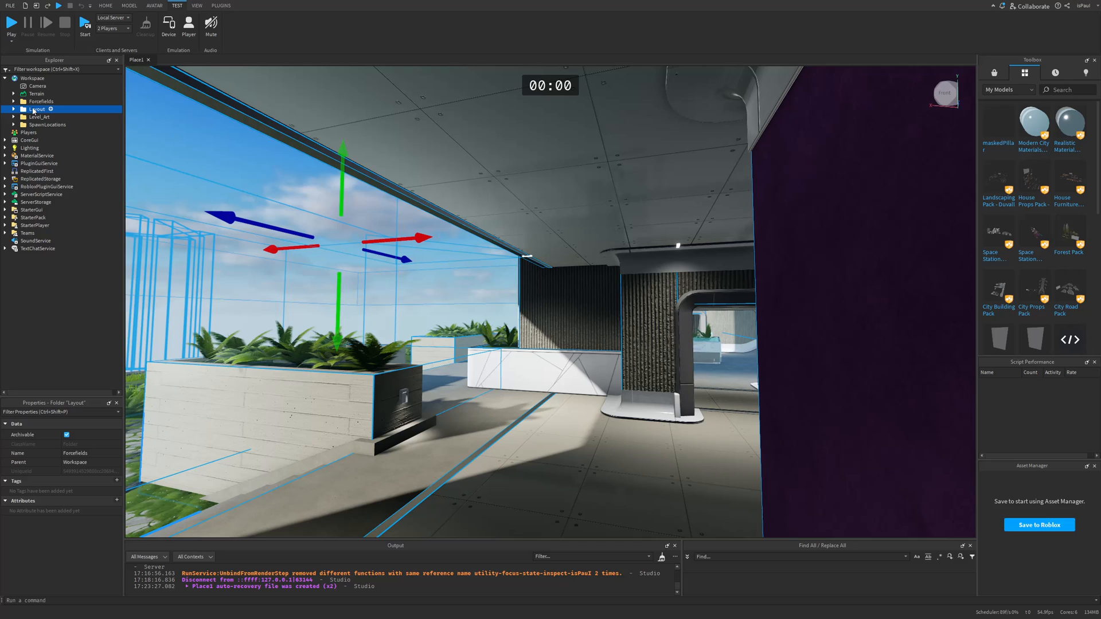
- Switch Lighting Technology from Future to Compatibility, then to another mode to compare
{"action": "left_click", "coordinate": [31, 148]}
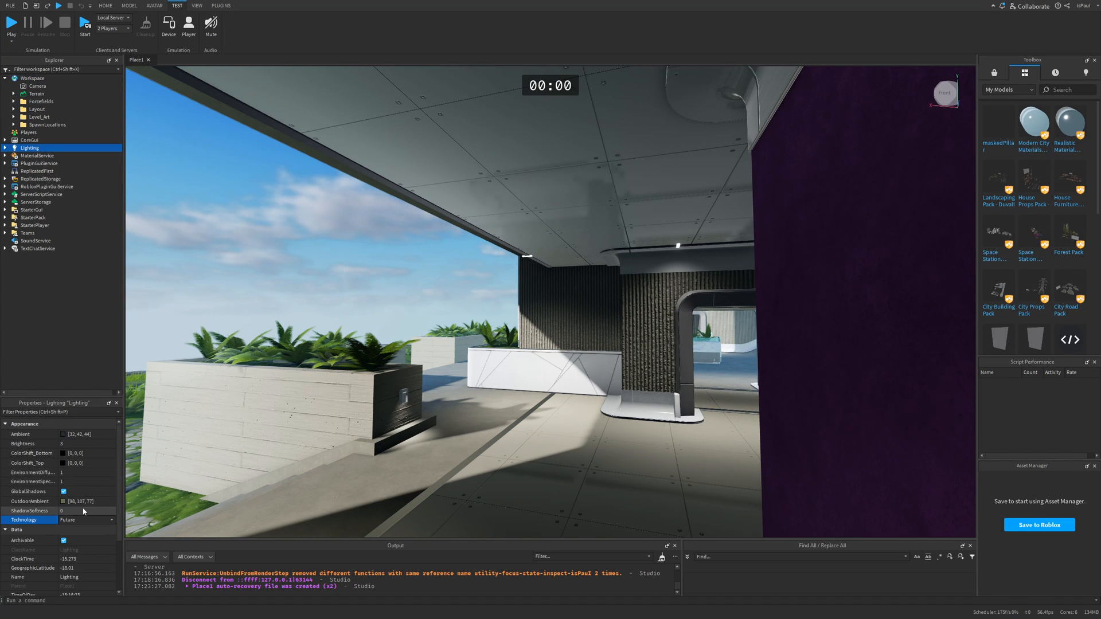
{"action": "left_click", "coordinate": [86, 510]}
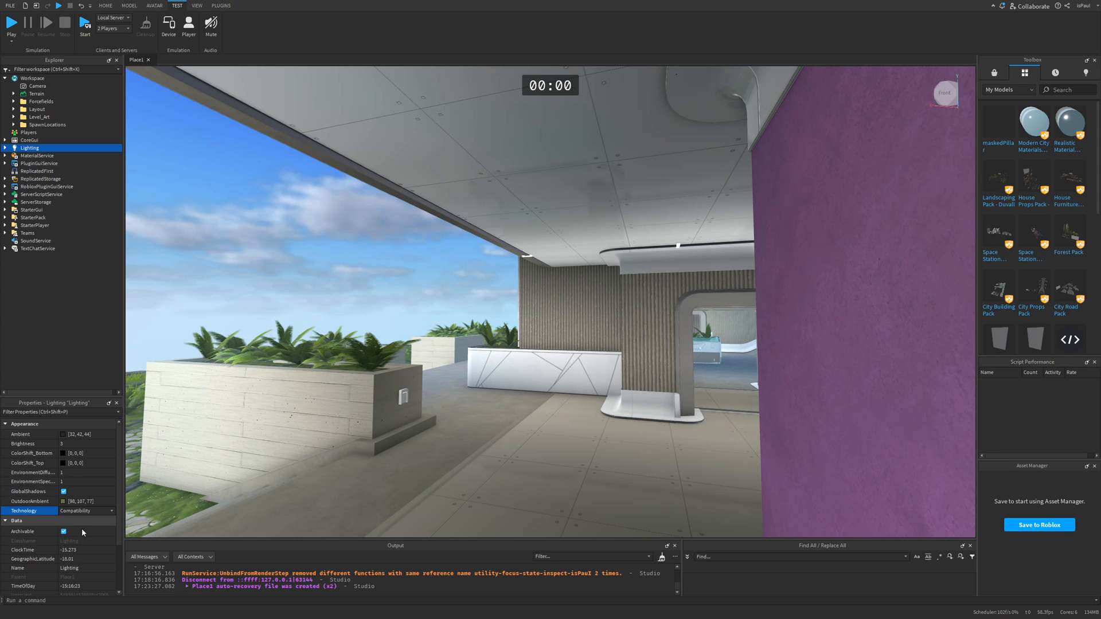
{"action": "left_click", "coordinate": [111, 511]}
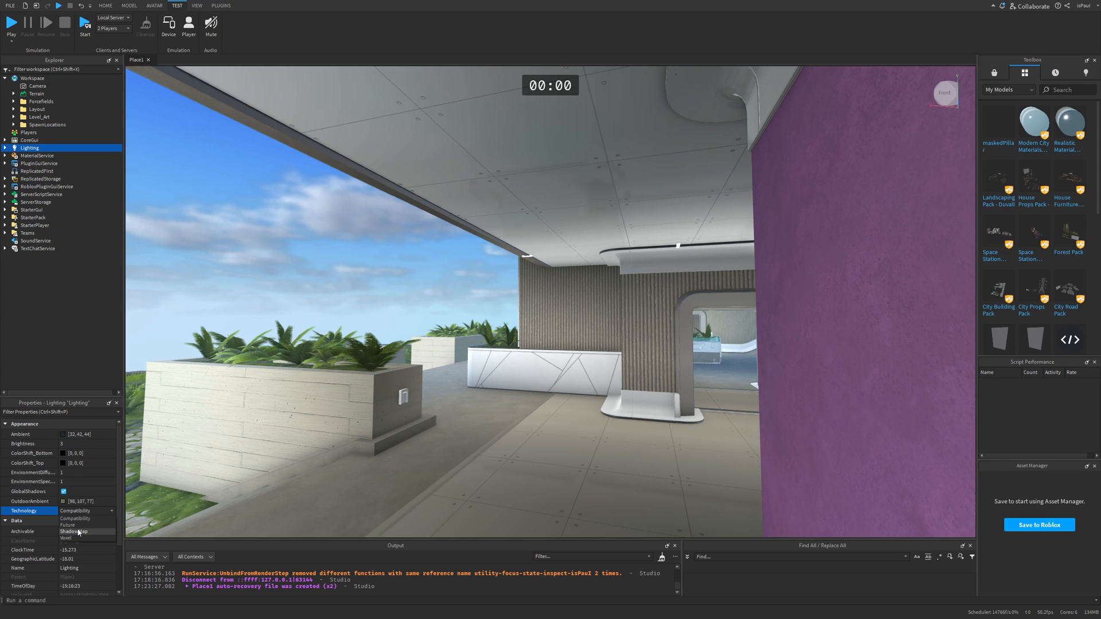
{"action": "left_click", "coordinate": [66, 538]}
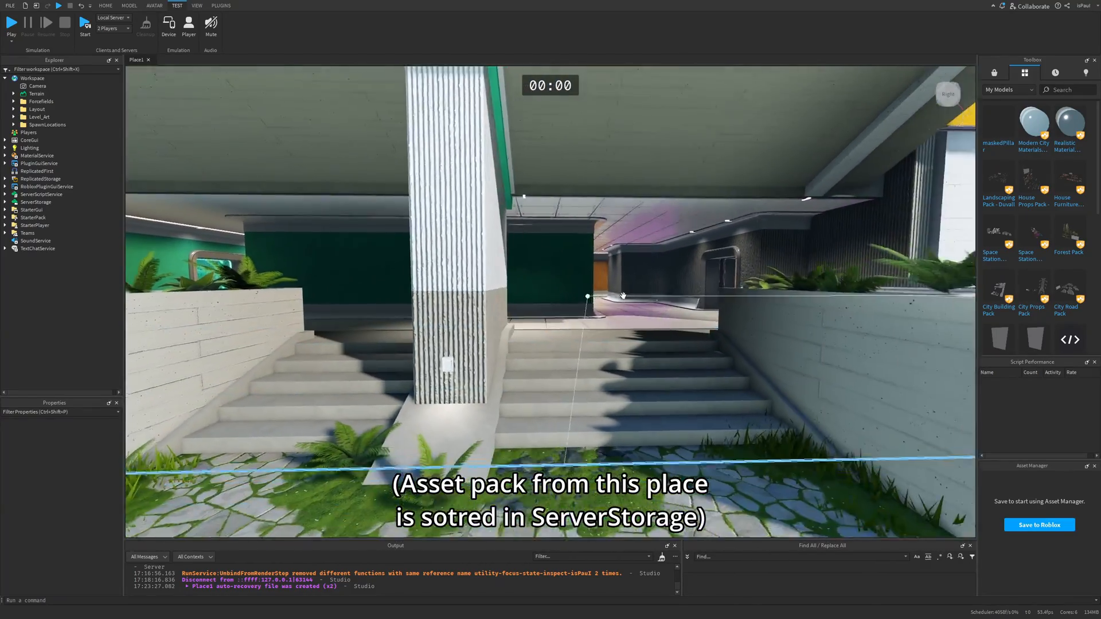
- Fly to the glowing doorway, inspect the PinkForcefield SurfaceLight, then expand StarterPack's blaster tools
{"action": "left_click_drag", "start_coordinate": [618, 295], "coordinate": [620, 326]}
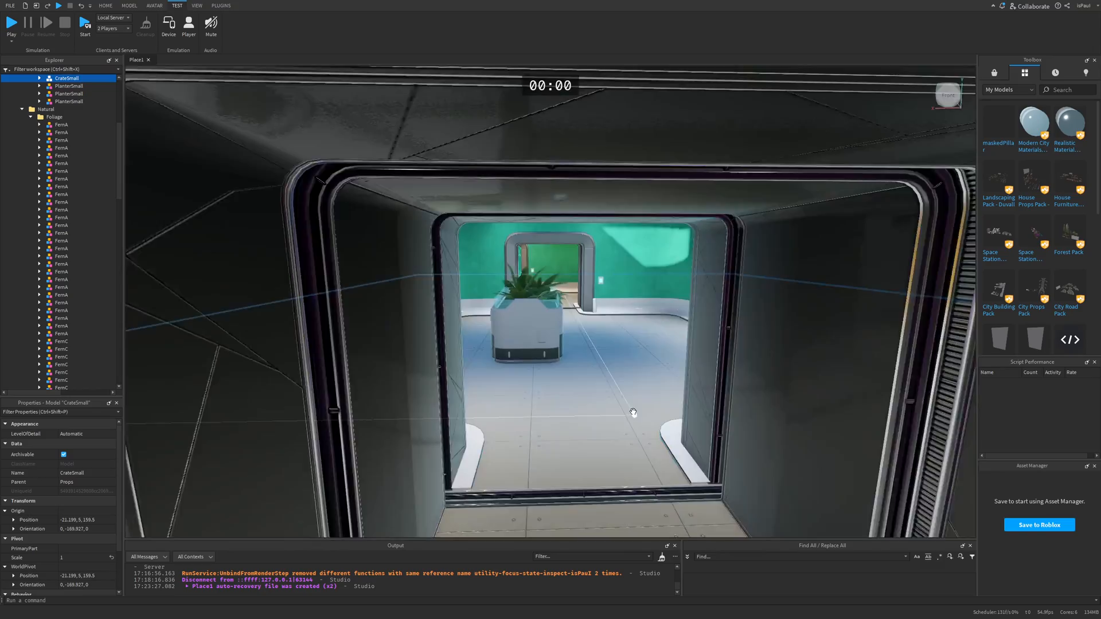
{"action": "left_click_drag", "start_coordinate": [632, 412], "coordinate": [781, 375]}
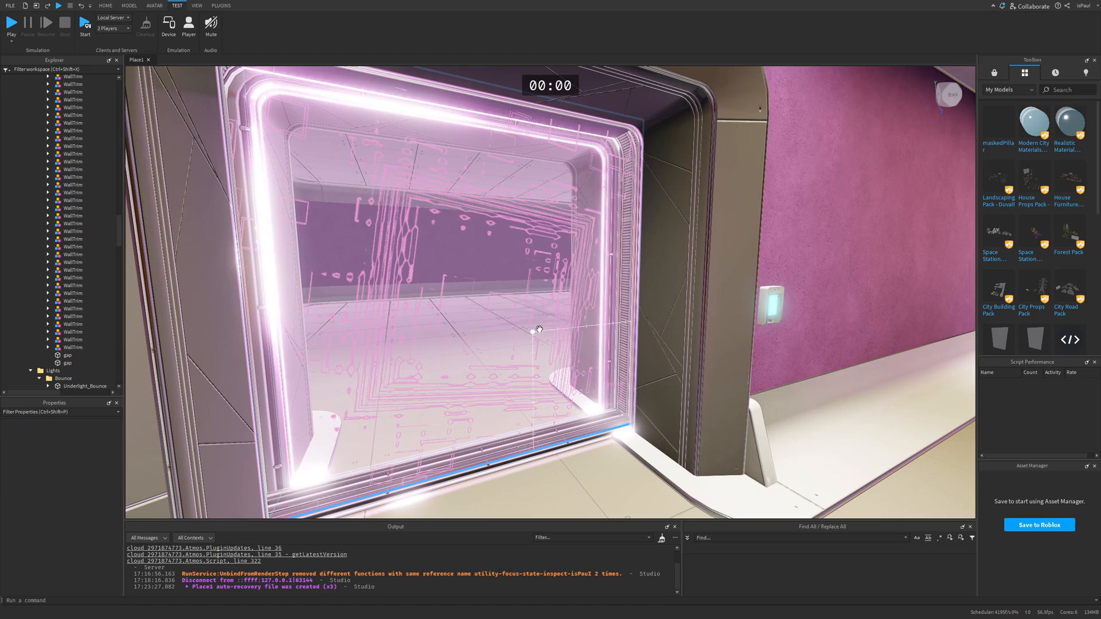
{"action": "left_click", "coordinate": [59, 133]}
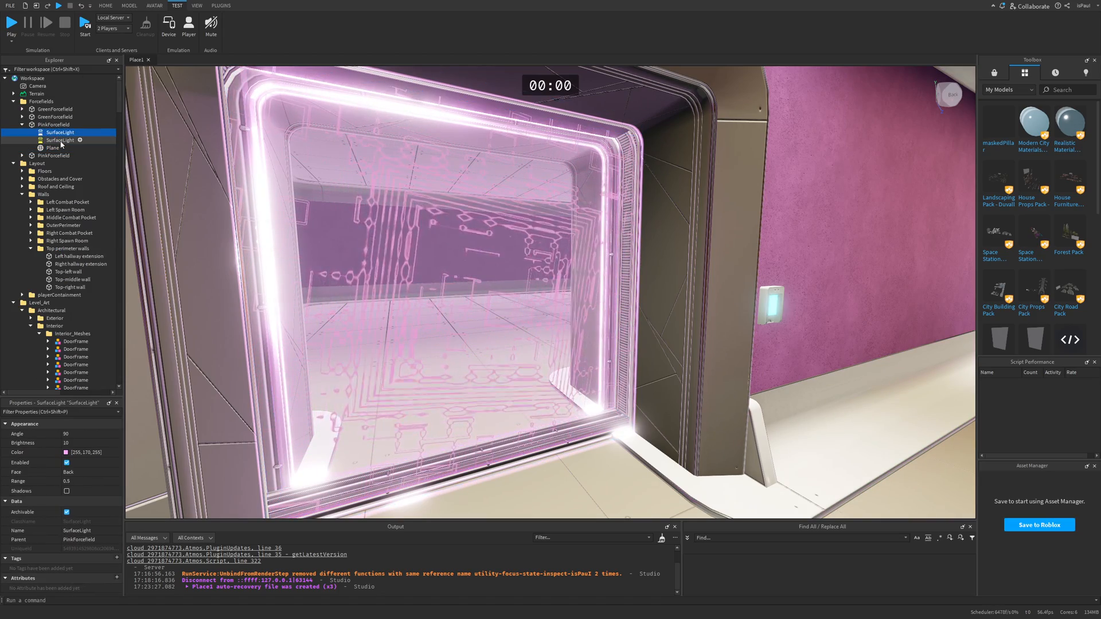
{"action": "left_click", "coordinate": [53, 124]}
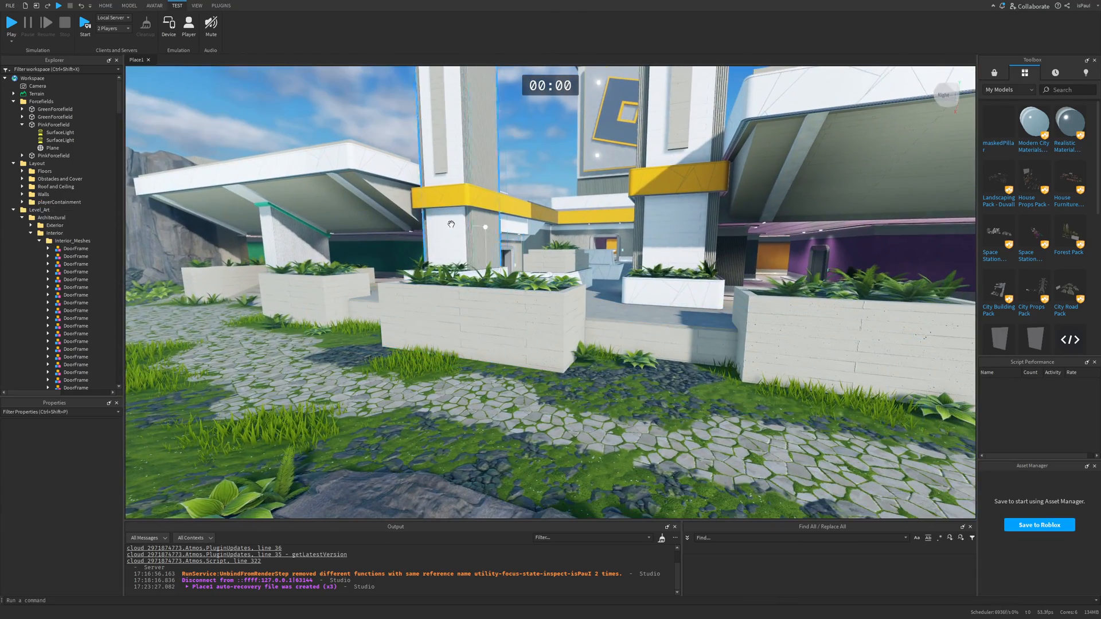
{"action": "left_click", "coordinate": [32, 248]}
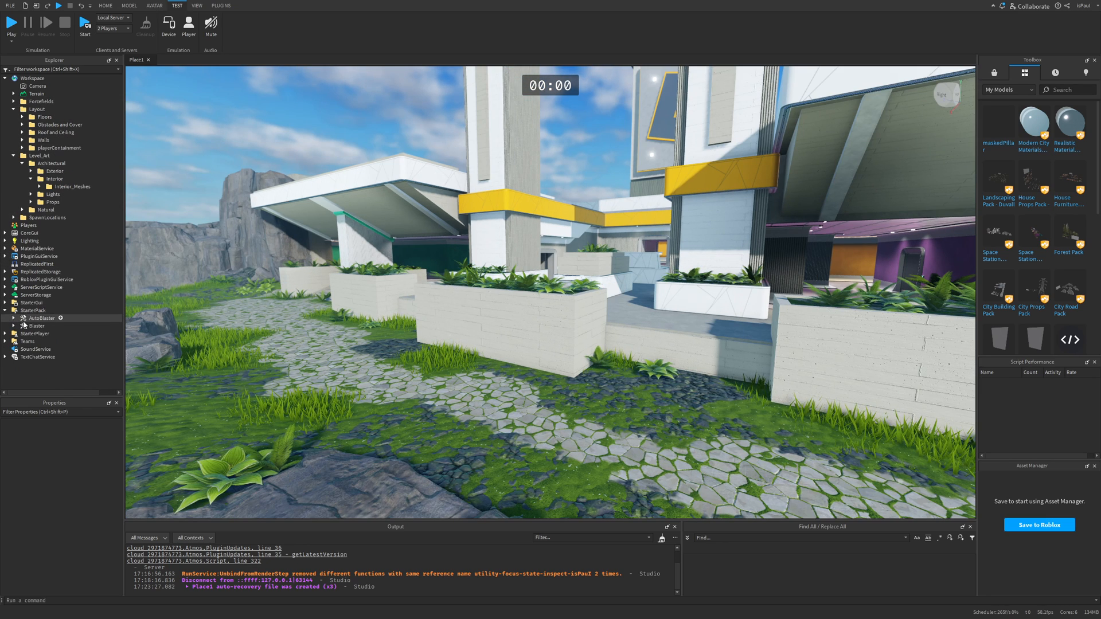
- Reveal the Laser Tag Template Library and ServerScriptService's Blaster, Gameplay and Utility folders, selecting Gameplay
{"action": "left_click", "coordinate": [37, 325]}
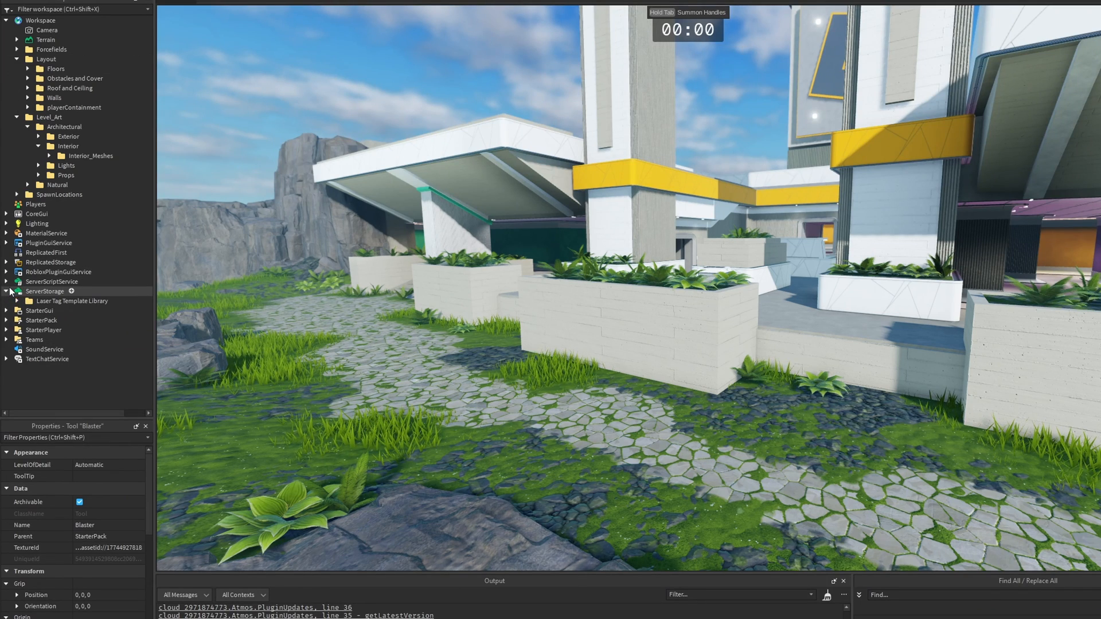
{"action": "left_click", "coordinate": [50, 282]}
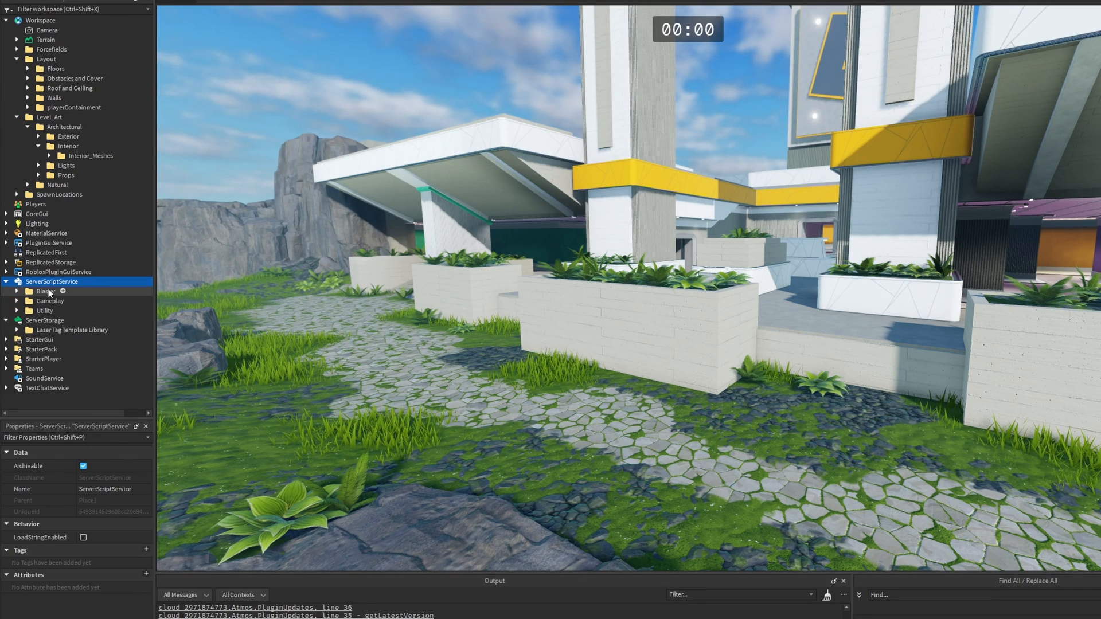
{"action": "left_click", "coordinate": [72, 330]}
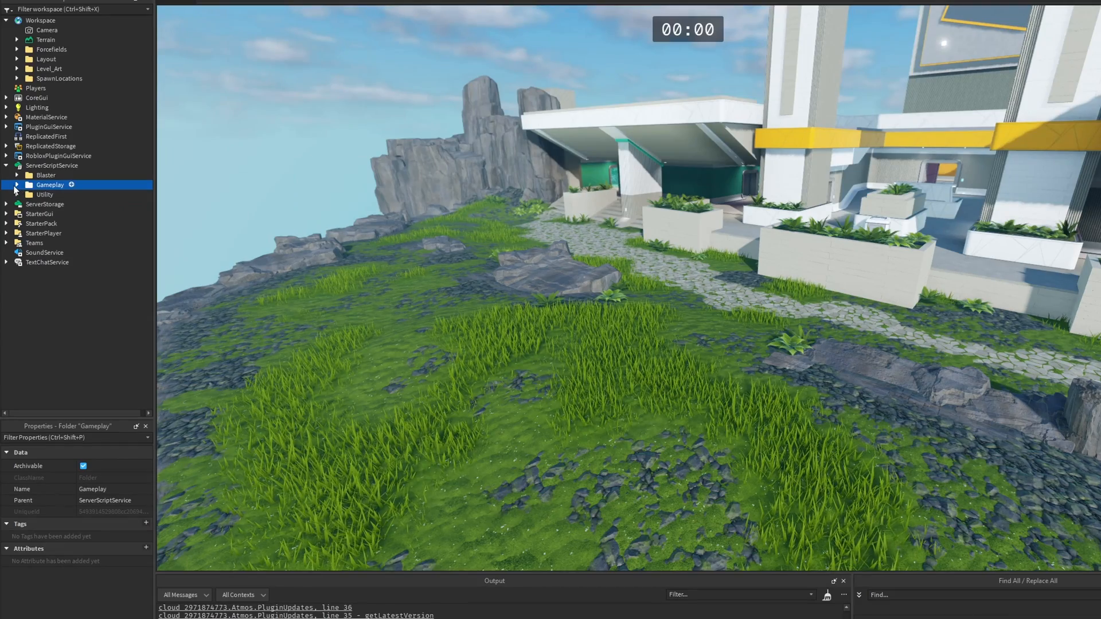
- Expand Gameplay > Scripts > Modes and Rounds and open the Eliminations server script
{"action": "left_click", "coordinate": [17, 184]}
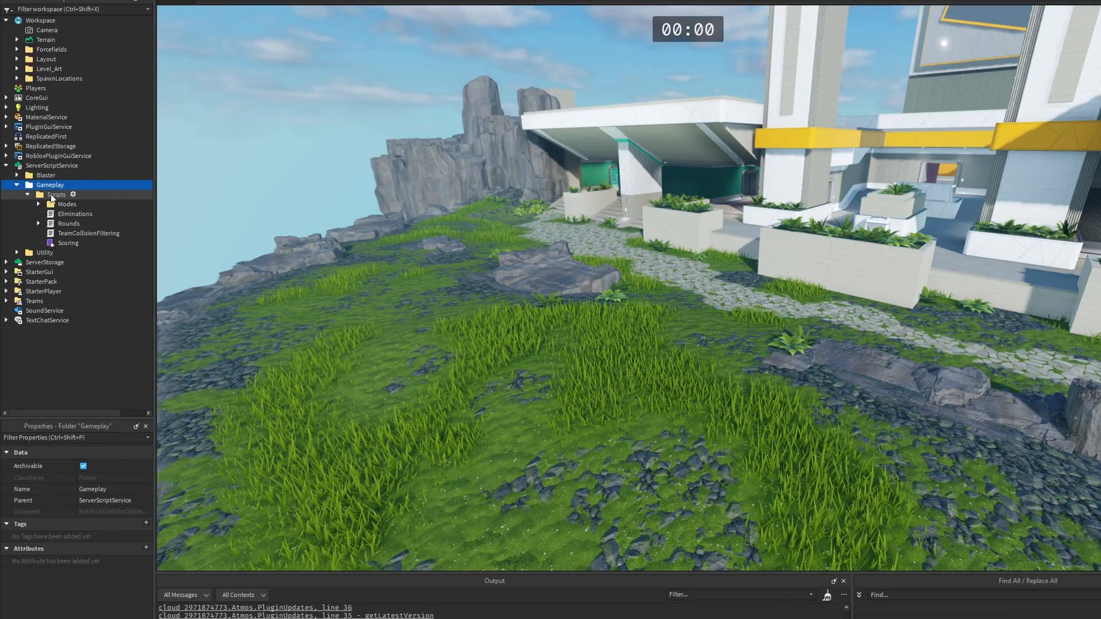
{"action": "left_click", "coordinate": [38, 204]}
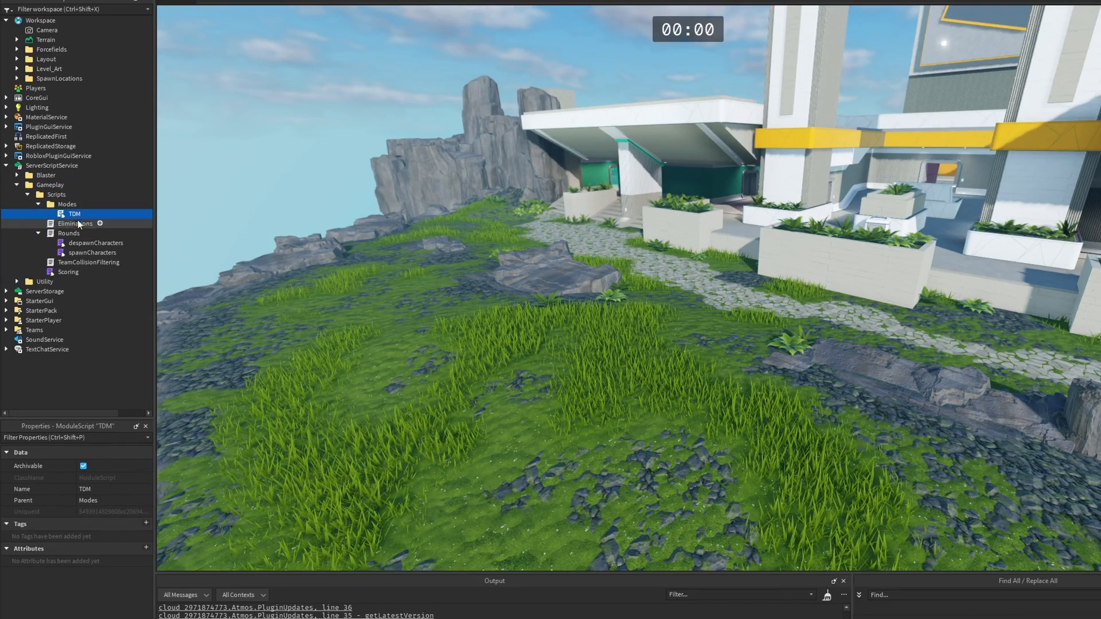
{"action": "left_click", "coordinate": [68, 232]}
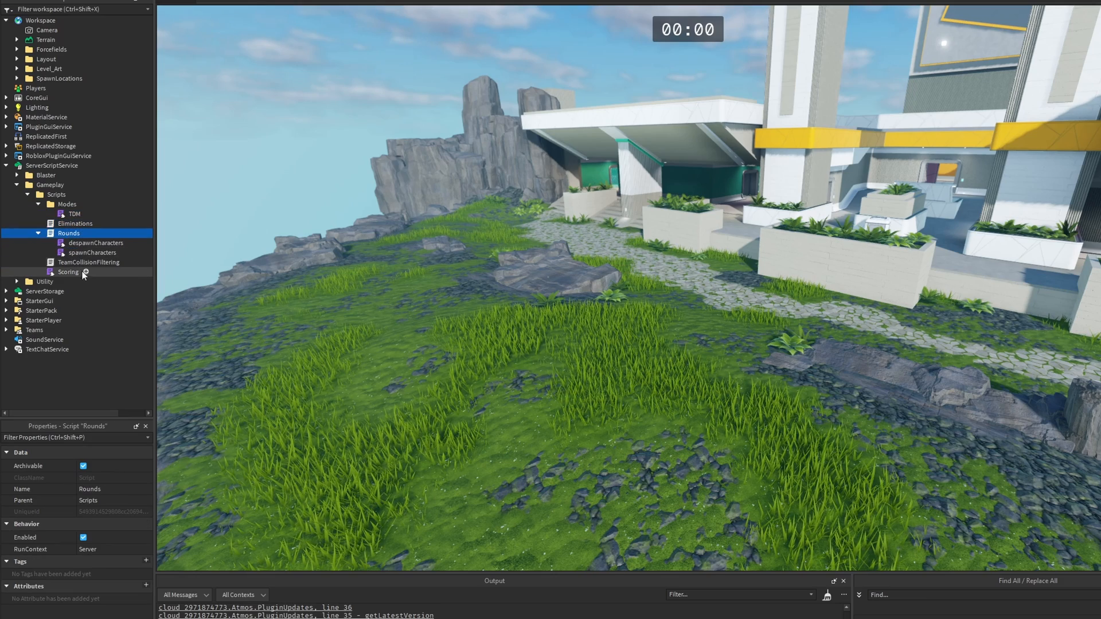
{"action": "left_click", "coordinate": [88, 262]}
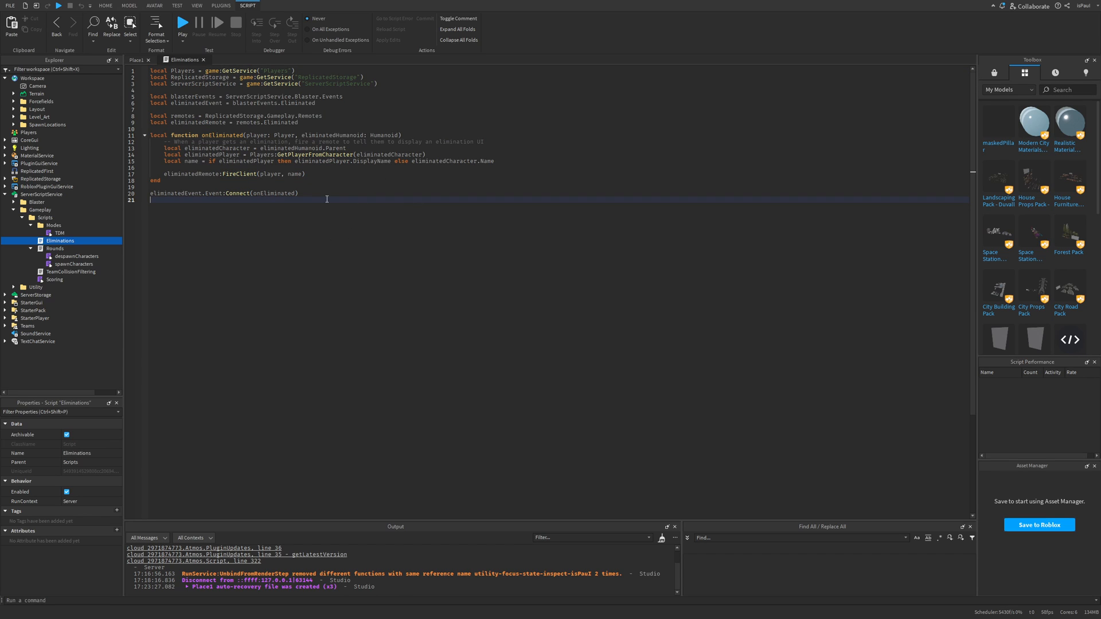
{"action": "mouse_move", "coordinate": [313, 206]}
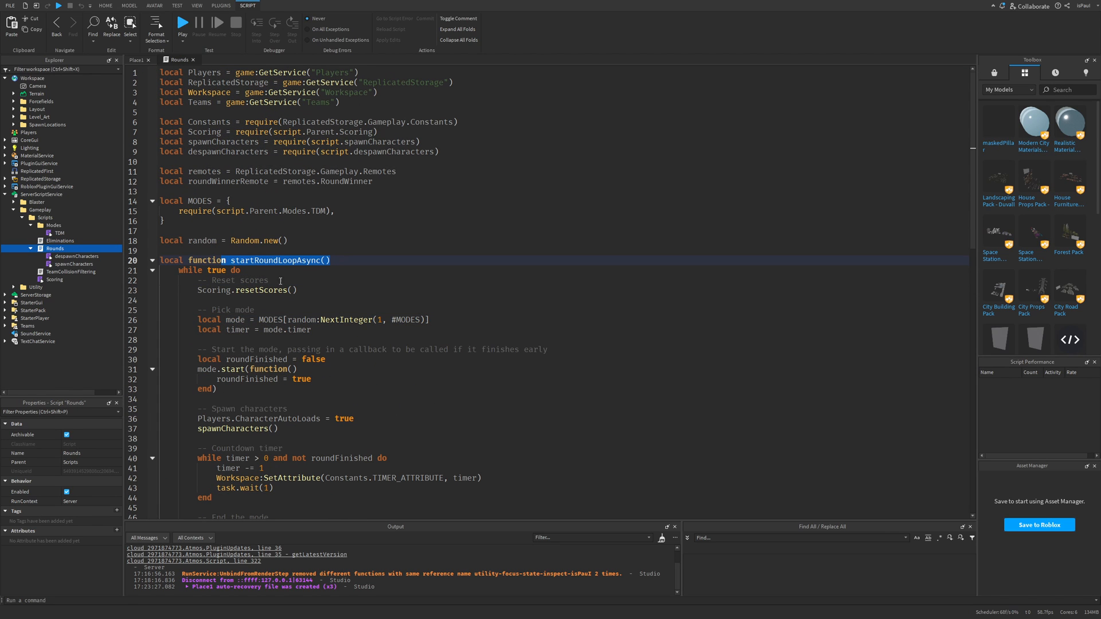
- Walk through the Rounds match loop — score reset and countdown end — then open TDM and TeamCollisionFiltering
{"action": "scroll", "scroll_direction": "down", "scroll_amount": 3}
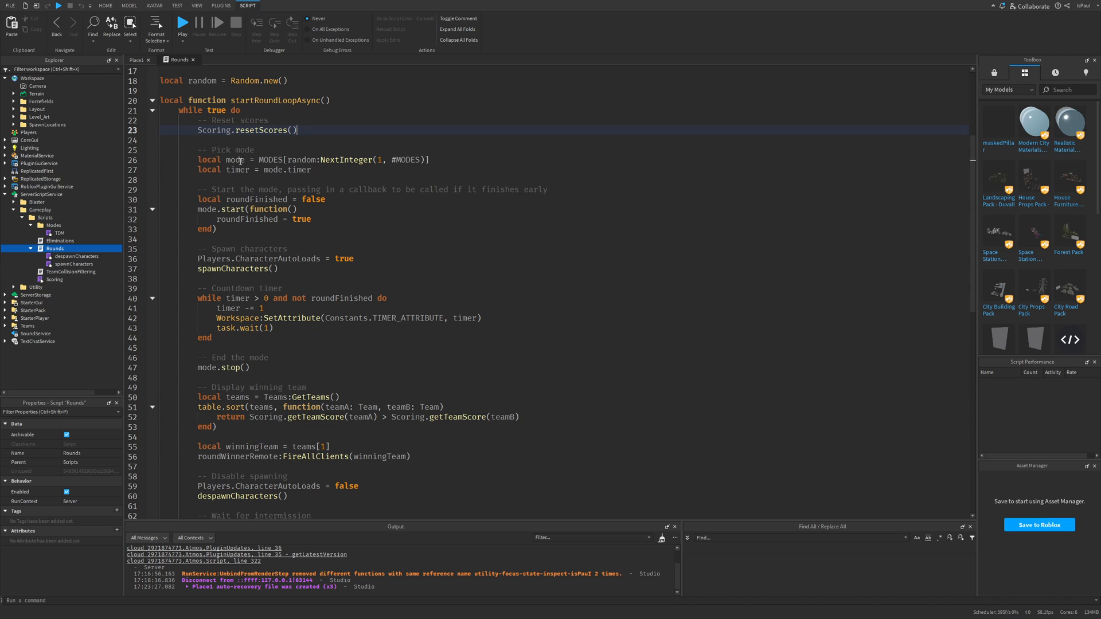
{"action": "left_click", "coordinate": [193, 150]}
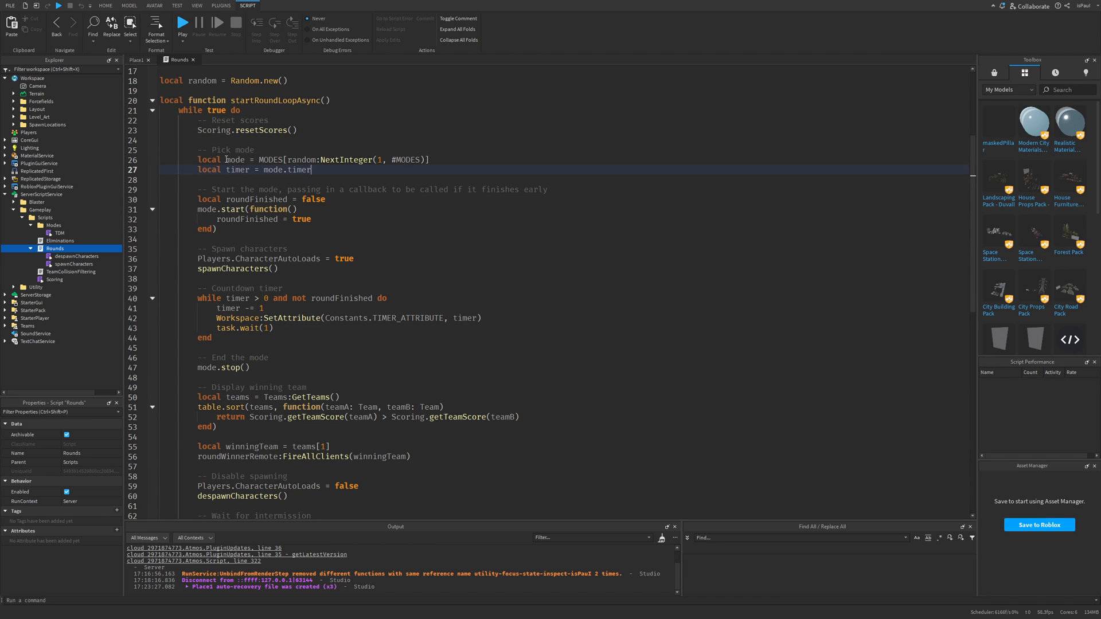
{"action": "scroll", "scroll_direction": "down", "scroll_amount": 3}
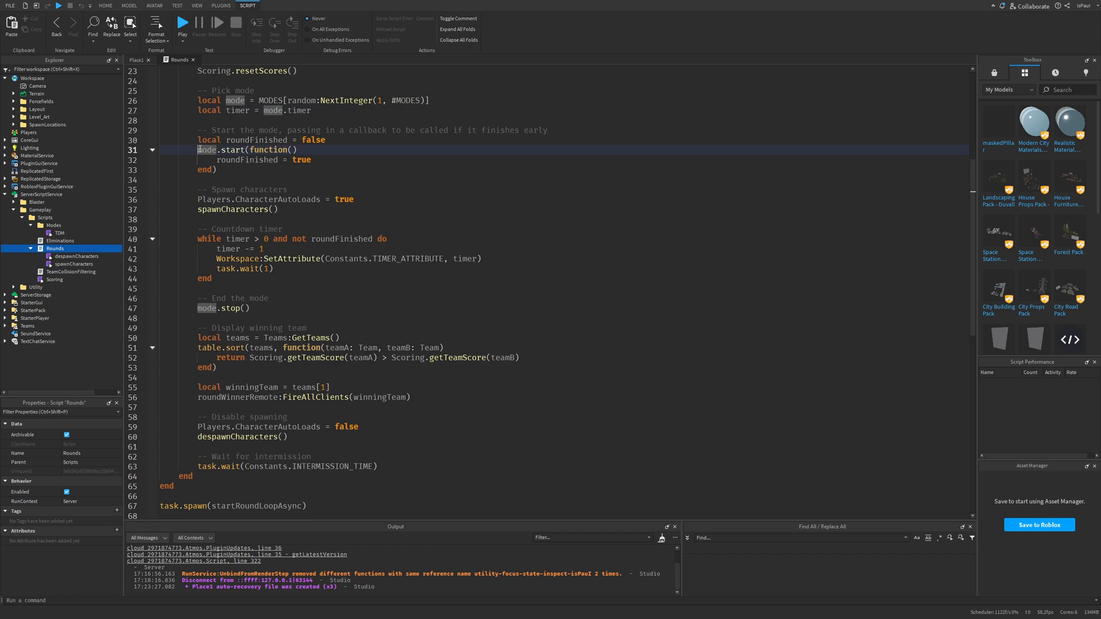
{"action": "scroll", "scroll_direction": "down", "scroll_amount": 3}
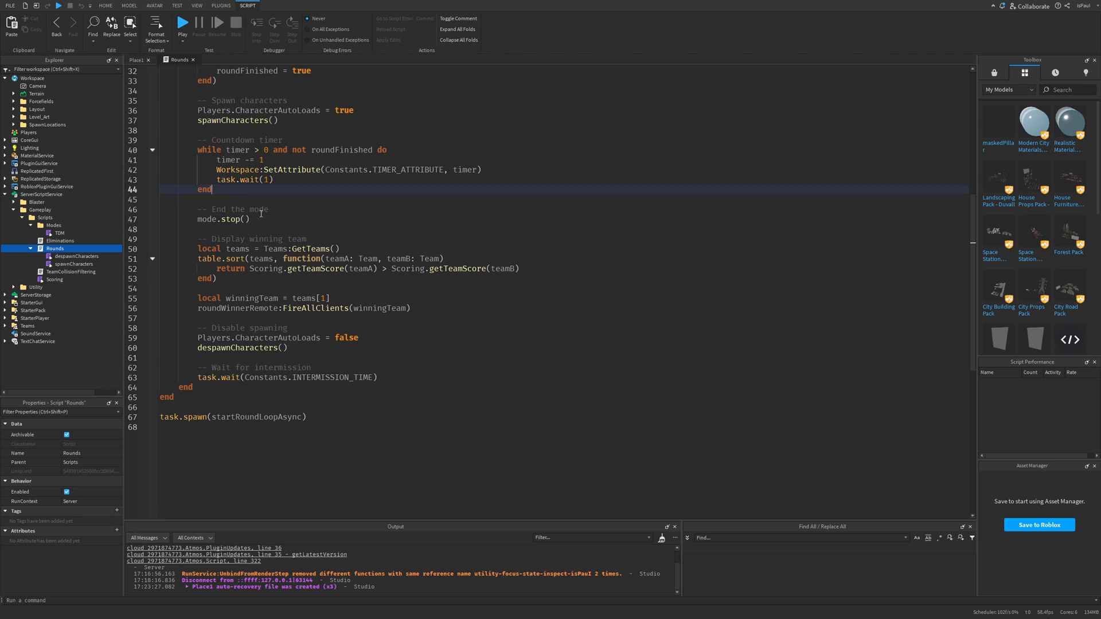
{"action": "left_click", "coordinate": [238, 278]}
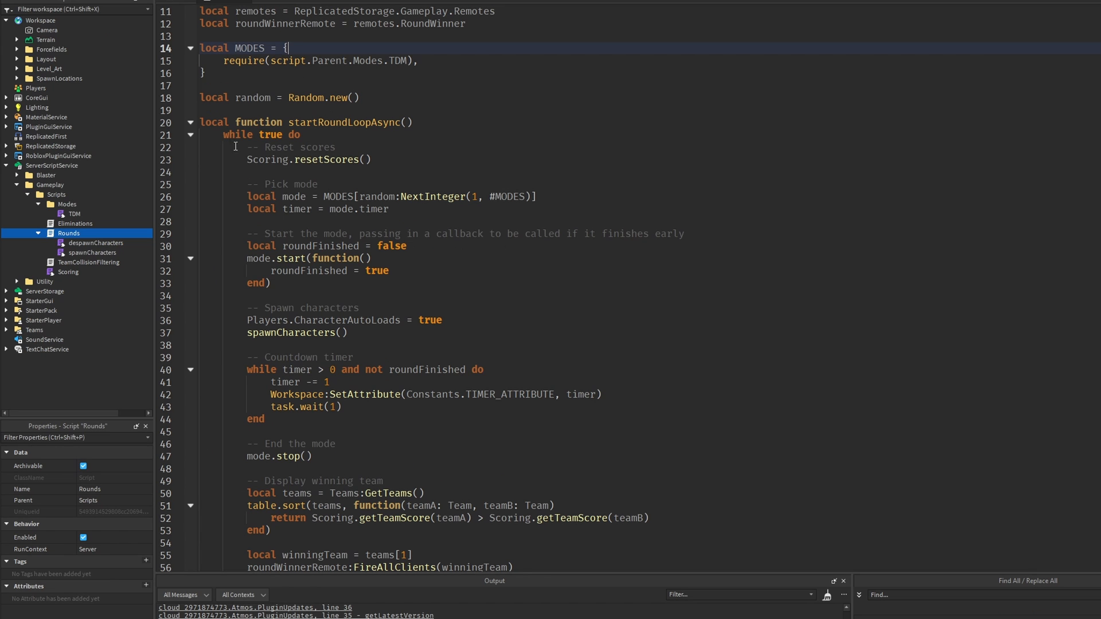
{"action": "left_click", "coordinate": [74, 214]}
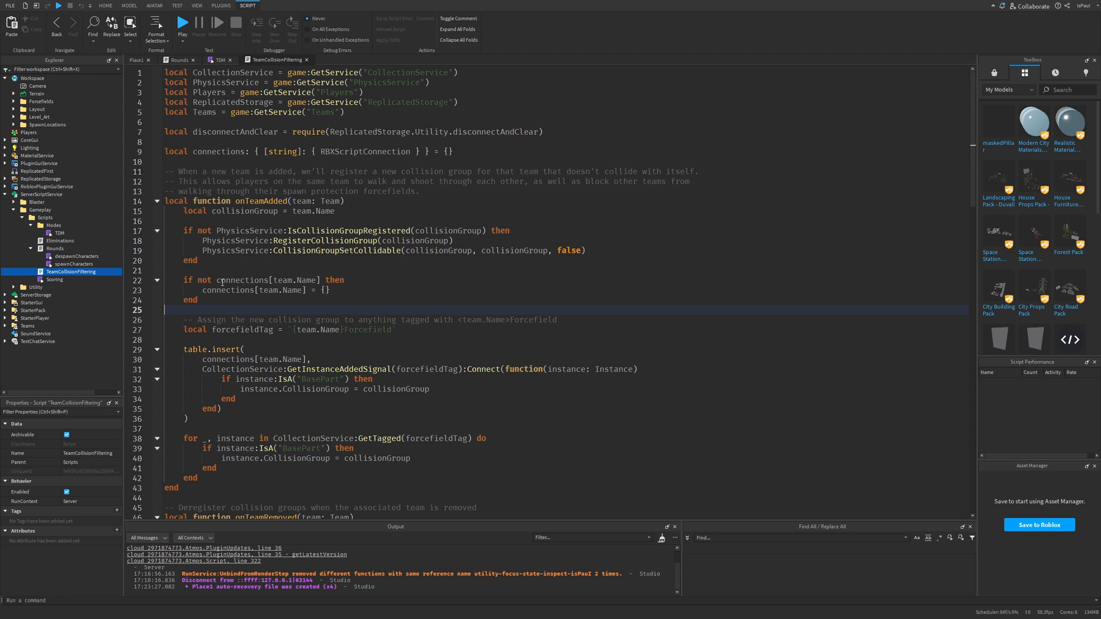
- Skim Scoring, browse Utility > TypeValidation, and open the ReplicatedStorage EliminationGui client script
{"action": "scroll", "scroll_direction": "down", "scroll_amount": 3}
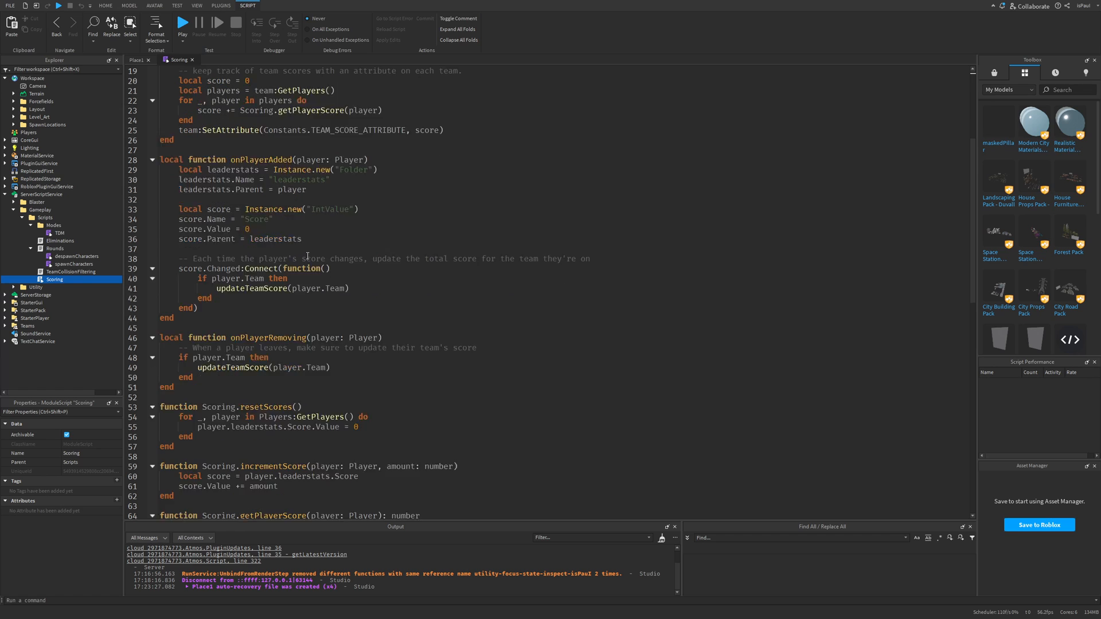
{"action": "scroll", "scroll_direction": "down", "scroll_amount": 3}
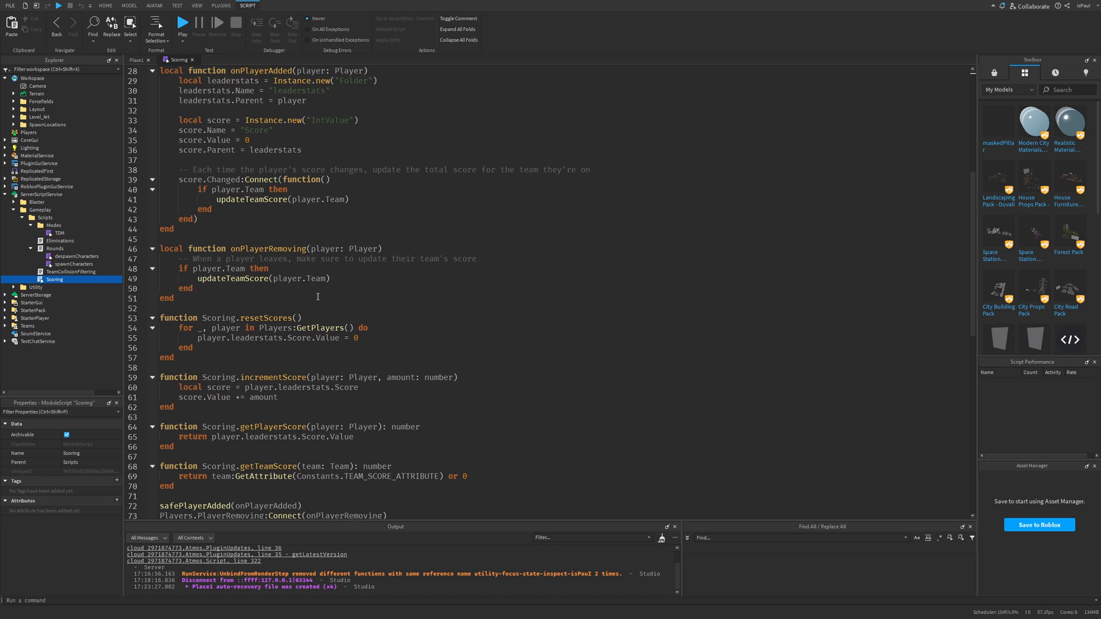
{"action": "left_click", "coordinate": [182, 25]}
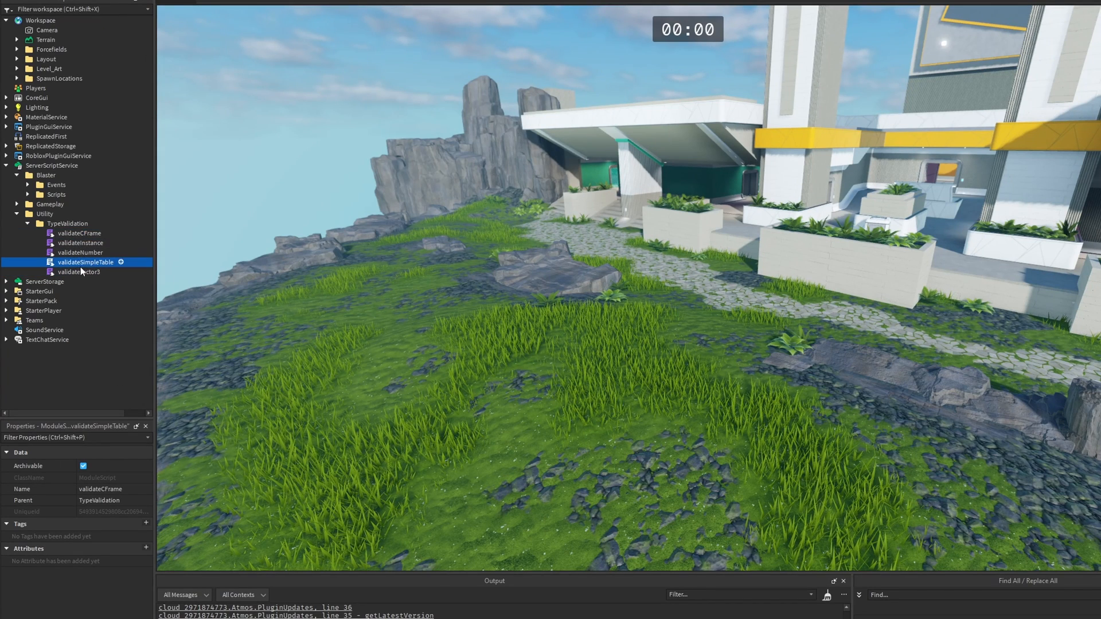
{"action": "left_click", "coordinate": [46, 175]}
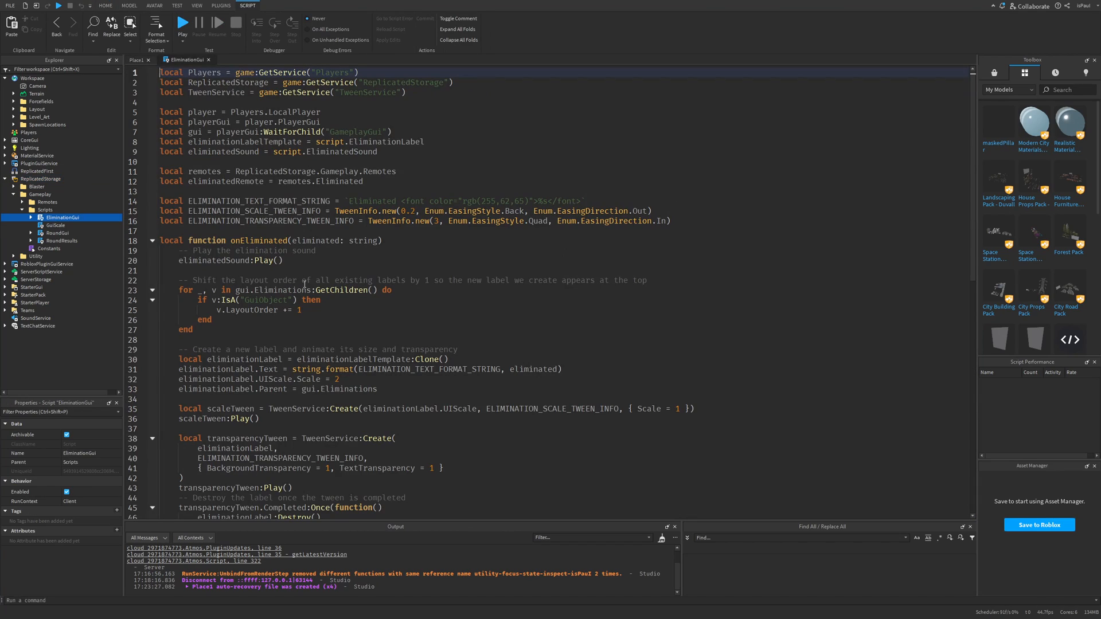
{"action": "left_click", "coordinate": [260, 280]}
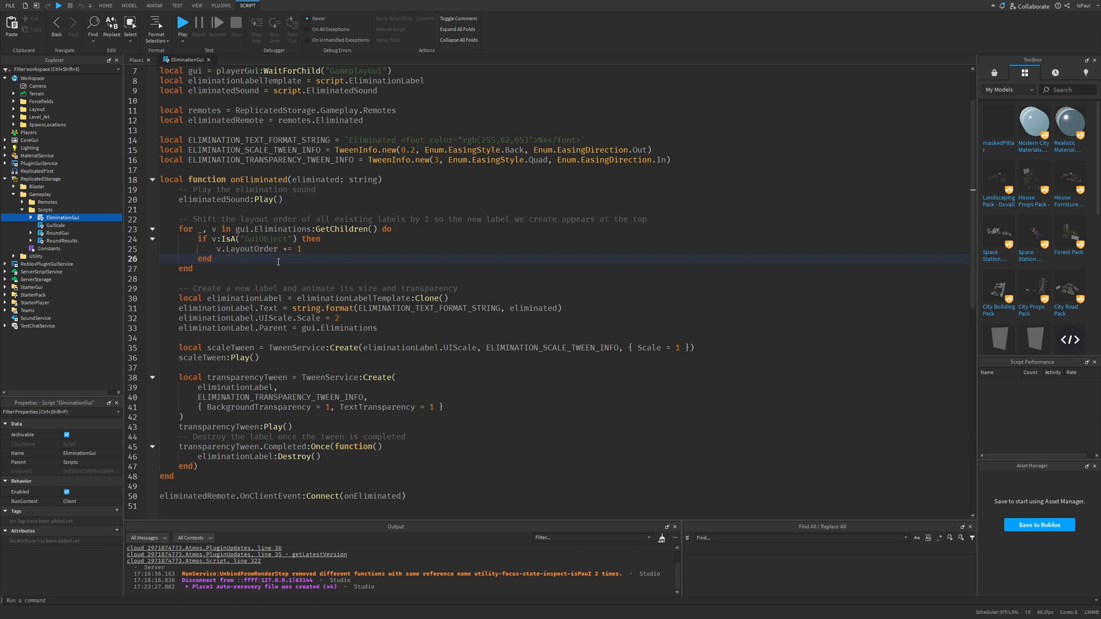
{"action": "mouse_move", "coordinate": [293, 206]}
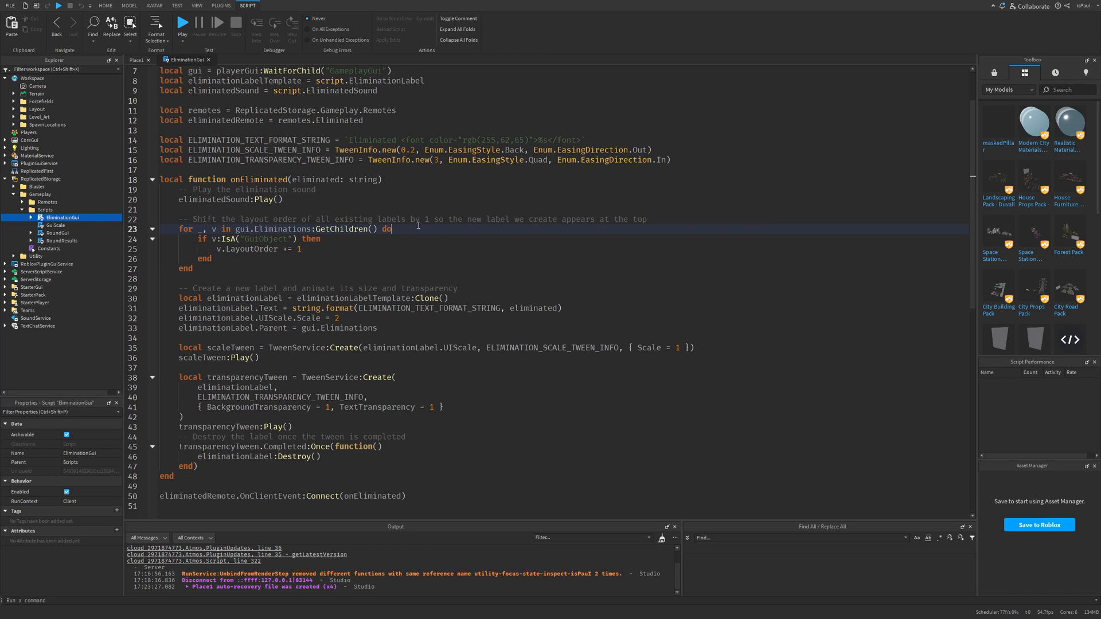
{"action": "scroll", "scroll_direction": "down", "scroll_amount": 3}
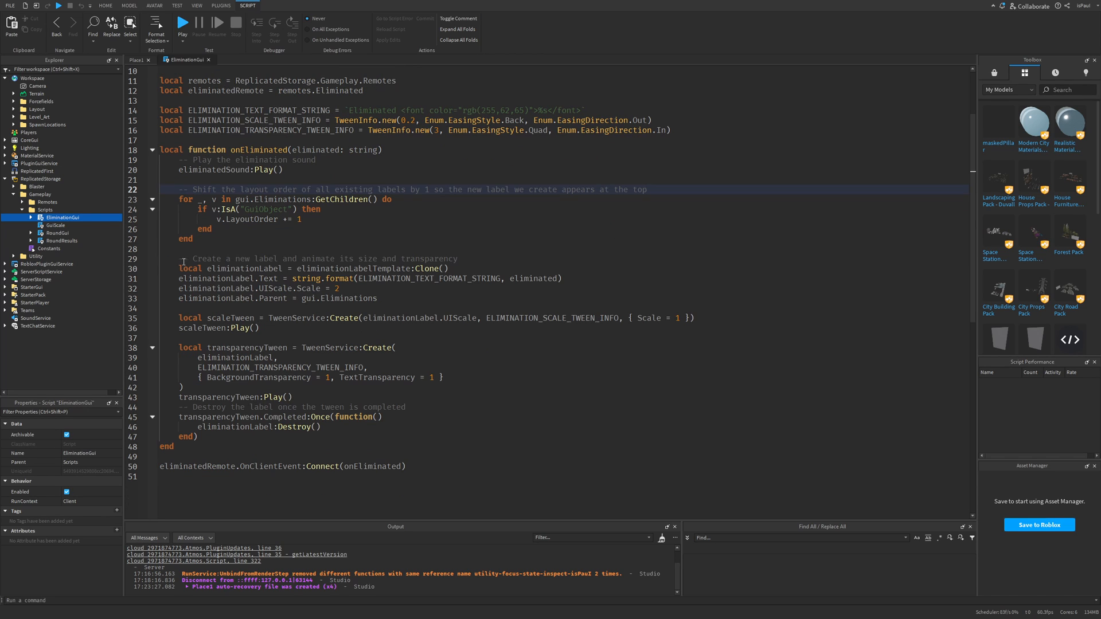
{"action": "scroll", "scroll_direction": "down", "scroll_amount": 3}
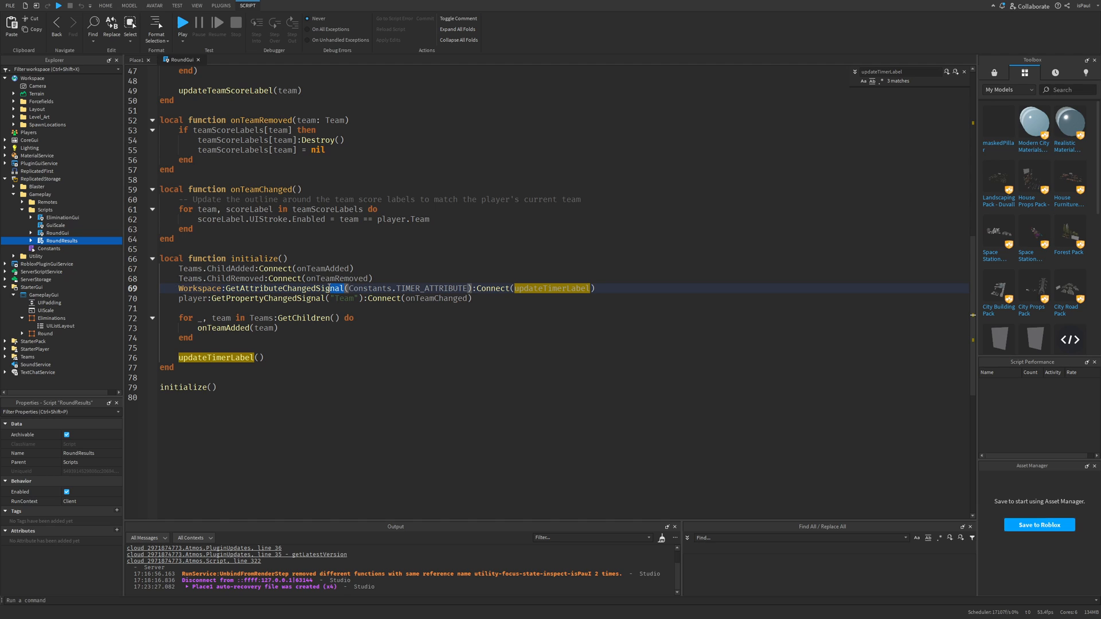
{"action": "mouse_move", "coordinate": [358, 291]}
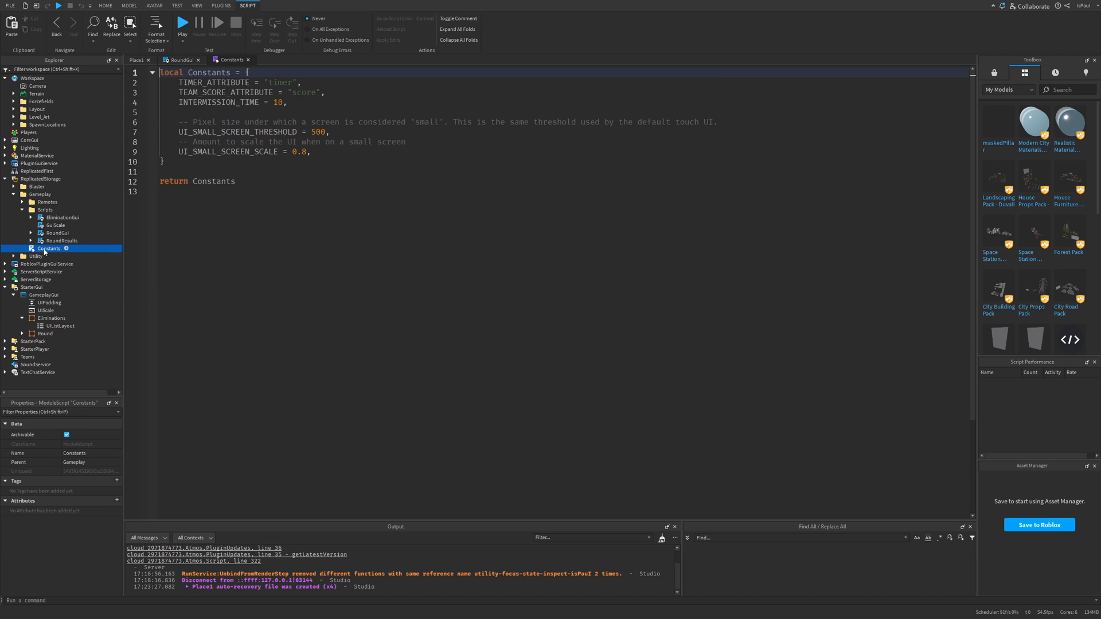
- Open the RoundResults client script showing its onRoundWinner function
{"action": "double_click", "coordinate": [285, 82]}
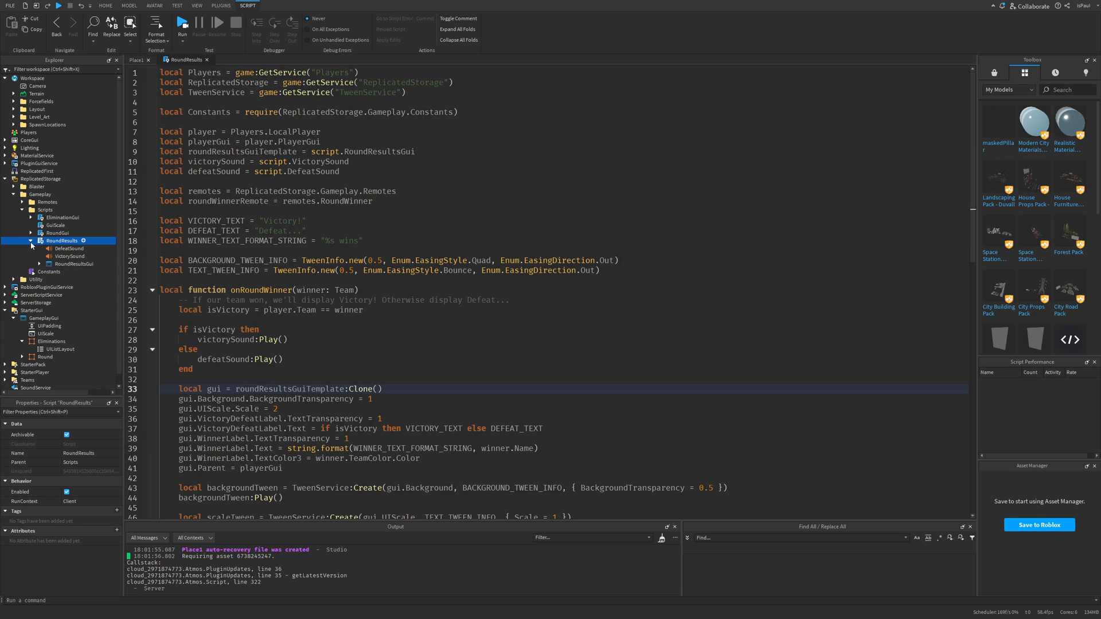
- Open the TDM game mode script and return to the map's 3D scene
{"action": "left_click", "coordinate": [73, 253]}
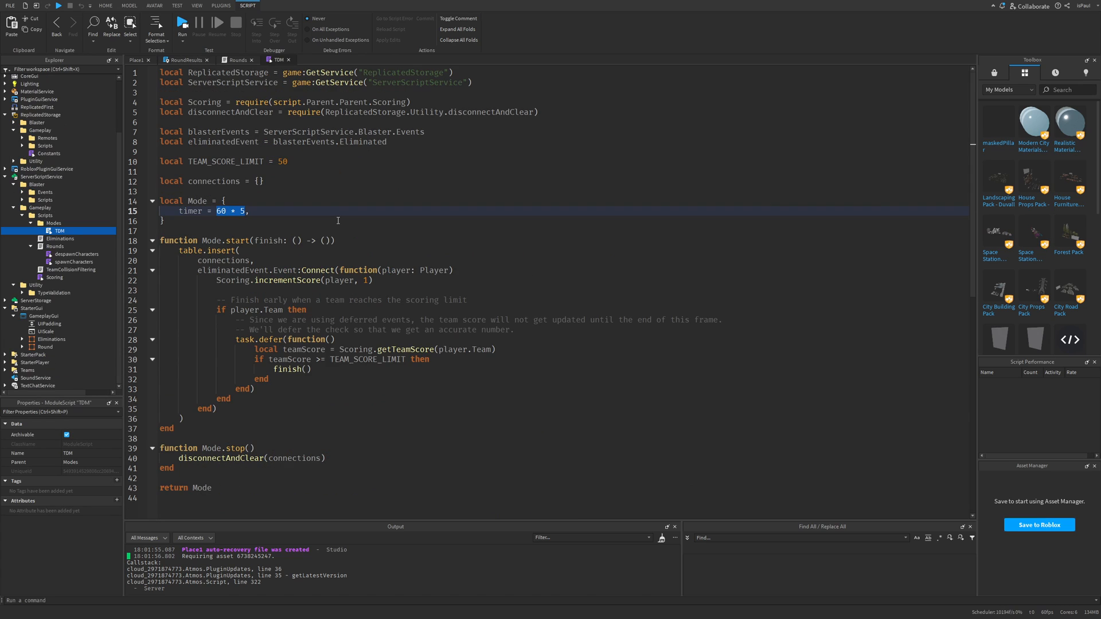
{"action": "key", "text": "Delete"}
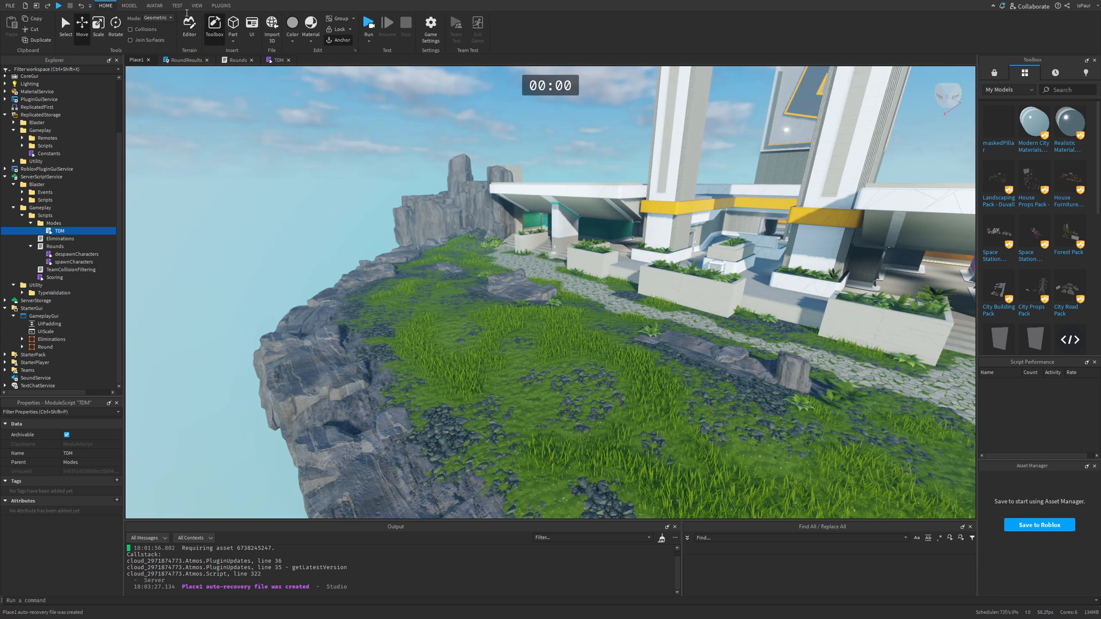
- Expand StarterPack to show the AutoBlaster and Blaster starter tools
{"action": "left_click", "coordinate": [177, 6]}
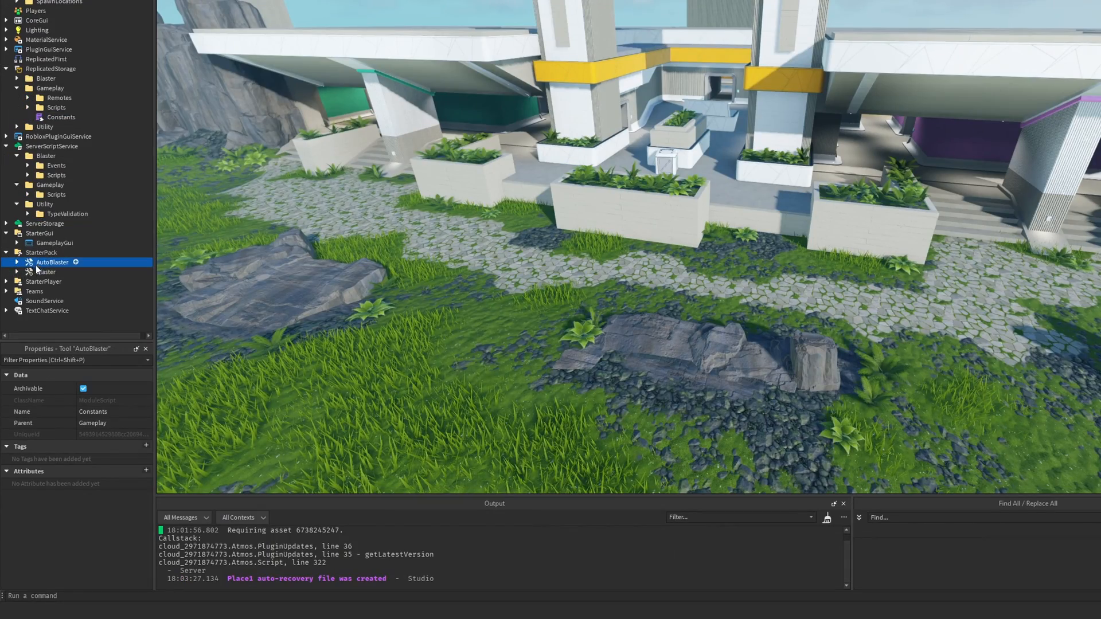
- Close the Laser Tag place and show the New place templates gallery
{"action": "left_click", "coordinate": [46, 240]}
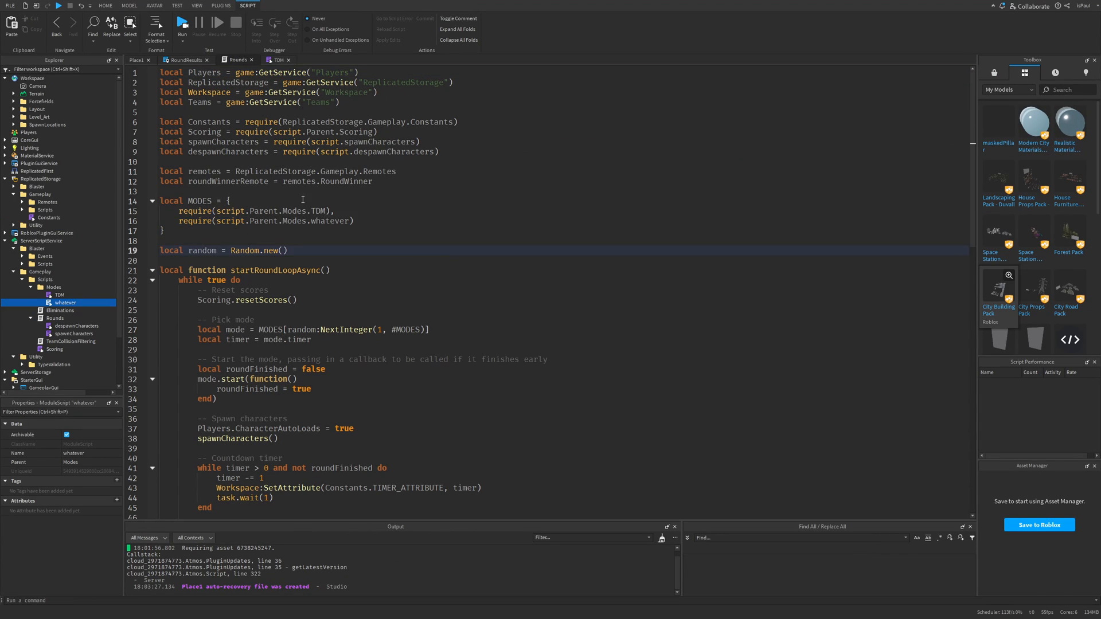
{"action": "left_click", "coordinate": [9, 5]}
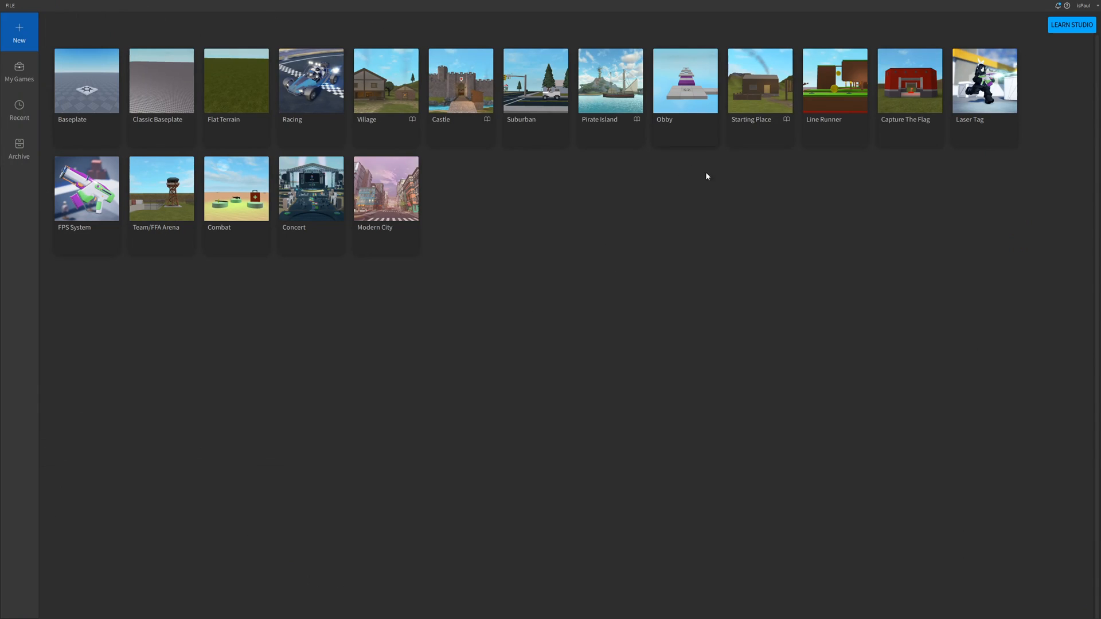
{"action": "mouse_move", "coordinate": [940, 281]}
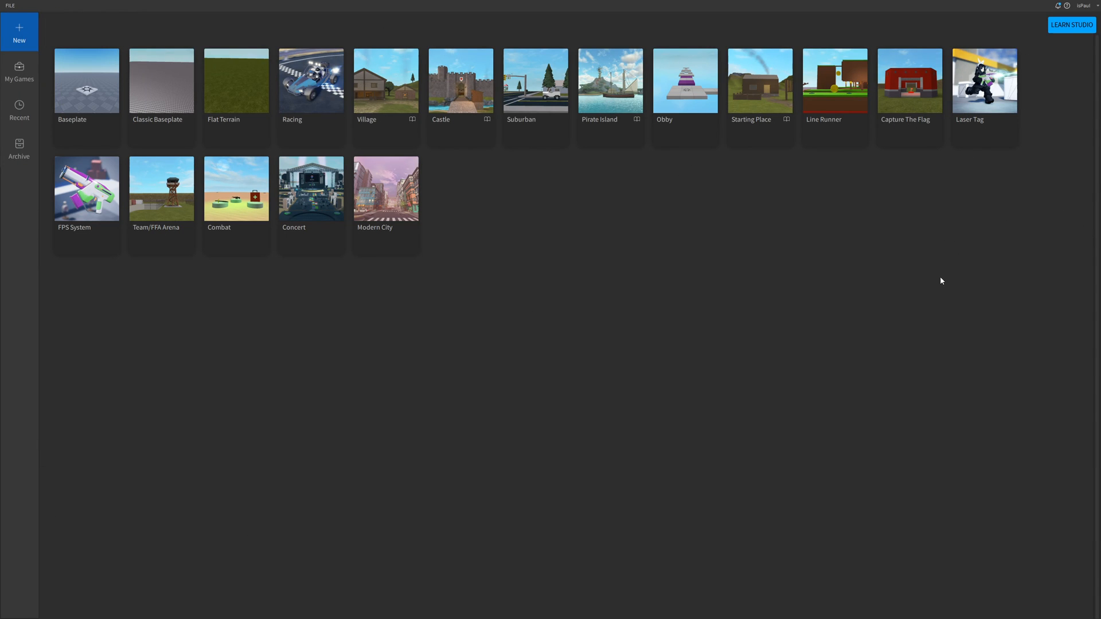
{"action": "mouse_move", "coordinate": [970, 151]}
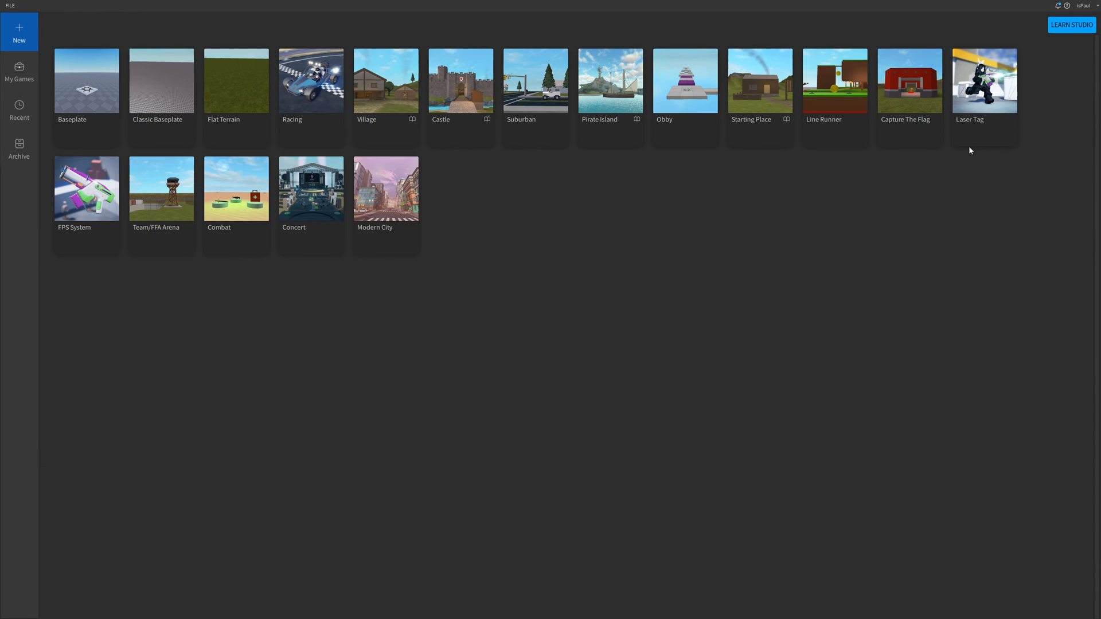
{"action": "mouse_move", "coordinate": [1010, 199]}
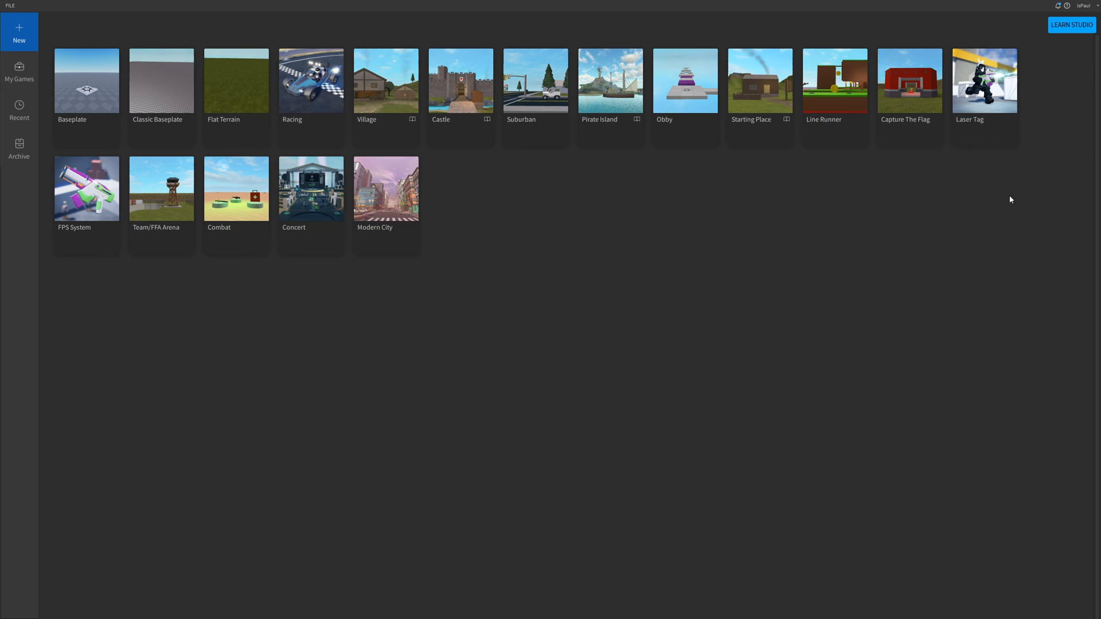
{"action": "mouse_move", "coordinate": [979, 216]}
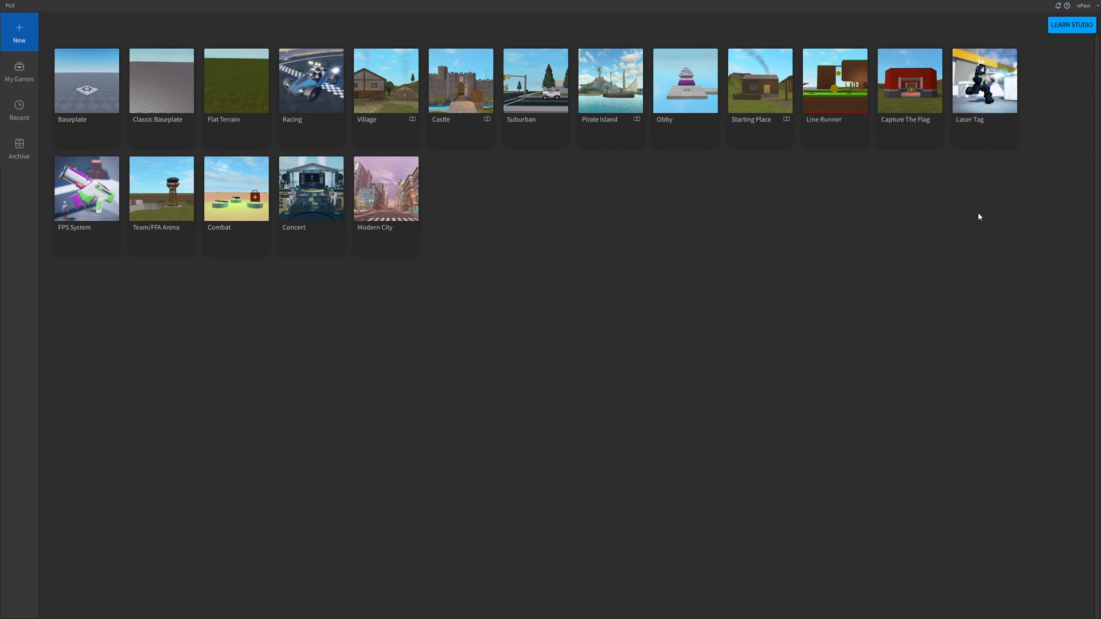
{"action": "mouse_move", "coordinate": [603, 210]}
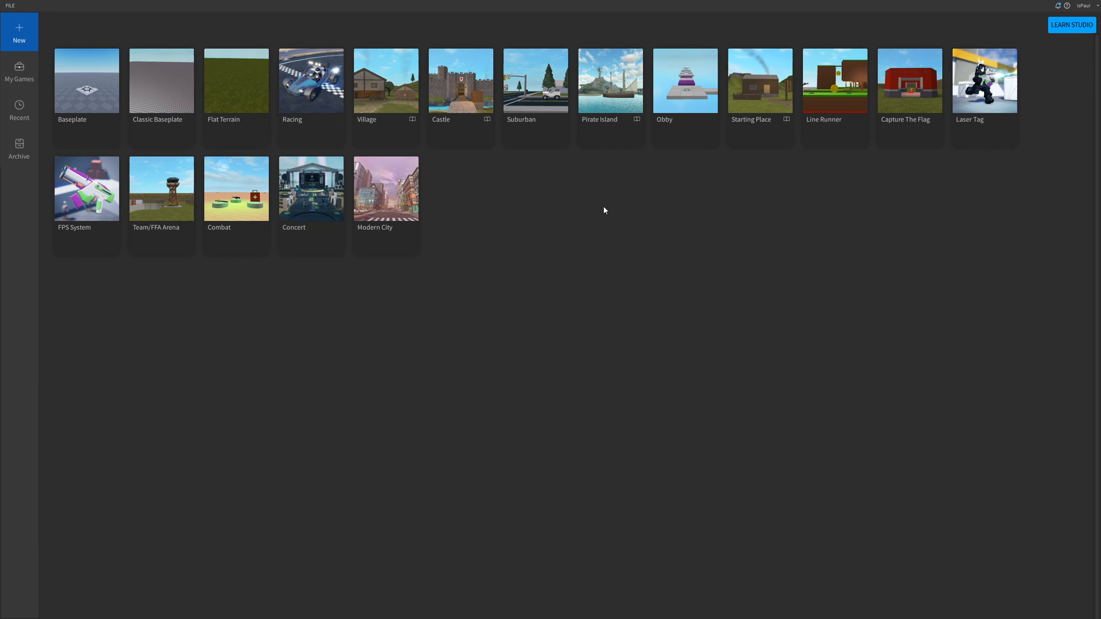
{"action": "mouse_move", "coordinate": [1023, 440]}
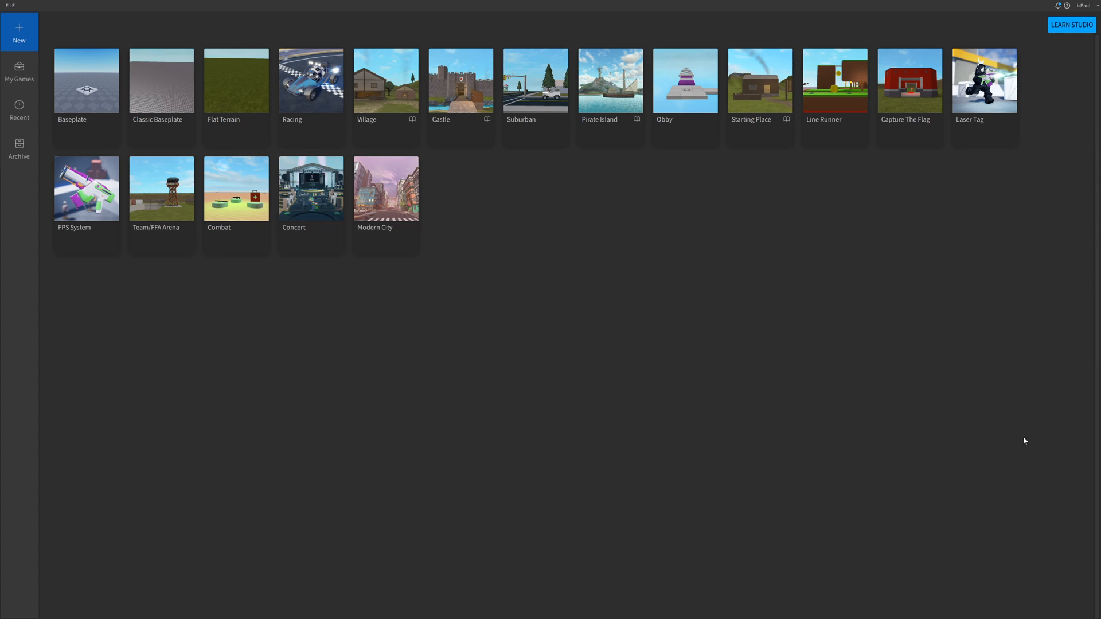
{"action": "mouse_move", "coordinate": [568, 284]}
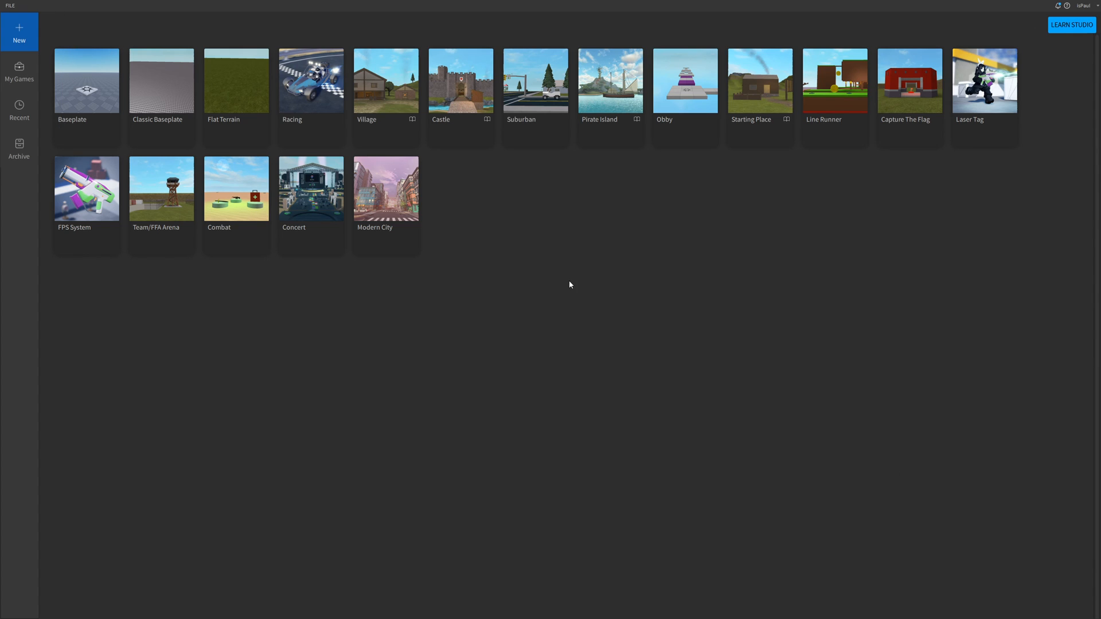
{"action": "mouse_move", "coordinate": [578, 237]}
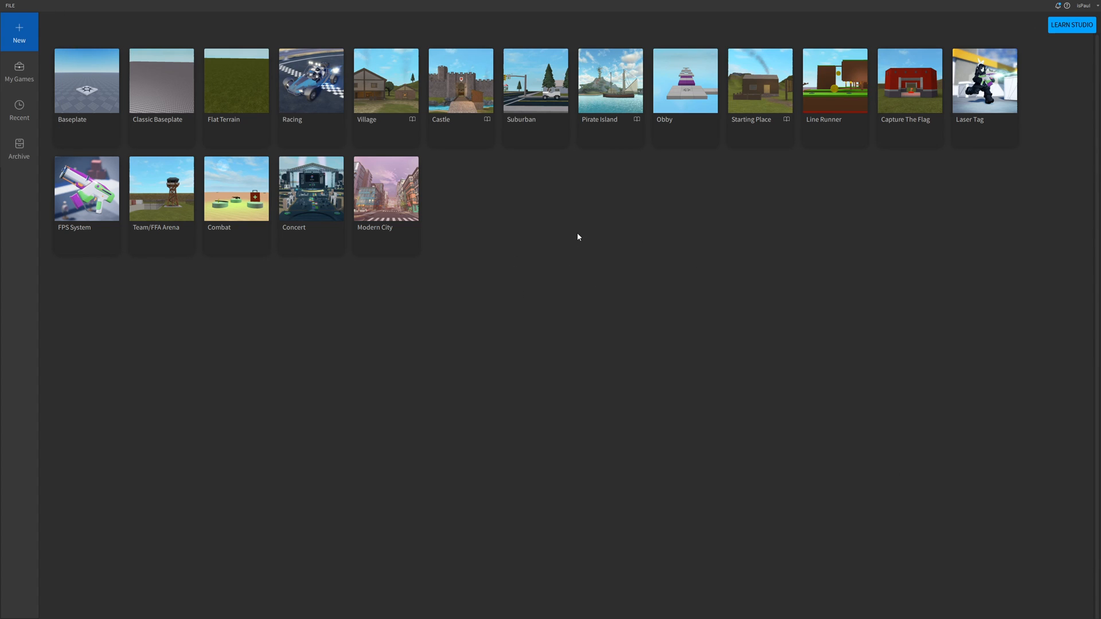
{"action": "mouse_move", "coordinate": [666, 222]}
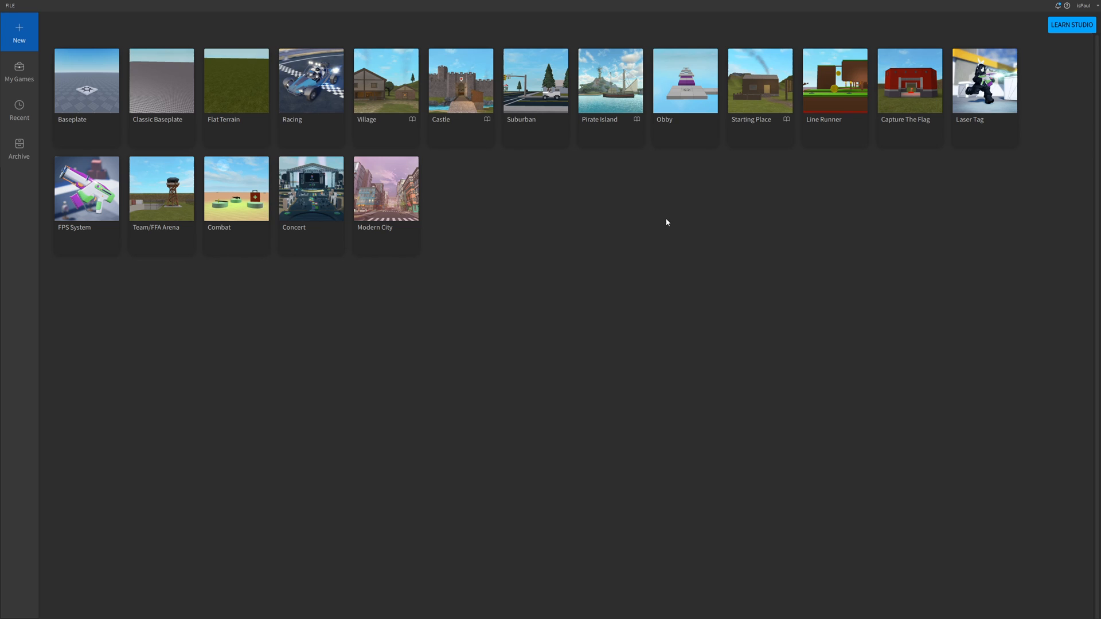
{"action": "mouse_move", "coordinate": [235, 38]}
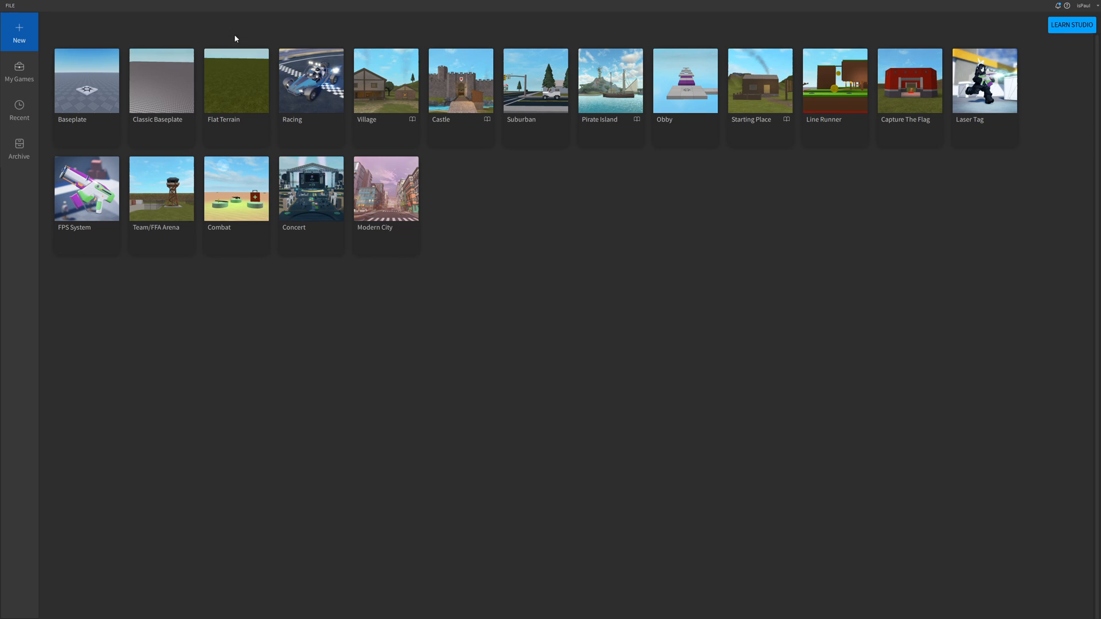
{"action": "mouse_move", "coordinate": [162, 139]}
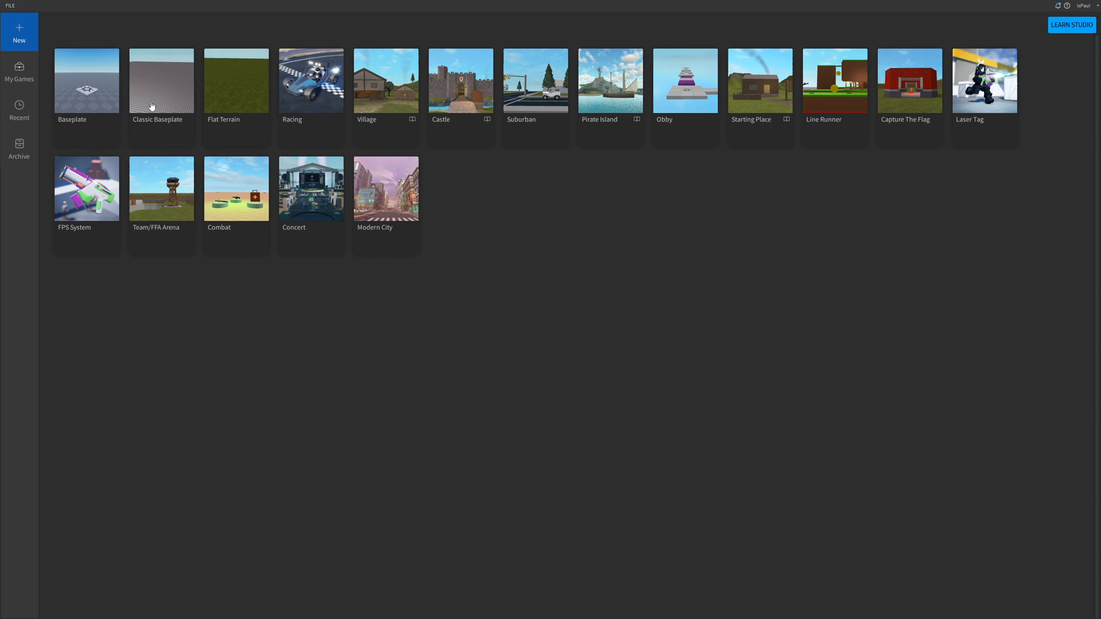
{"action": "mouse_move", "coordinate": [703, 78]}
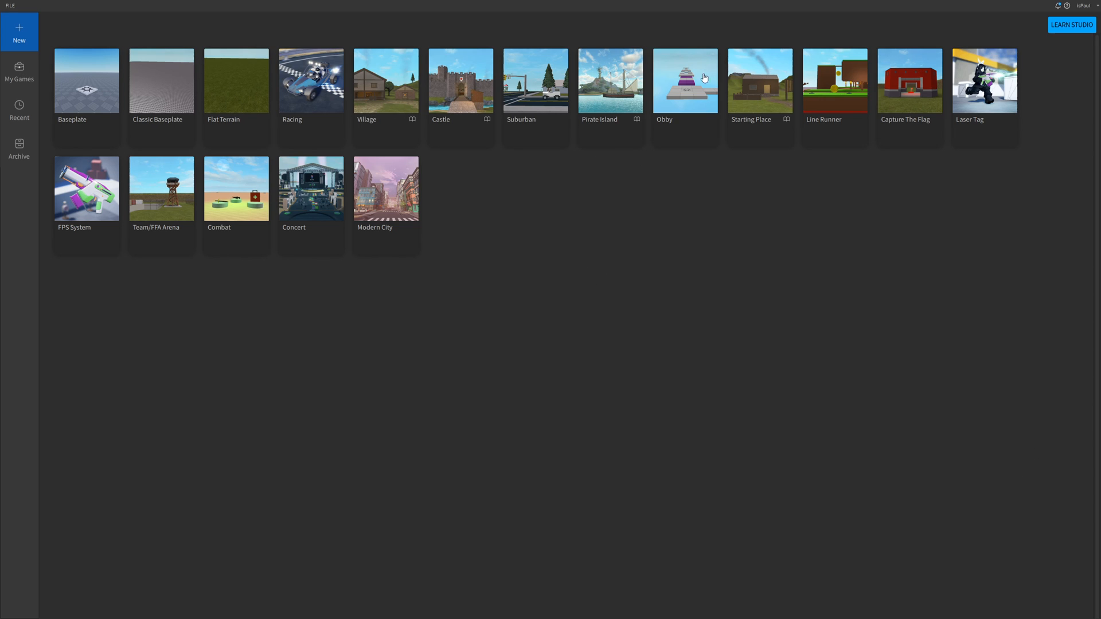
{"action": "mouse_move", "coordinate": [698, 50]}
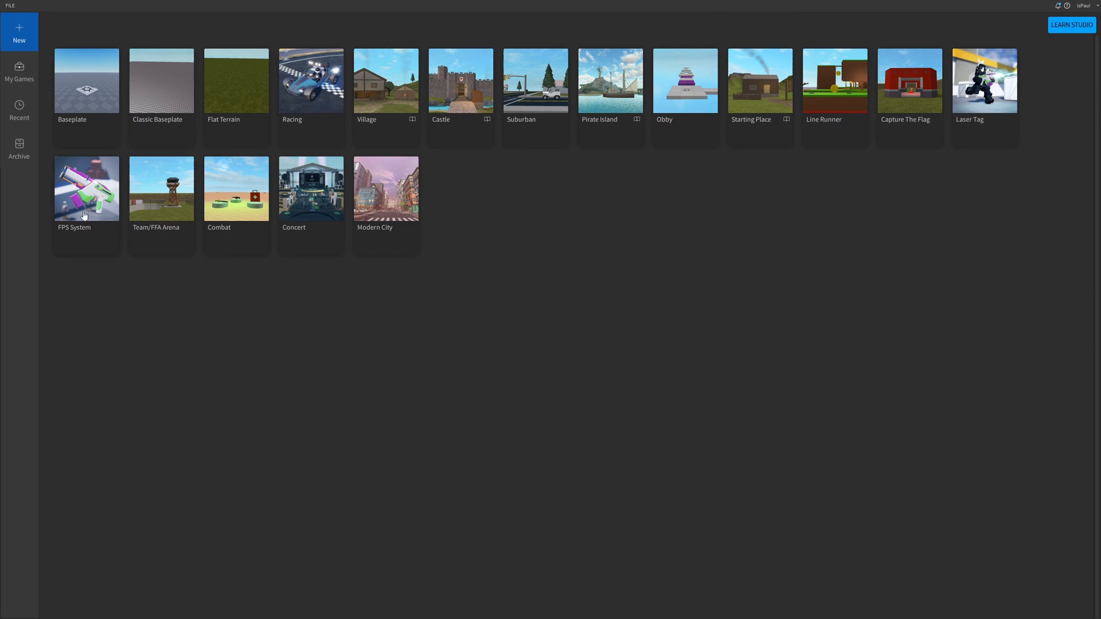
{"action": "mouse_move", "coordinate": [1035, 134]}
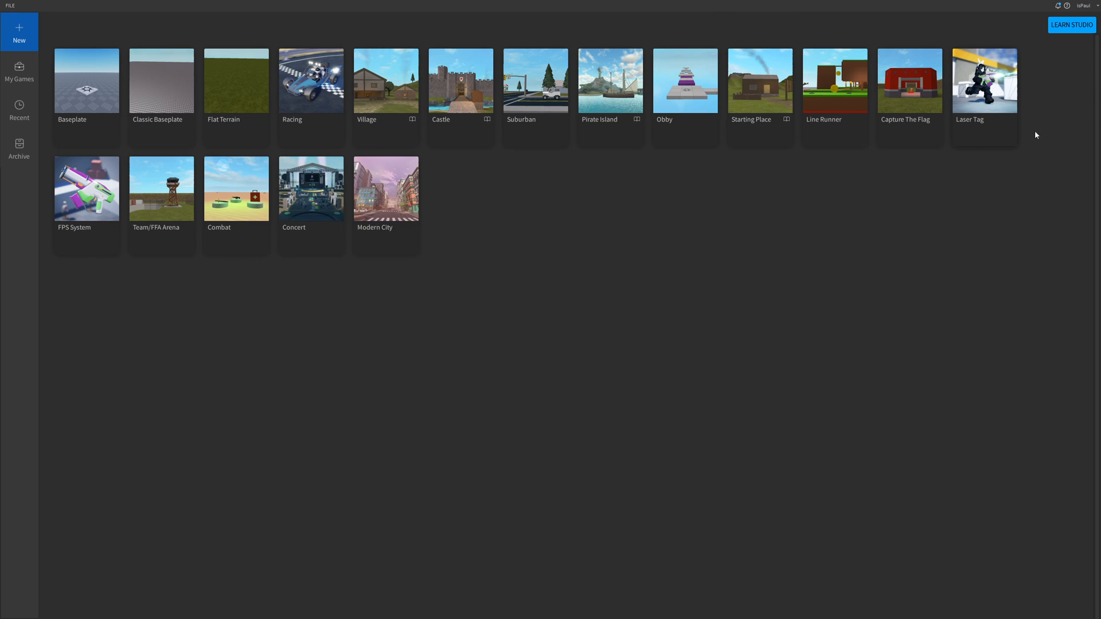
{"action": "mouse_move", "coordinate": [592, 302]}
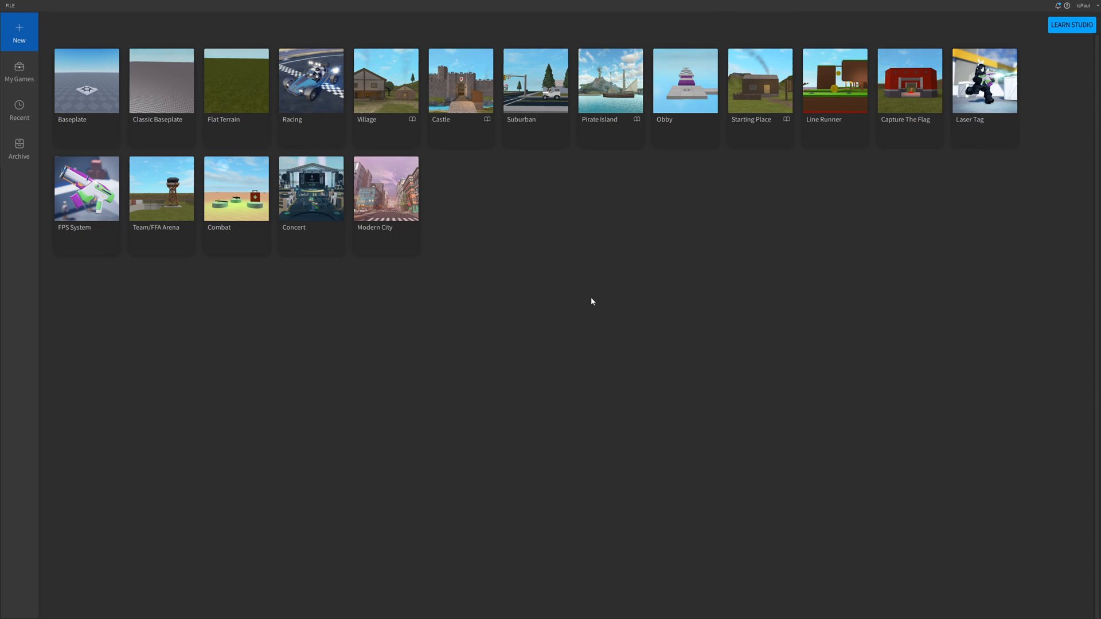
{"action": "mouse_move", "coordinate": [1026, 144]}
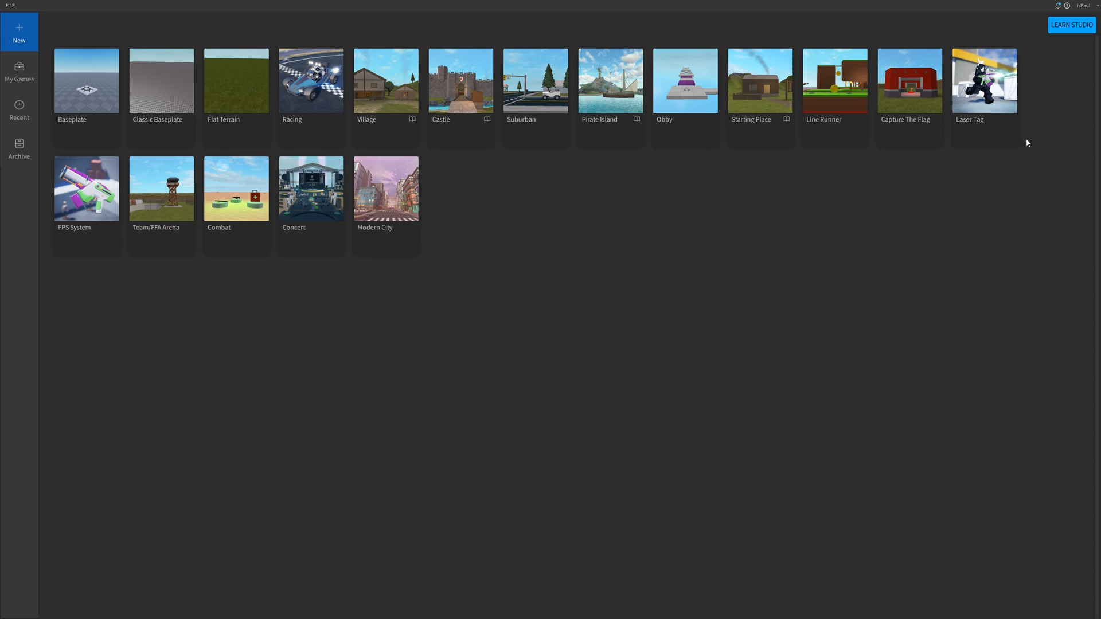
{"action": "mouse_move", "coordinate": [832, 184]}
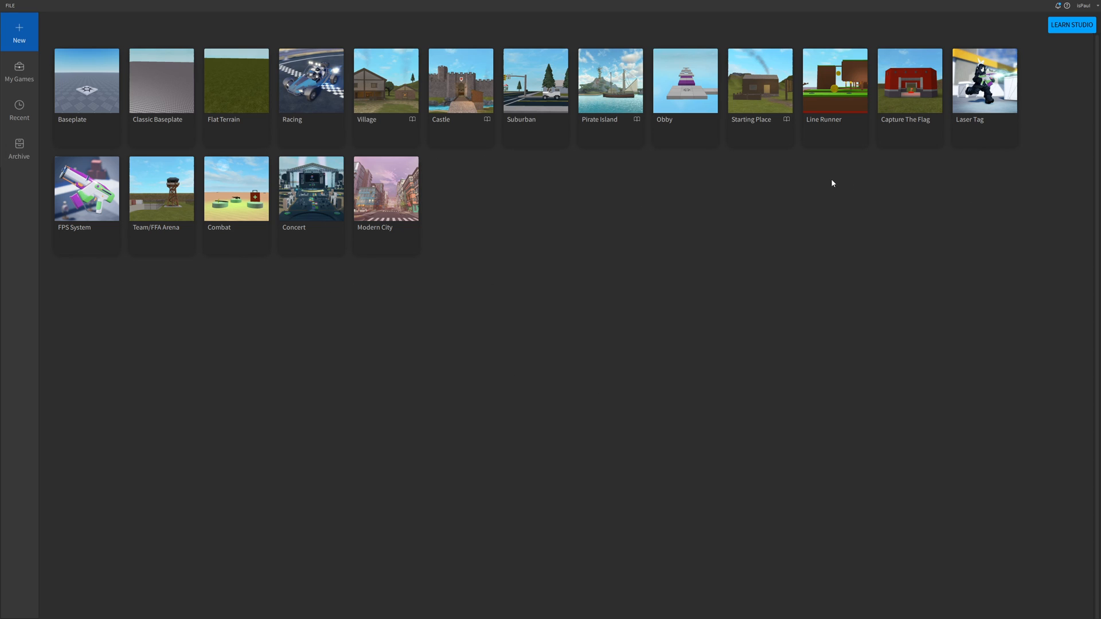
{"action": "mouse_move", "coordinate": [1043, 188]}
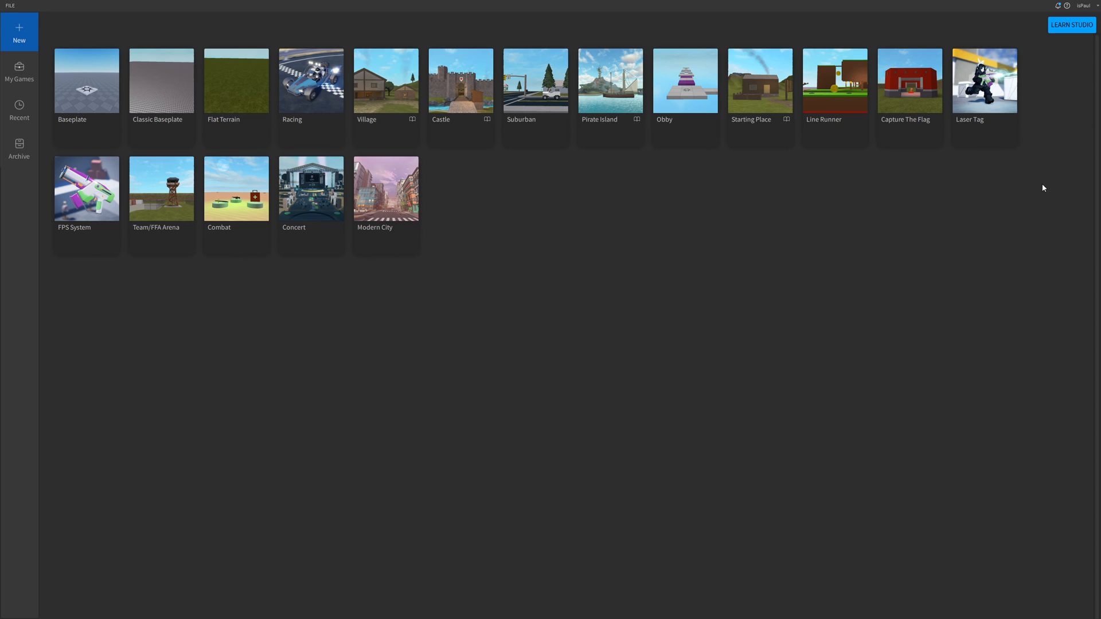
{"action": "mouse_move", "coordinate": [315, 360]}
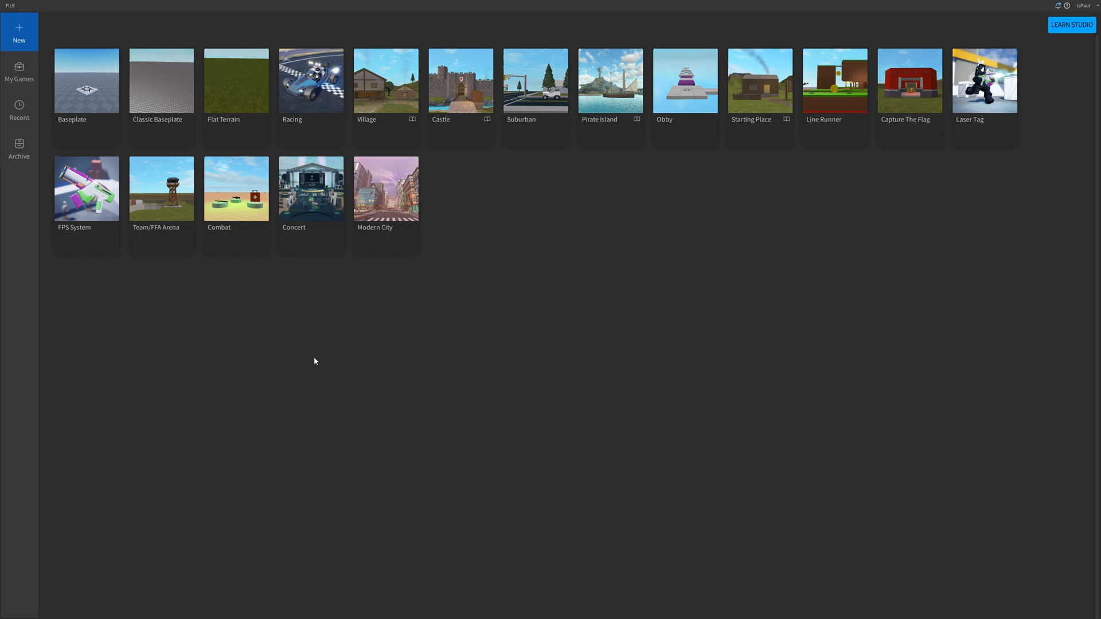
{"action": "mouse_move", "coordinate": [326, 338]}
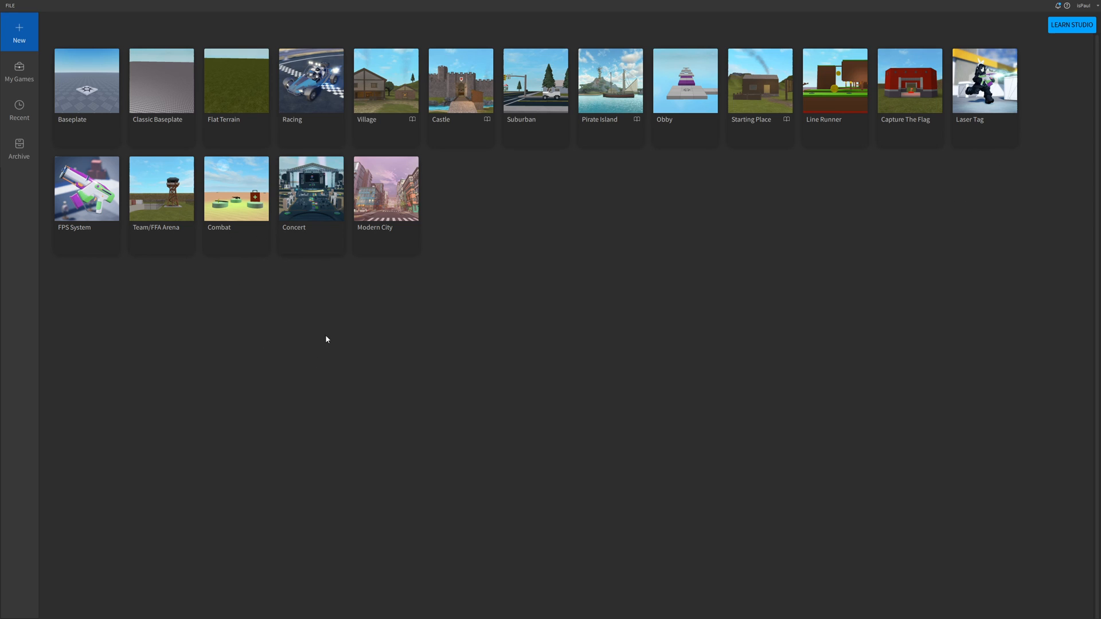
{"action": "mouse_move", "coordinate": [935, 262]}
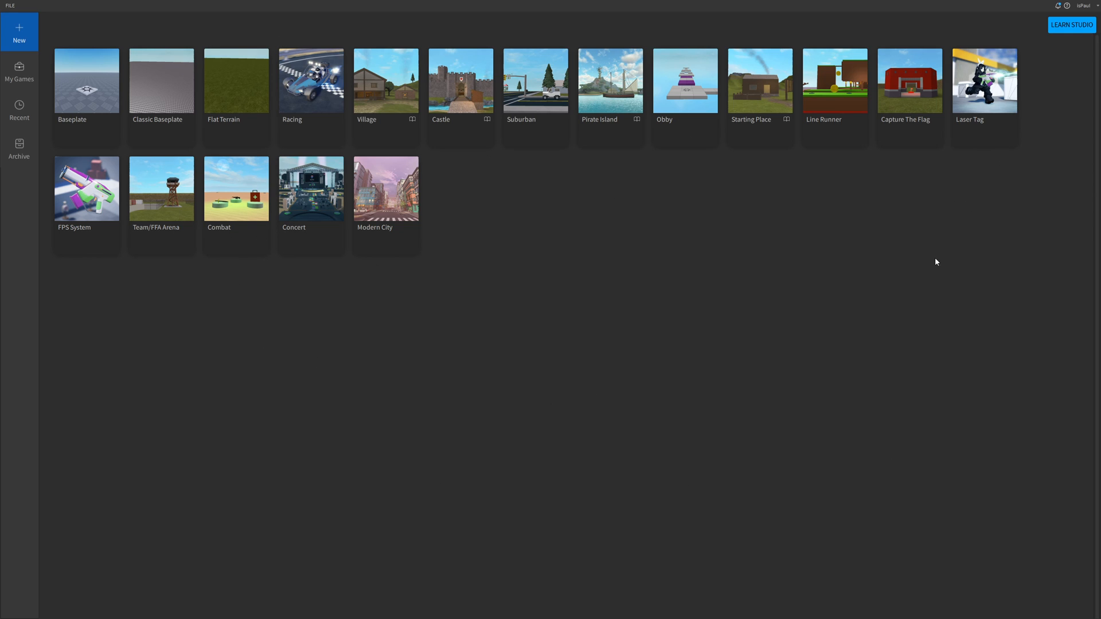